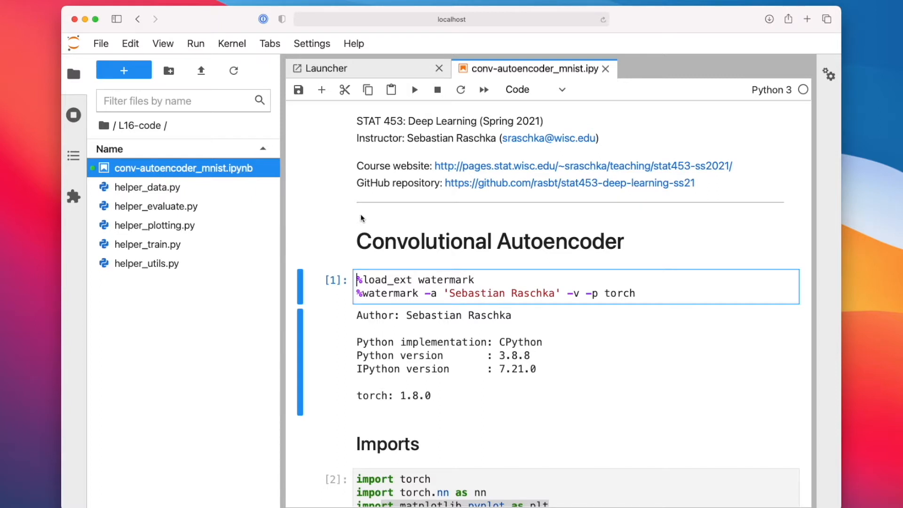
{"action": "mouse_move", "coordinate": [374, 215]}
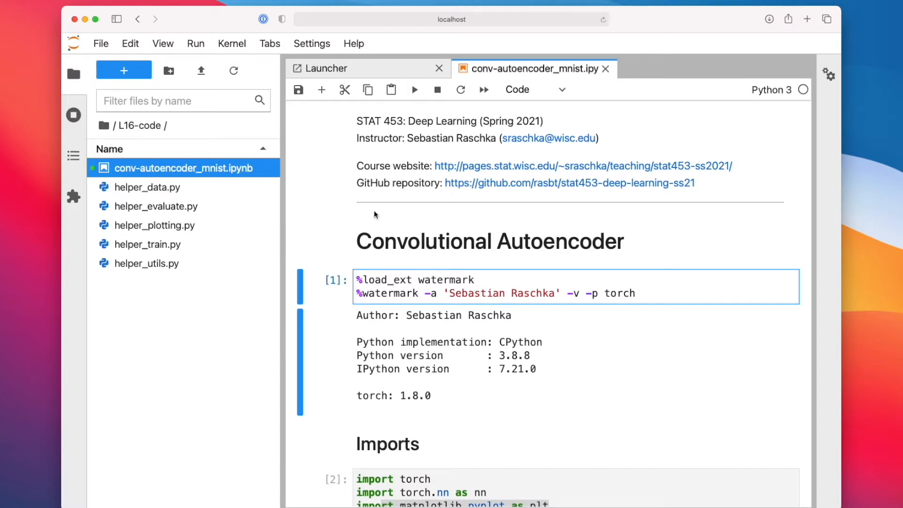
{"action": "mouse_move", "coordinate": [167, 244]}
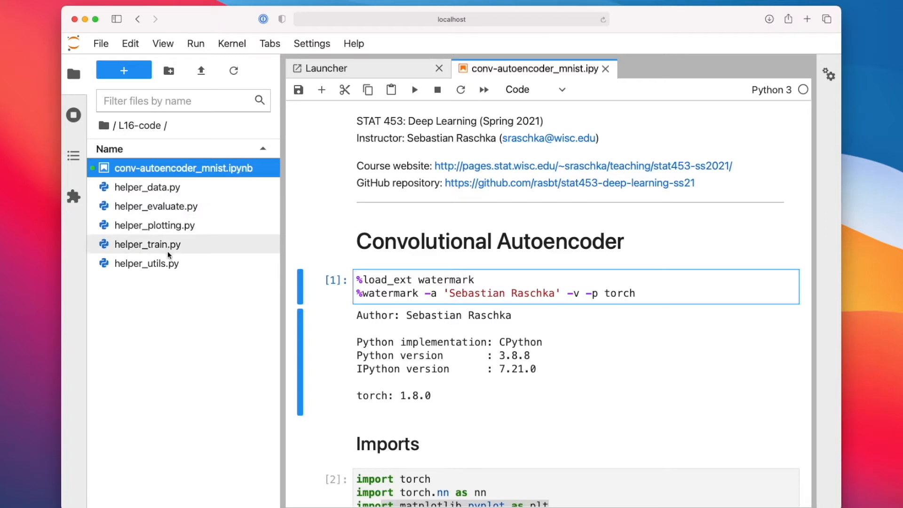
{"action": "mouse_move", "coordinate": [574, 199]}
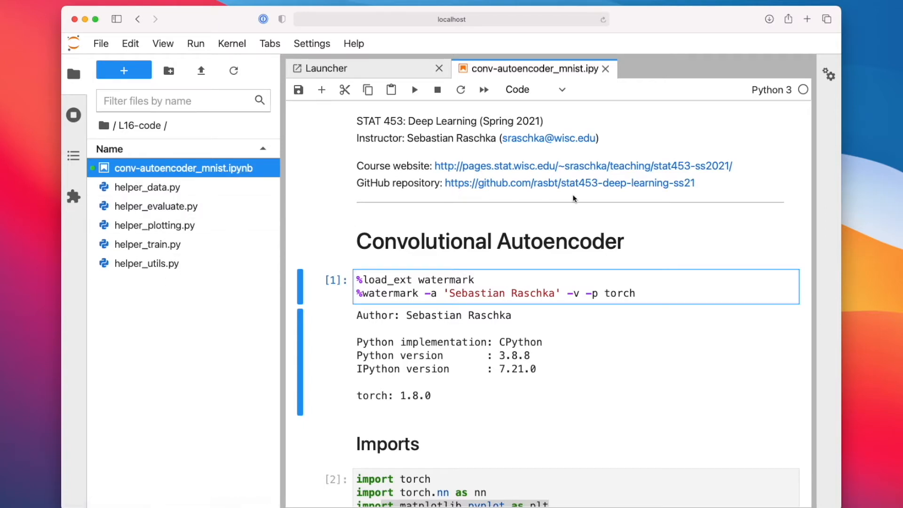
{"action": "mouse_move", "coordinate": [141, 180]}
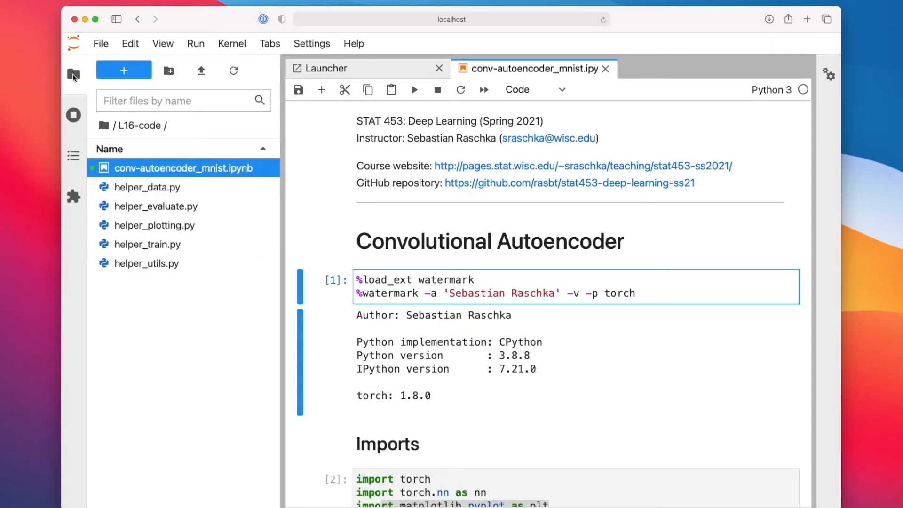
- Collapse the file browser and highlight train_autoencoder_v1 in the utility-function import cell
{"action": "left_click", "coordinate": [74, 76]}
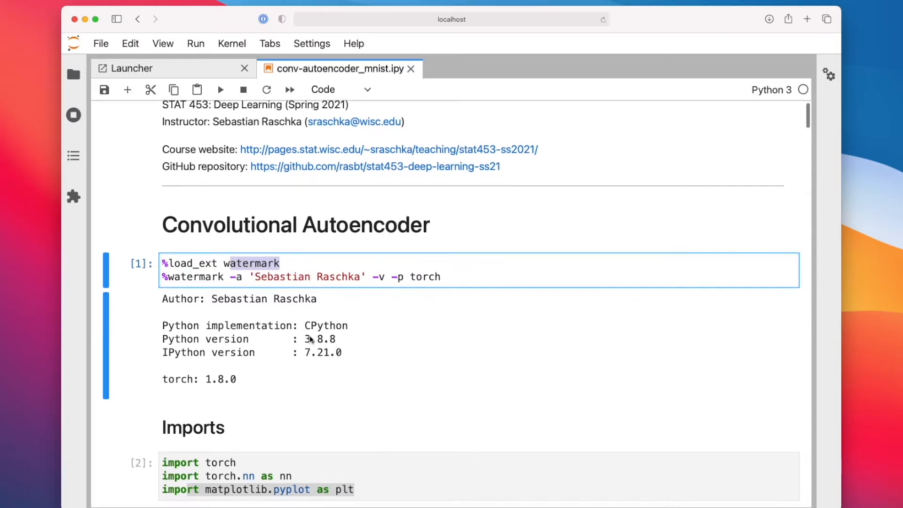
{"action": "scroll", "scroll_direction": "down", "scroll_amount": 3}
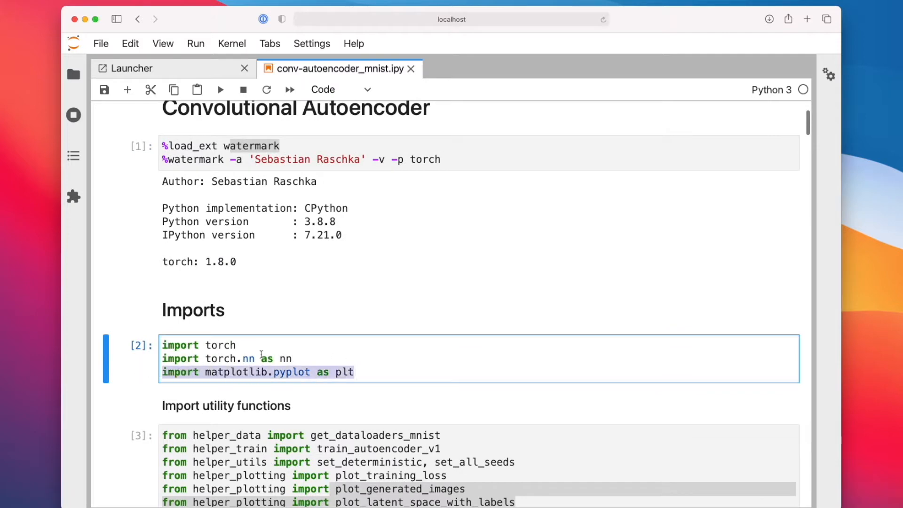
{"action": "scroll", "scroll_direction": "down", "scroll_amount": 3}
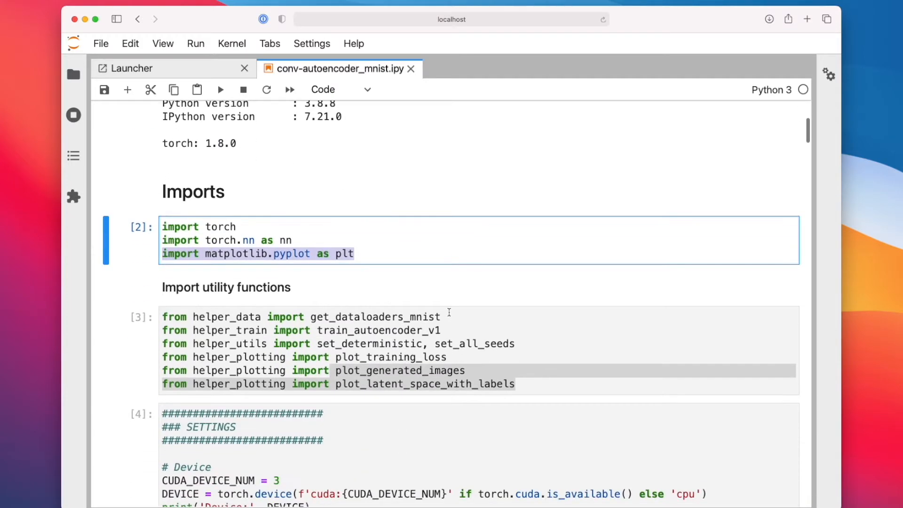
{"action": "scroll", "scroll_direction": "down", "scroll_amount": 3}
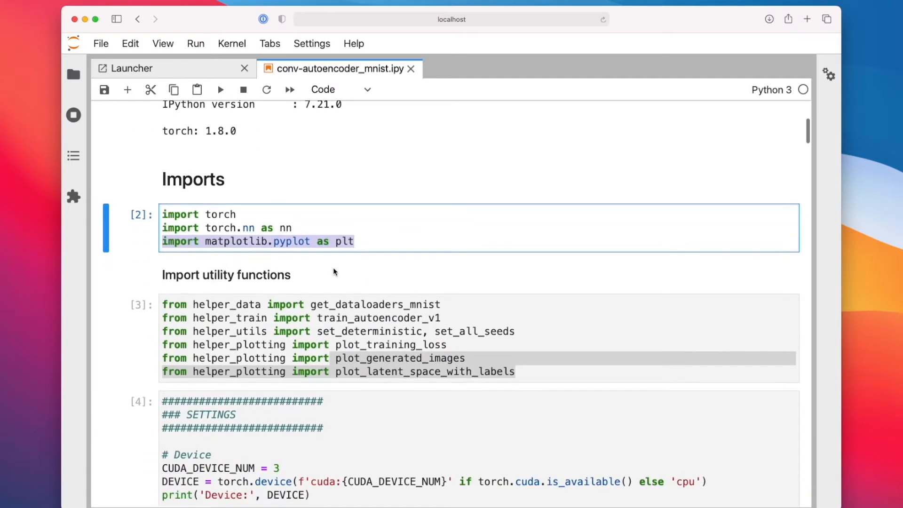
{"action": "left_click", "coordinate": [346, 318]}
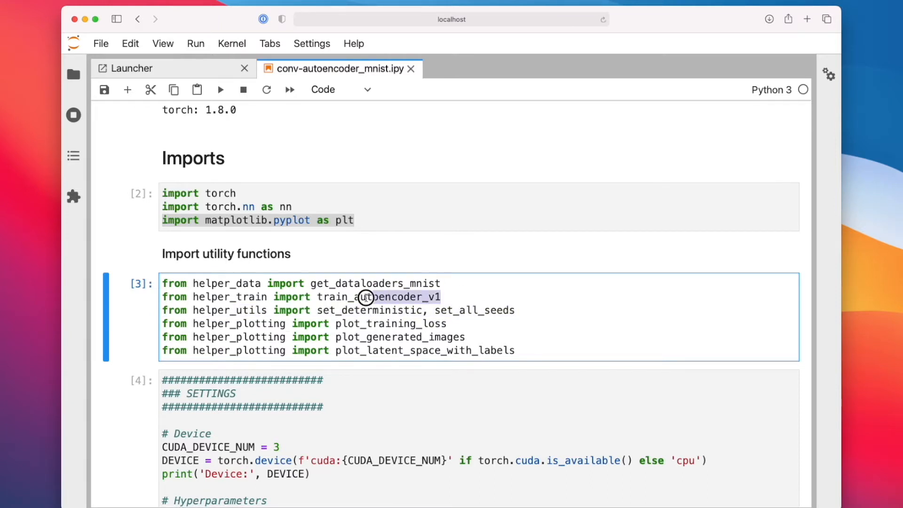
{"action": "double_click", "coordinate": [377, 296]}
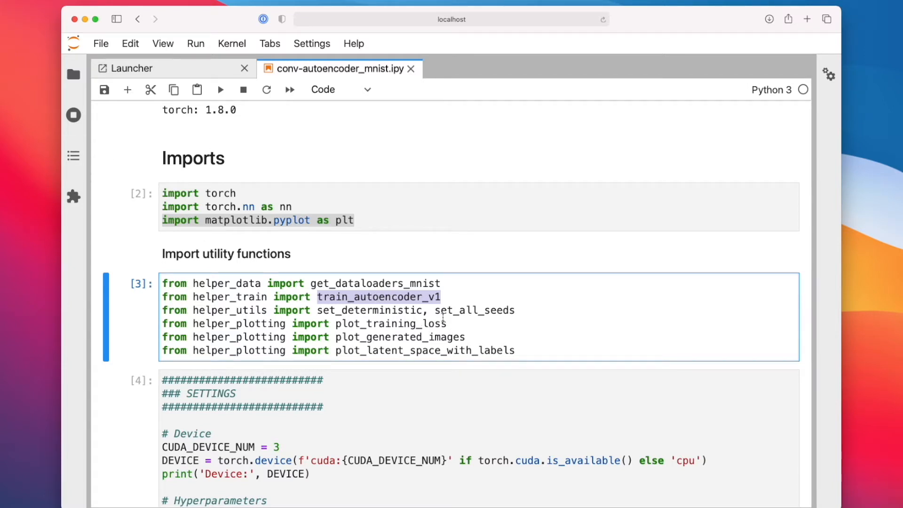
{"action": "scroll", "scroll_direction": "down", "scroll_amount": 3}
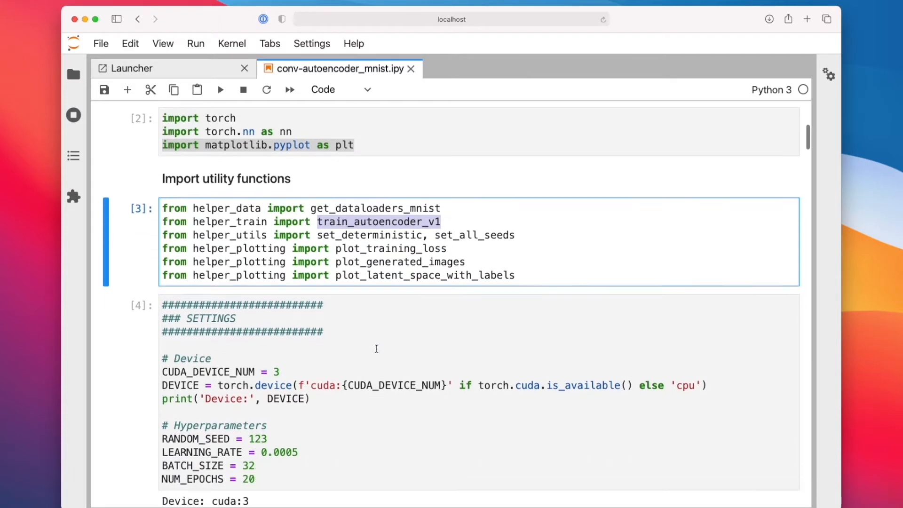
{"action": "scroll", "scroll_direction": "down", "scroll_amount": 3}
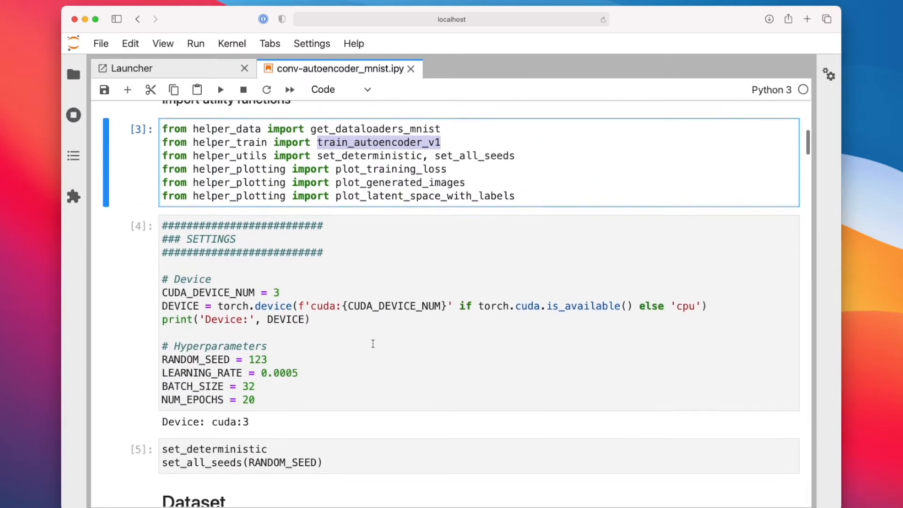
{"action": "scroll", "scroll_direction": "down", "scroll_amount": 3}
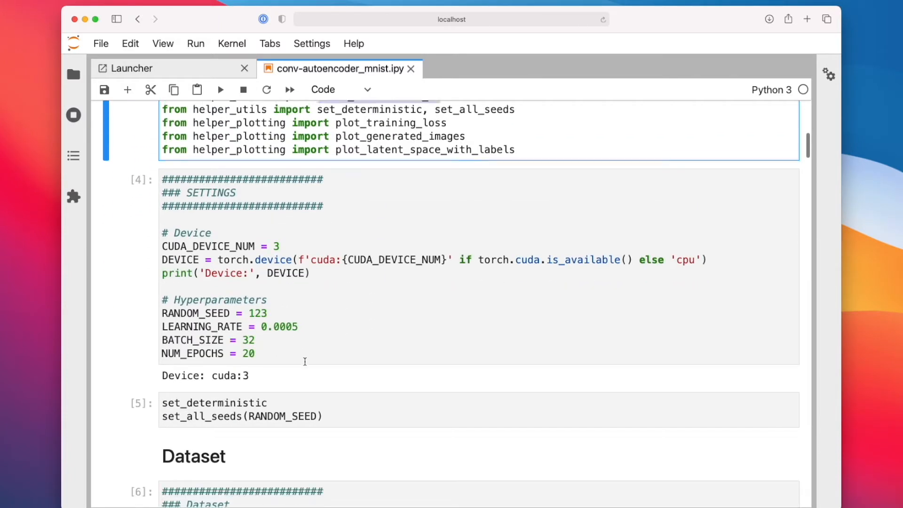
{"action": "scroll", "scroll_direction": "down", "scroll_amount": 3}
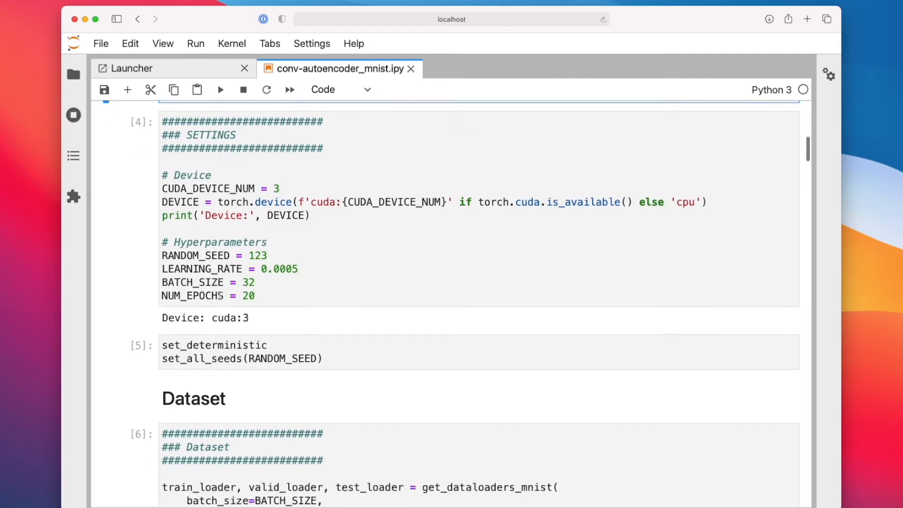
{"action": "scroll", "scroll_direction": "down", "scroll_amount": 3}
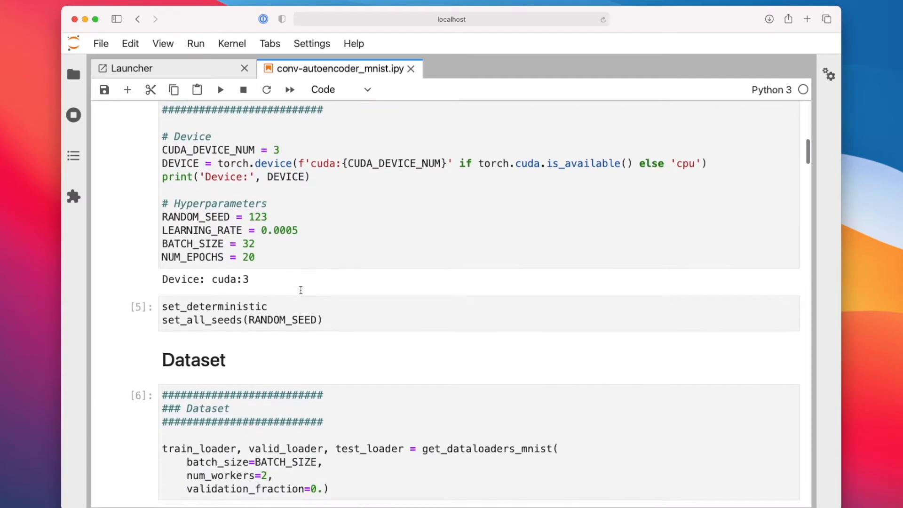
{"action": "scroll", "scroll_direction": "down", "scroll_amount": 3}
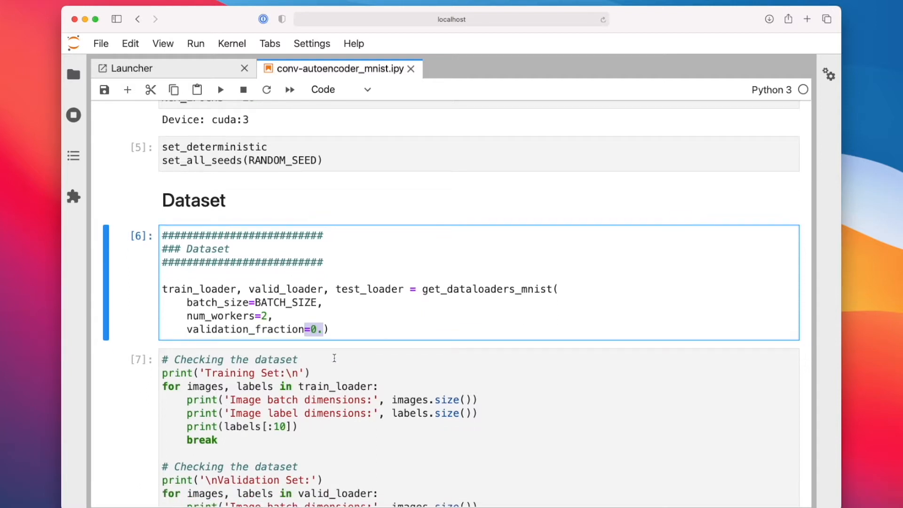
{"action": "mouse_move", "coordinate": [337, 354]}
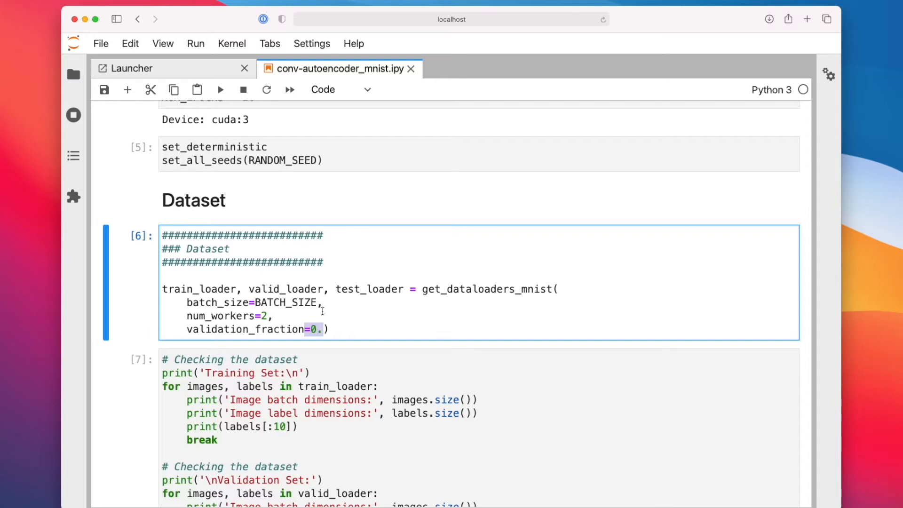
{"action": "scroll", "scroll_direction": "down", "scroll_amount": 3}
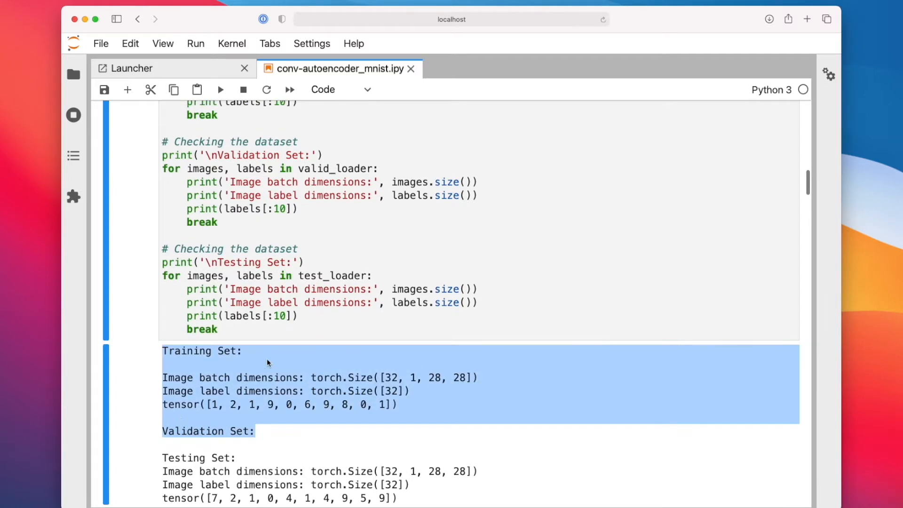
{"action": "scroll", "scroll_direction": "down", "scroll_amount": 3}
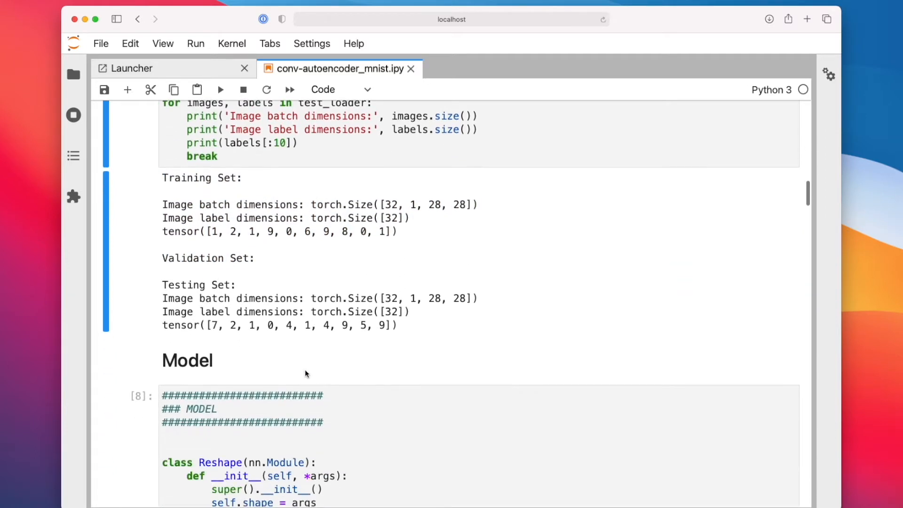
{"action": "scroll", "scroll_direction": "down", "scroll_amount": 3}
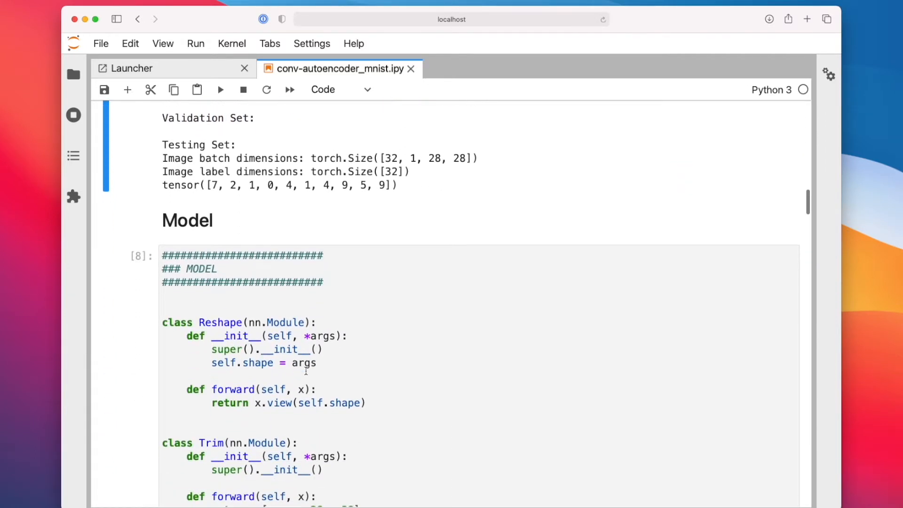
{"action": "scroll", "scroll_direction": "down", "scroll_amount": 3}
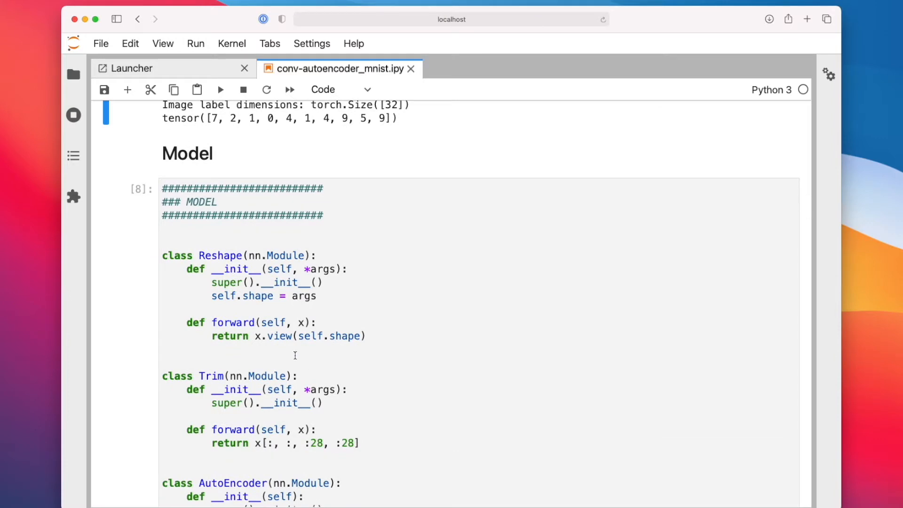
{"action": "scroll", "scroll_direction": "down", "scroll_amount": 3}
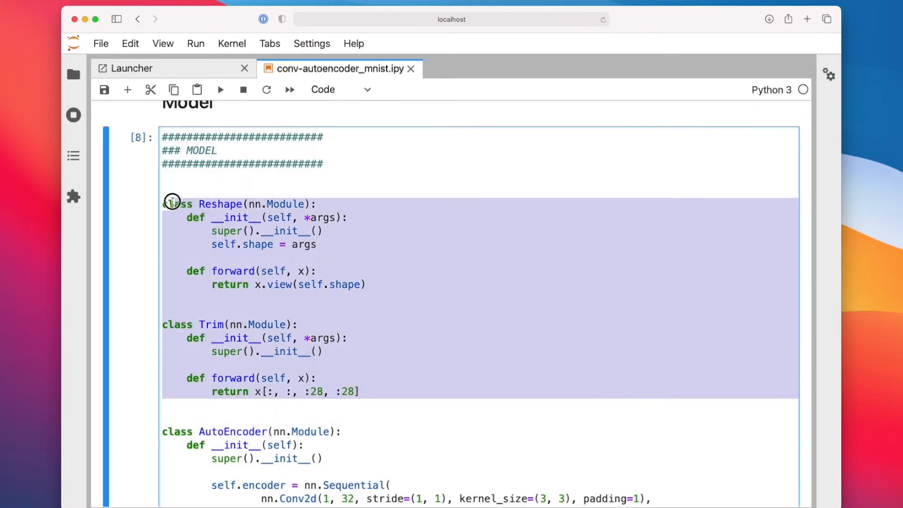
{"action": "scroll", "scroll_direction": "down", "scroll_amount": 3}
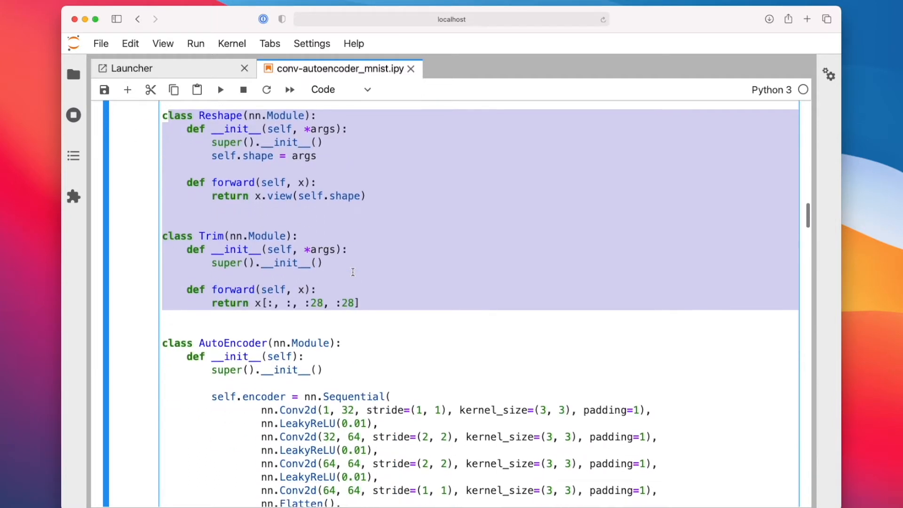
{"action": "scroll", "scroll_direction": "down", "scroll_amount": 3}
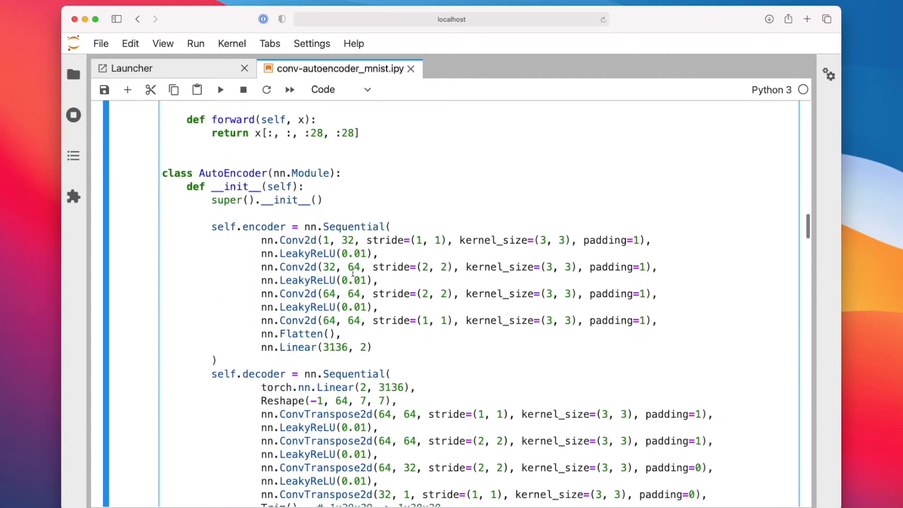
{"action": "scroll", "scroll_direction": "down", "scroll_amount": 3}
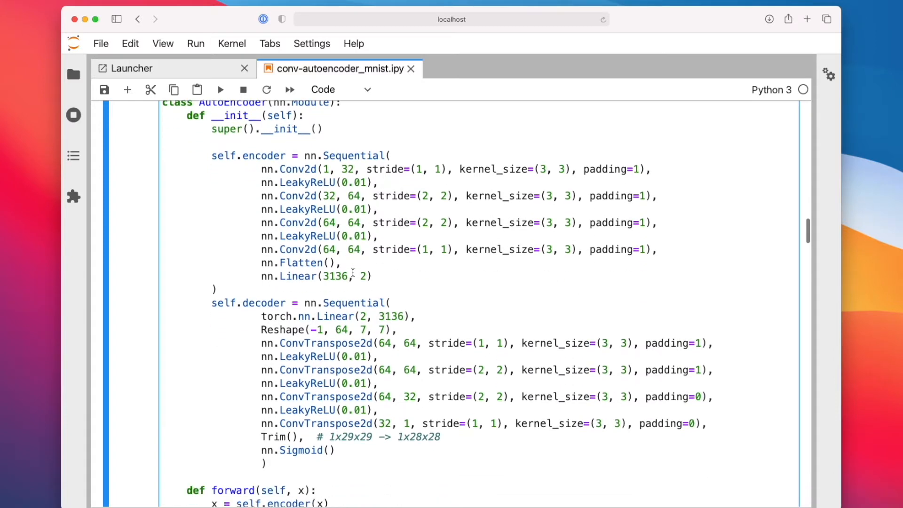
{"action": "scroll", "scroll_direction": "up", "scroll_amount": 3}
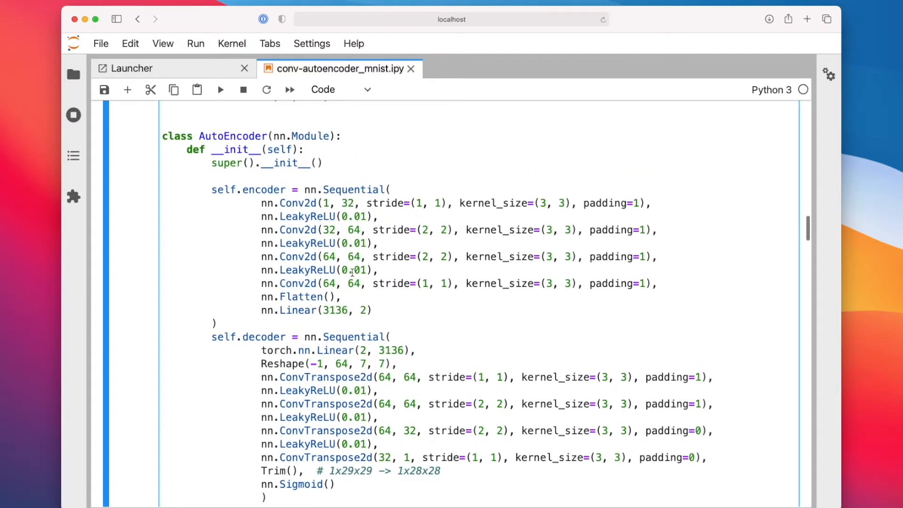
{"action": "scroll", "scroll_direction": "up", "scroll_amount": 3}
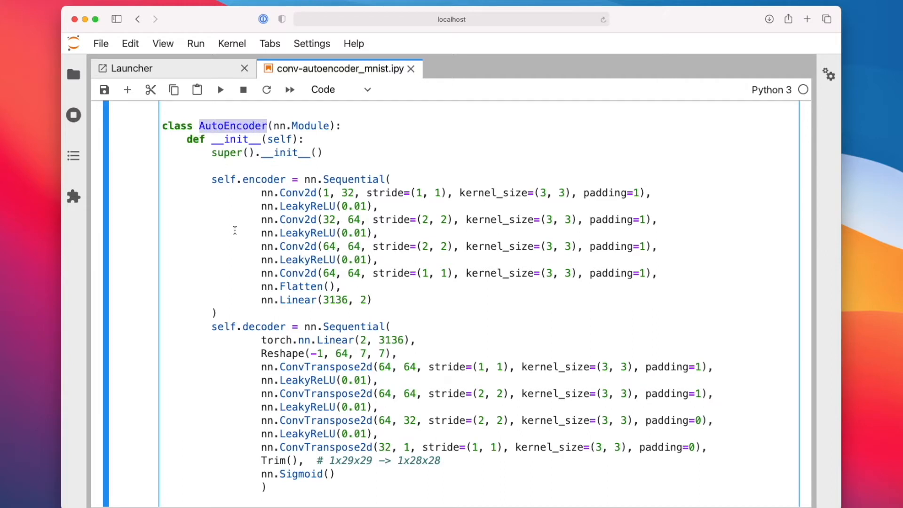
{"action": "mouse_move", "coordinate": [227, 153]}
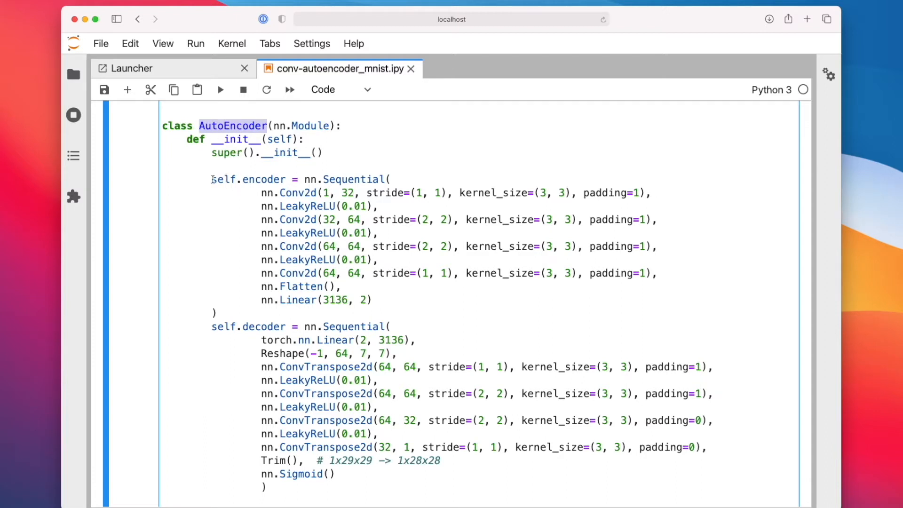
{"action": "double_click", "coordinate": [355, 179]}
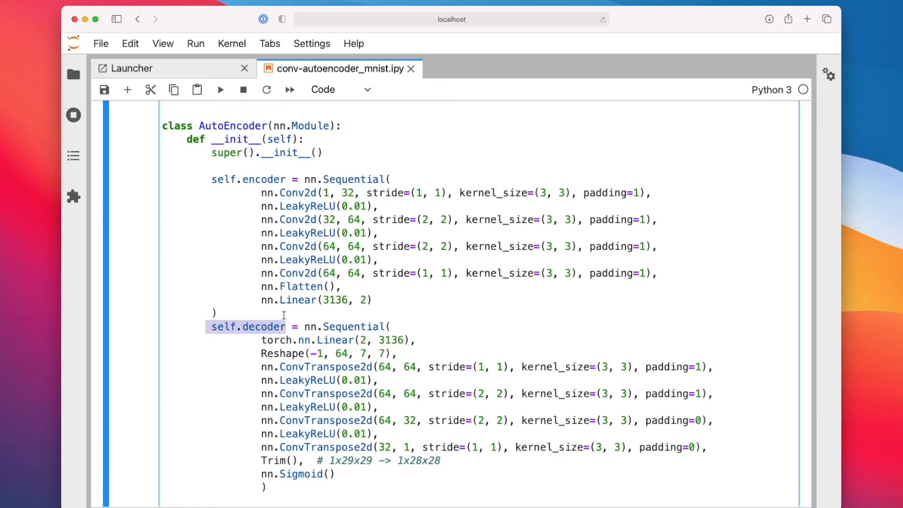
{"action": "mouse_move", "coordinate": [221, 255]}
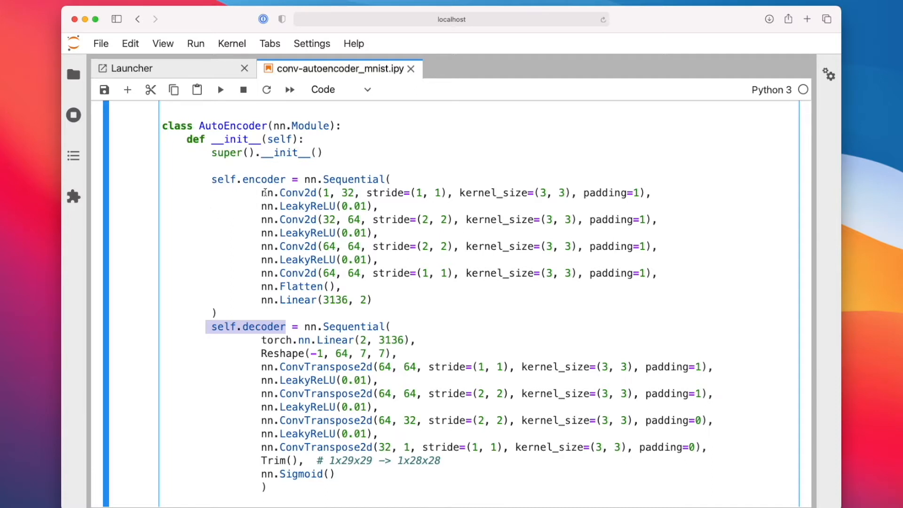
{"action": "left_click", "coordinate": [271, 193]}
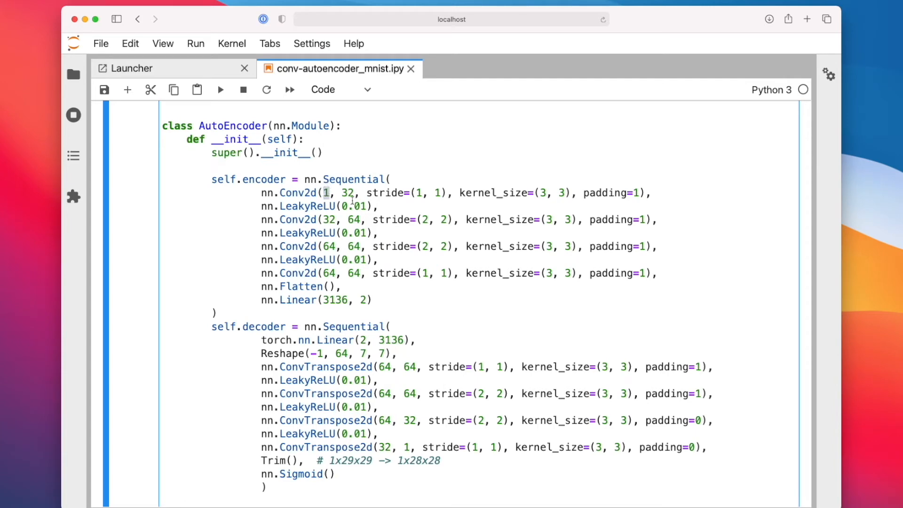
{"action": "double_click", "coordinate": [347, 193]}
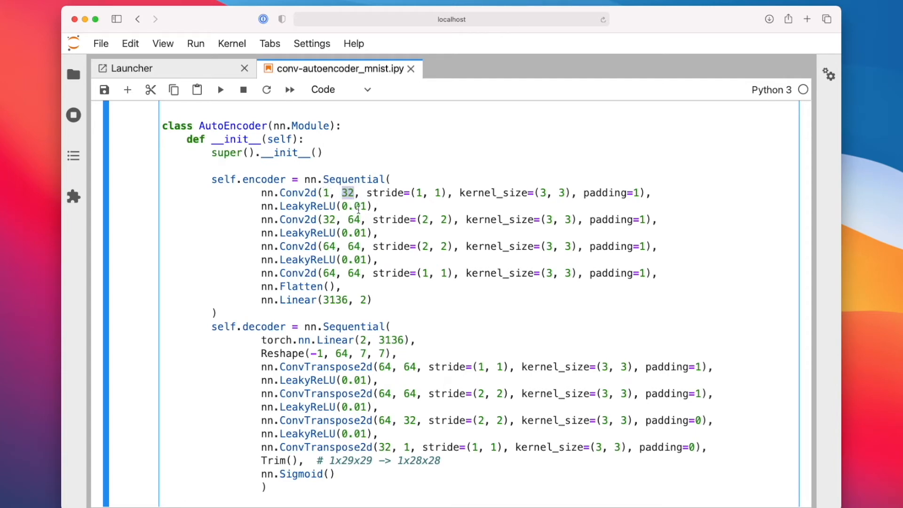
{"action": "left_click", "coordinate": [340, 193]}
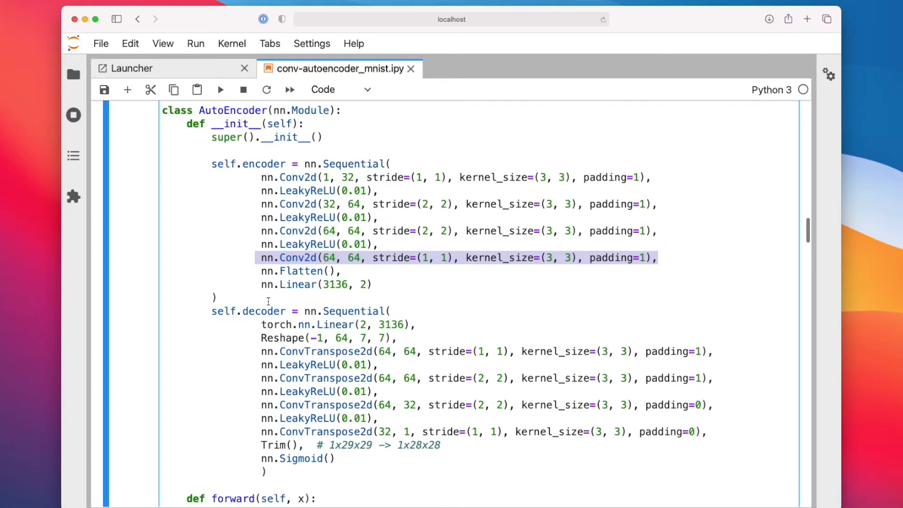
{"action": "mouse_move", "coordinate": [299, 277]}
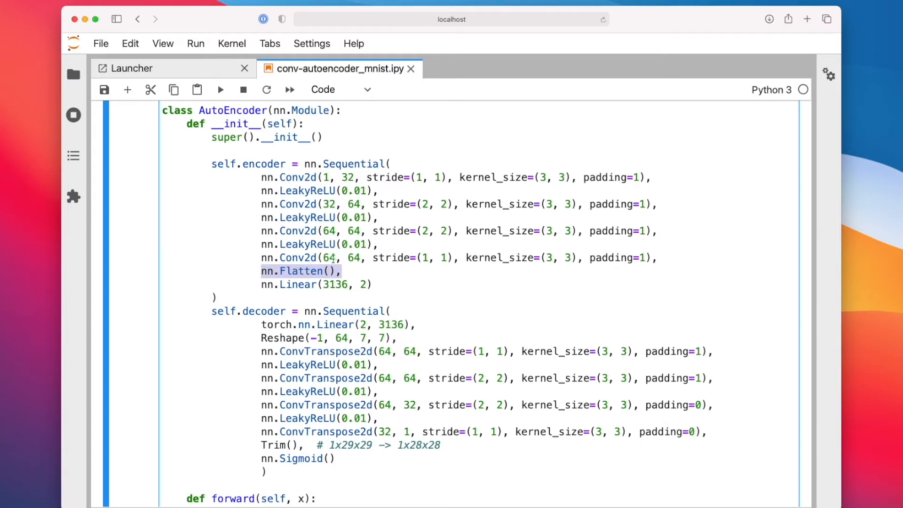
{"action": "mouse_move", "coordinate": [562, 252]}
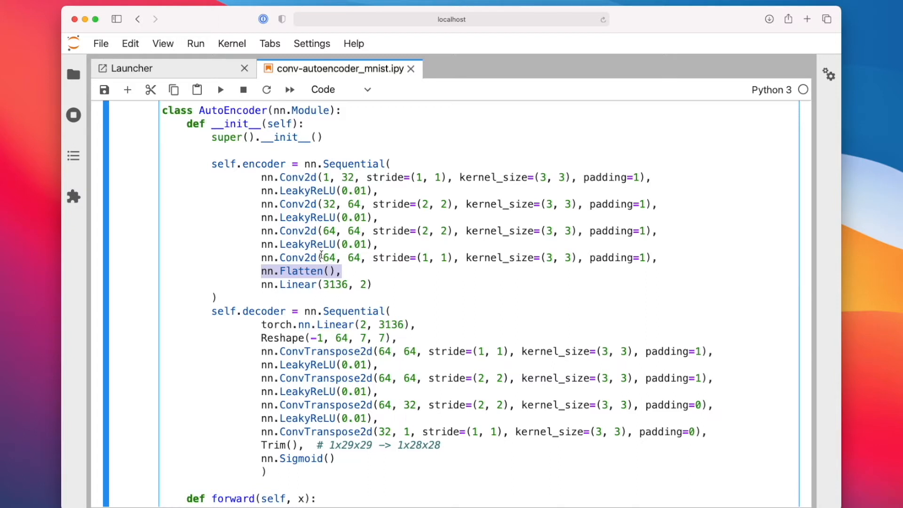
{"action": "left_click", "coordinate": [357, 257]}
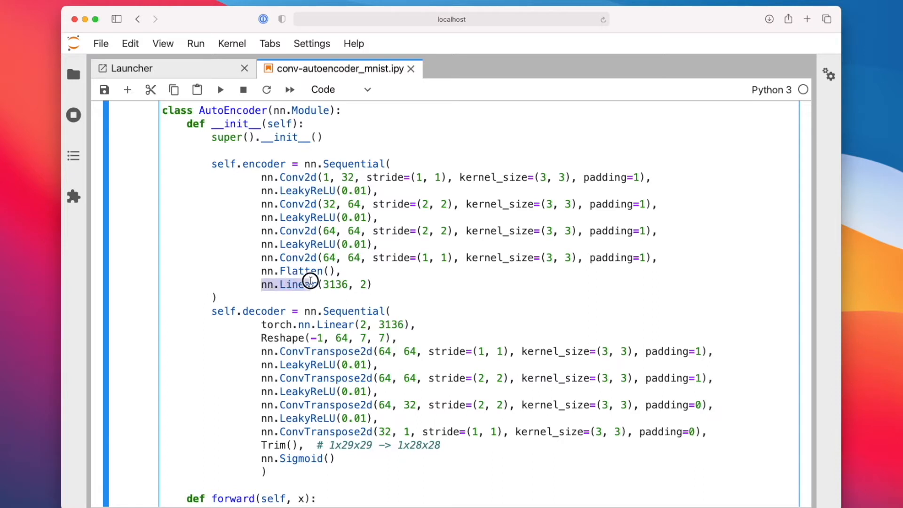
{"action": "double_click", "coordinate": [300, 271]}
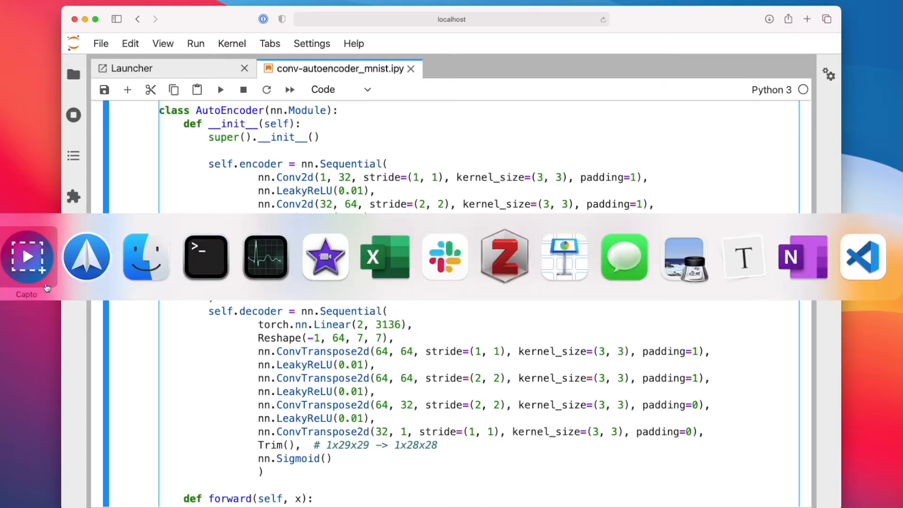
- In Keynote, view the Simple Autoencoder's 32-dim bottleneck, then the Convolutional Autoencoder slide
{"action": "left_click", "coordinate": [564, 257]}
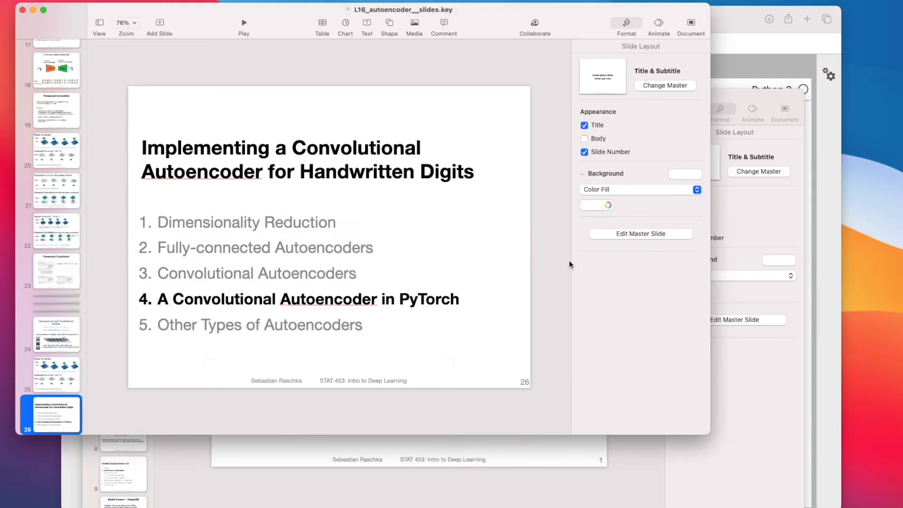
{"action": "scroll", "scroll_direction": "up", "scroll_amount": 3}
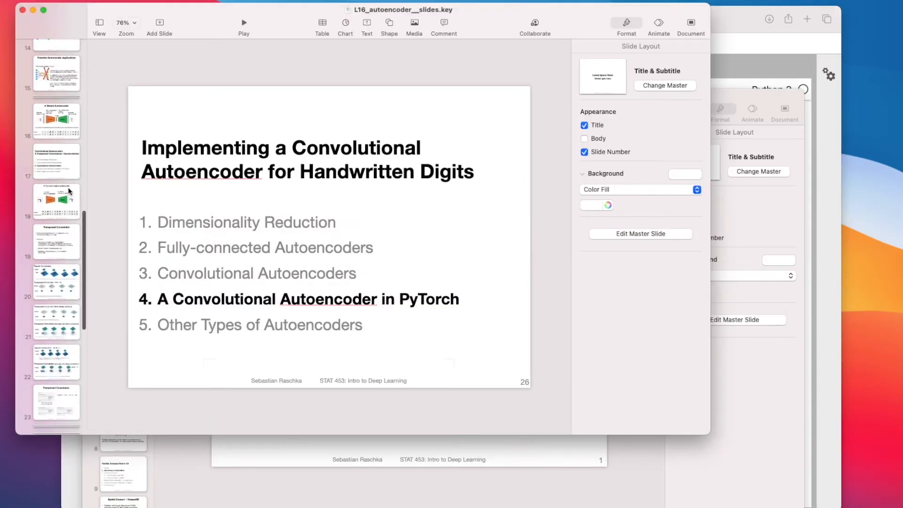
{"action": "left_click", "coordinate": [56, 160]}
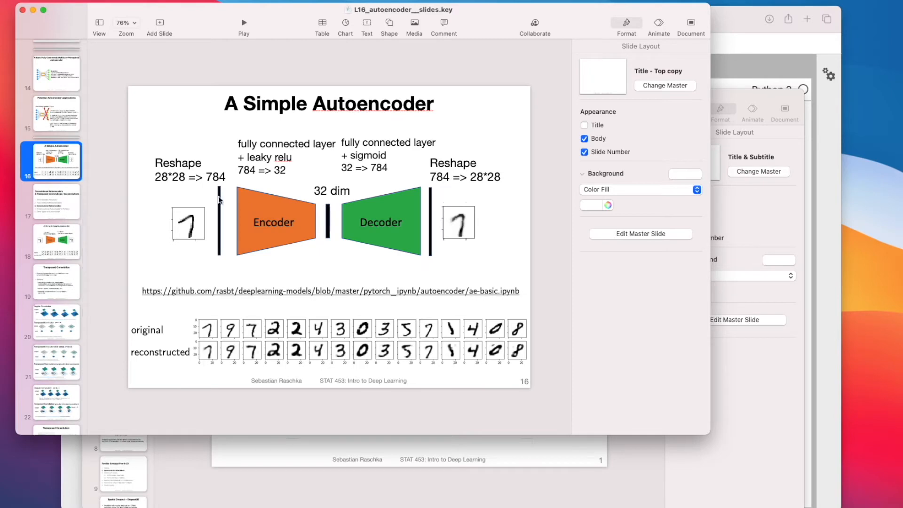
{"action": "mouse_move", "coordinate": [336, 200]}
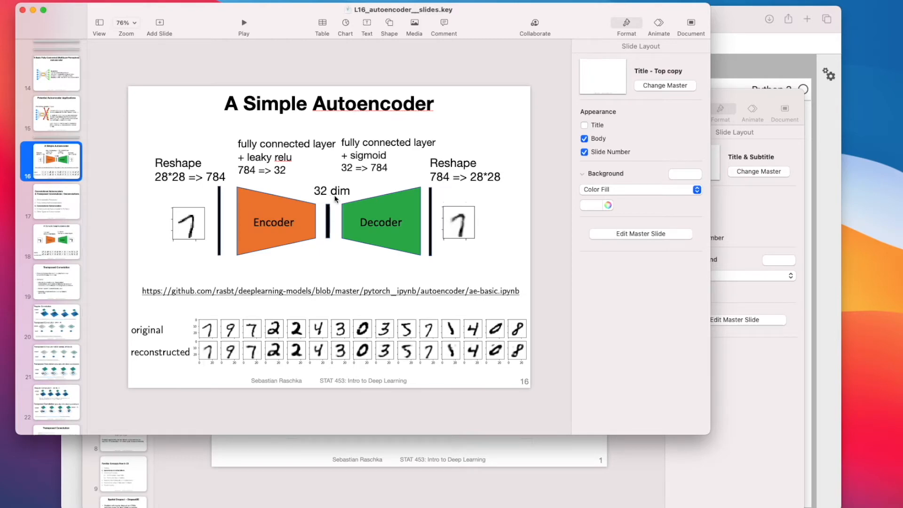
{"action": "left_click", "coordinate": [332, 190]}
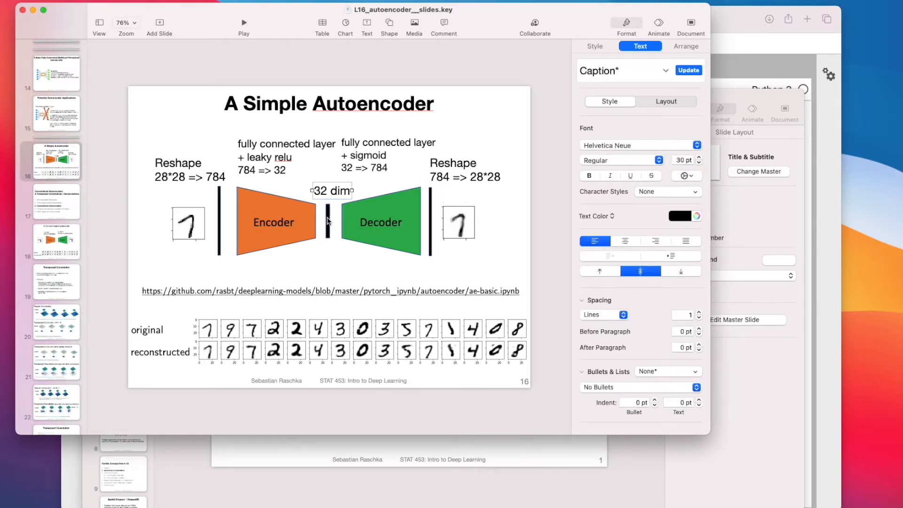
{"action": "left_click", "coordinate": [56, 241]}
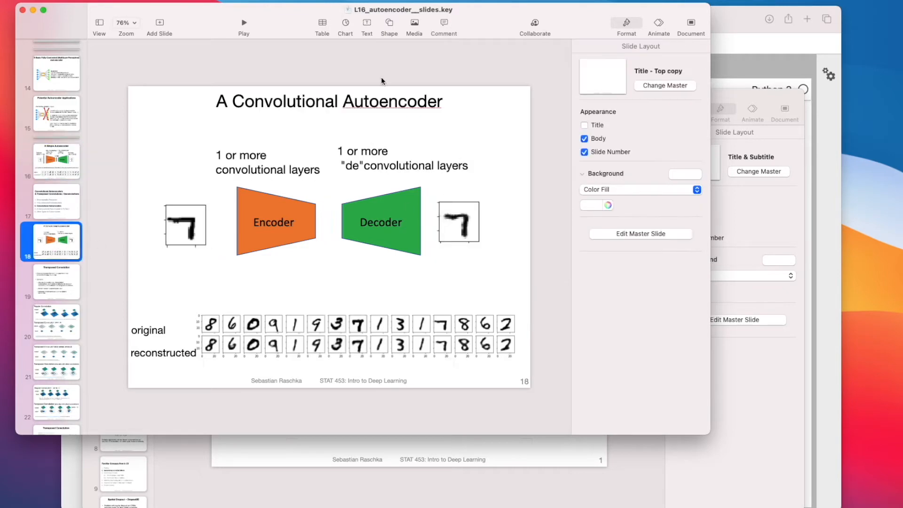
{"action": "left_click", "coordinate": [389, 23]}
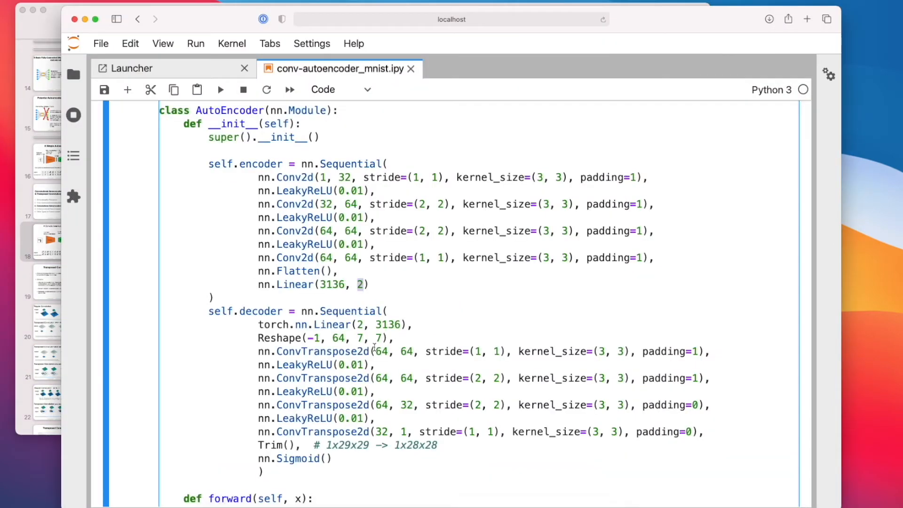
- Type the #784 comment on the encoder, then highlight the 3136 input and 64 channels
{"action": "scroll", "scroll_direction": "down", "scroll_amount": 3}
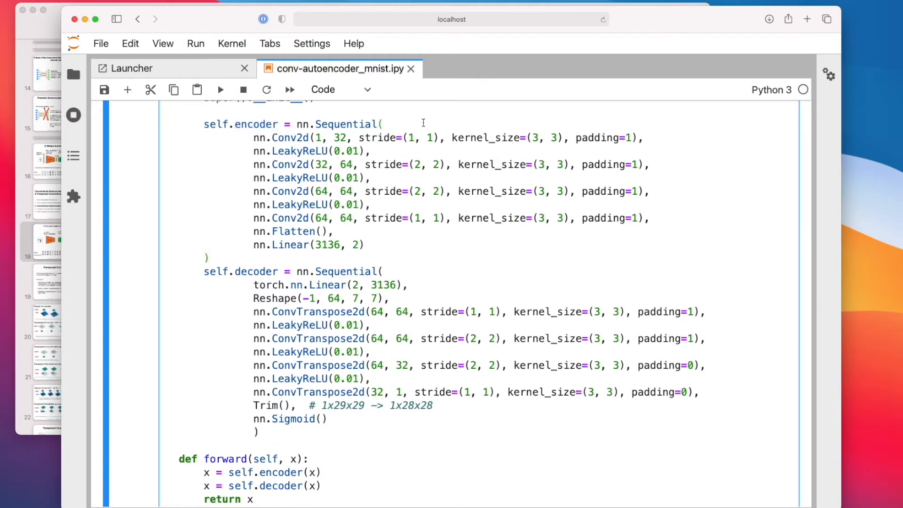
{"action": "type", "text": "#784"}
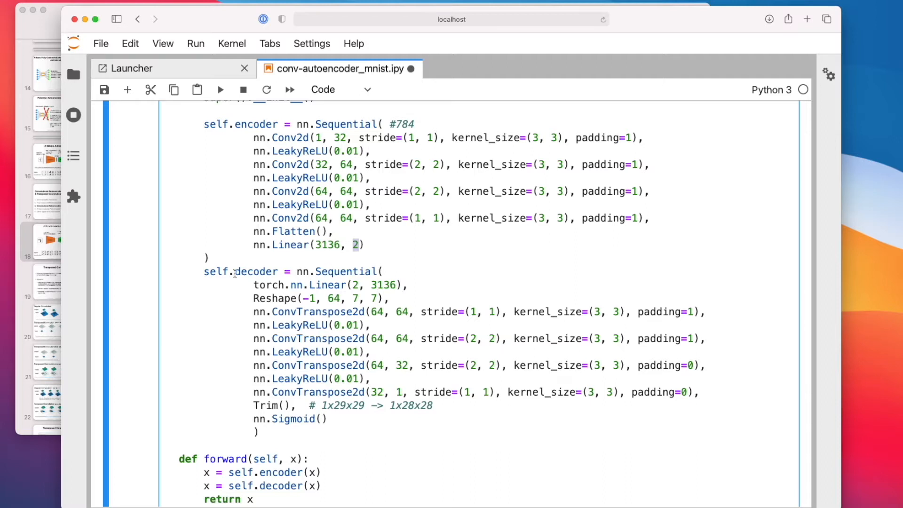
{"action": "double_click", "coordinate": [241, 271]}
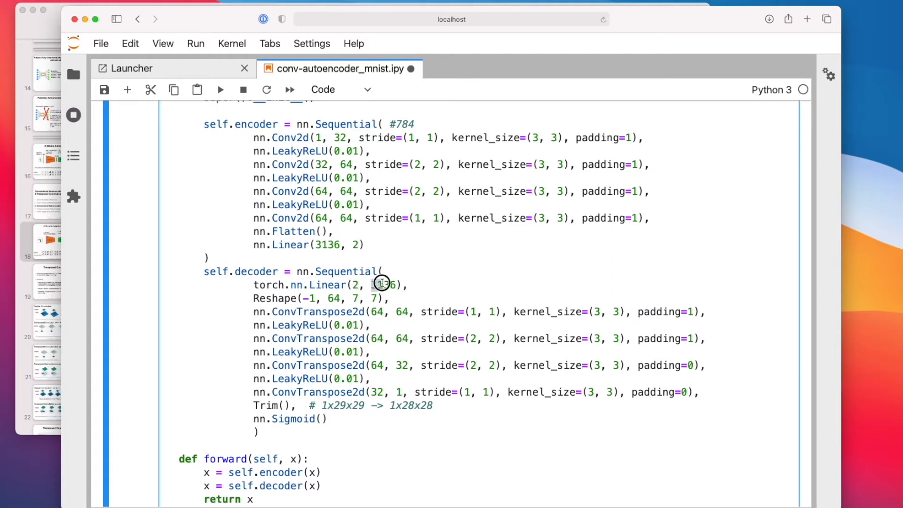
{"action": "double_click", "coordinate": [383, 285]}
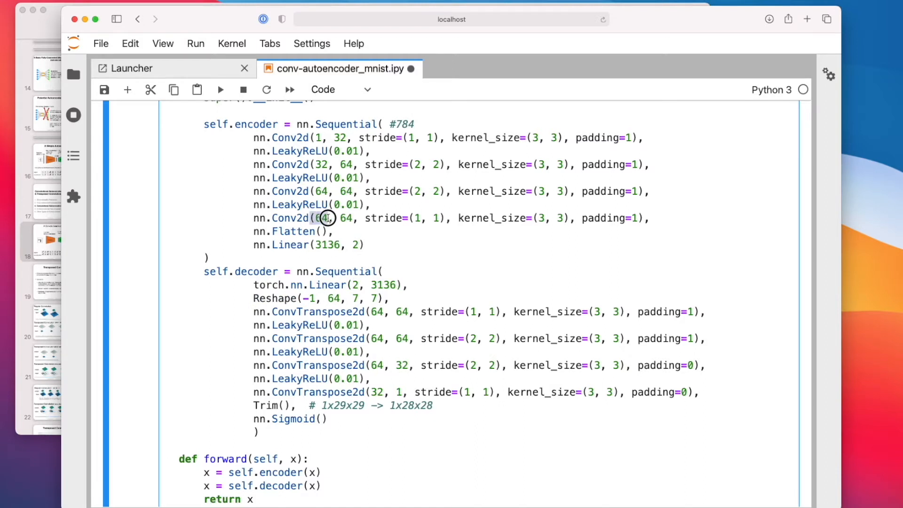
{"action": "double_click", "coordinate": [290, 218]}
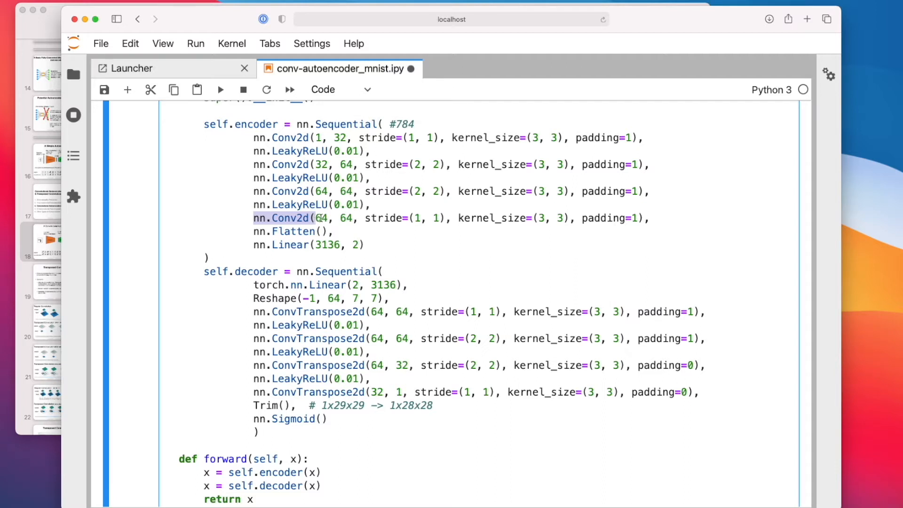
- Add a 64*7*7 note after the encoder's last linear layer
{"action": "left_click", "coordinate": [434, 244]}
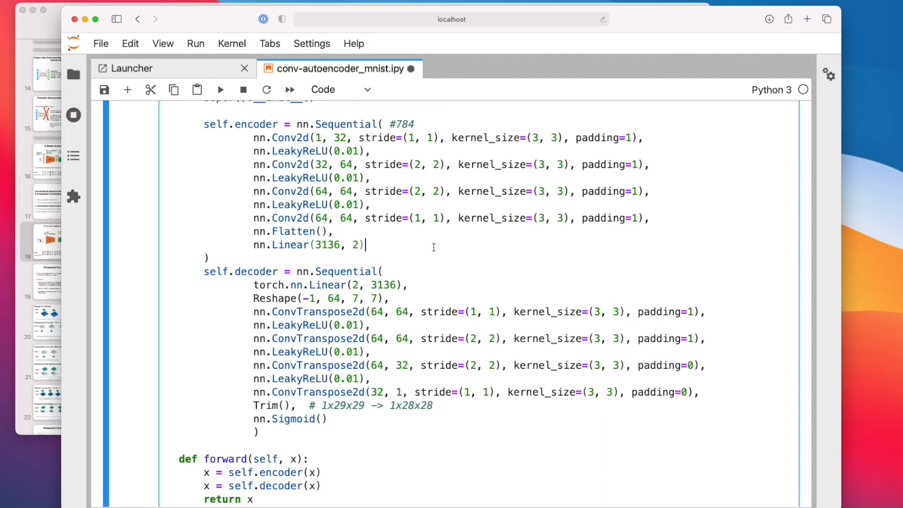
{"action": "type", "text": "64*"}
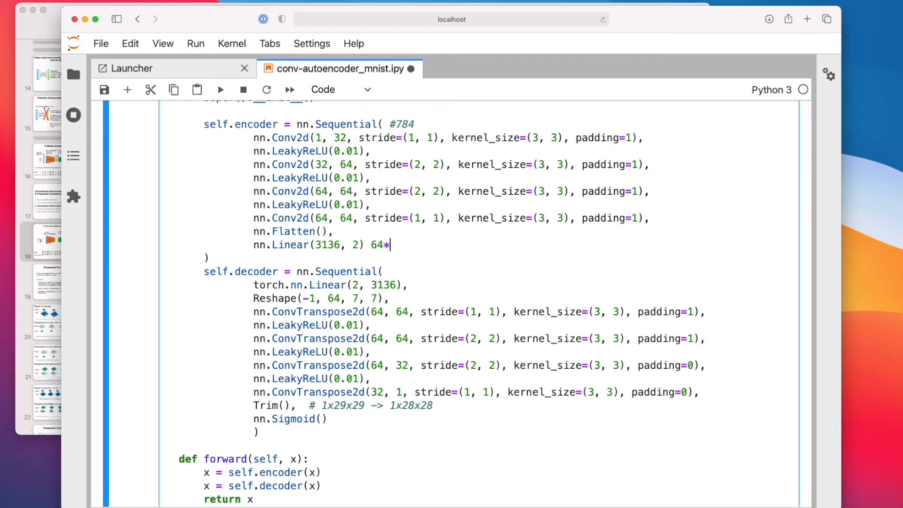
{"action": "type", "text": "7*7"}
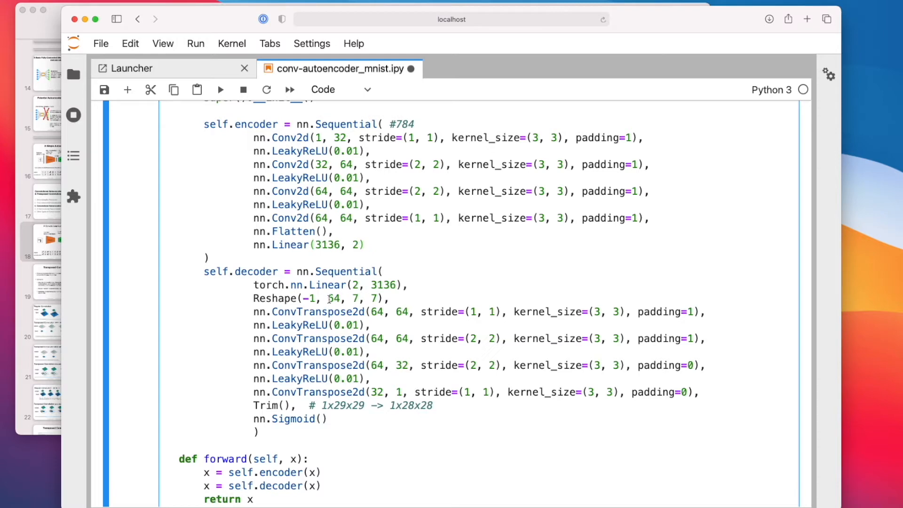
{"action": "double_click", "coordinate": [383, 284]}
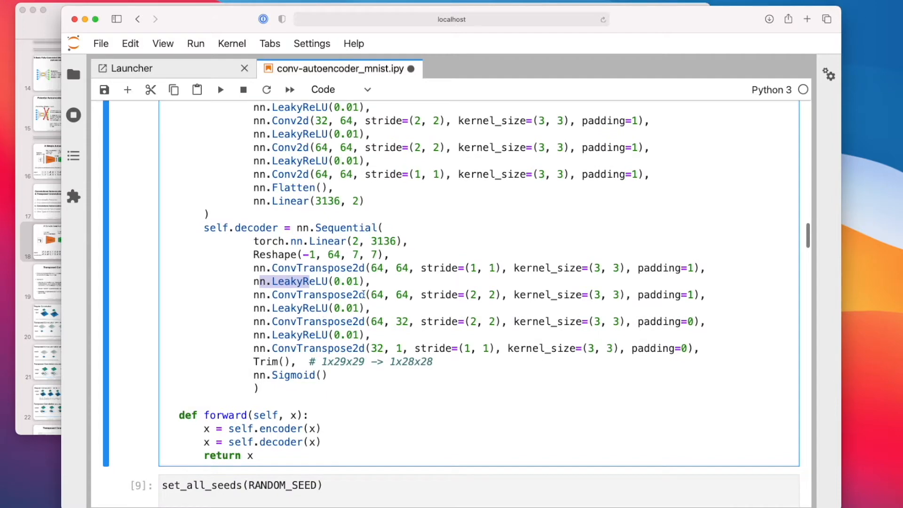
{"action": "scroll", "scroll_direction": "up", "scroll_amount": 3}
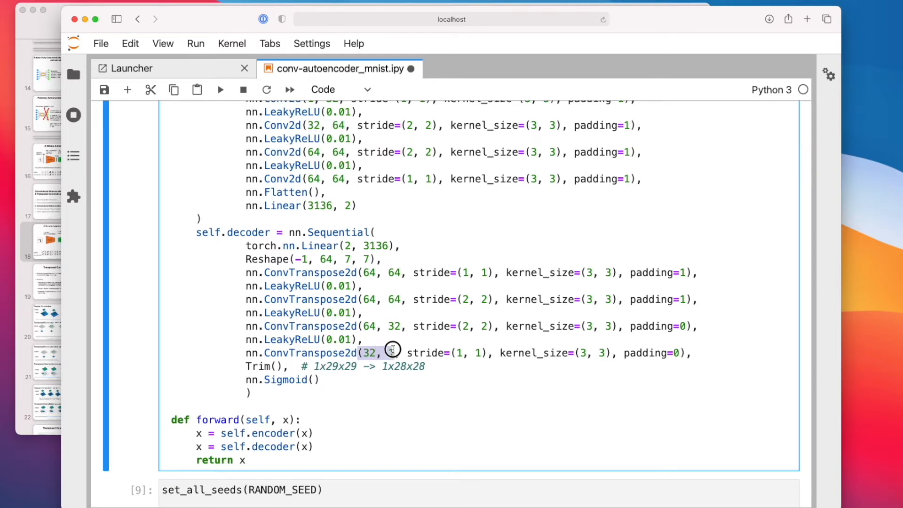
{"action": "scroll", "scroll_direction": "up", "scroll_amount": 3}
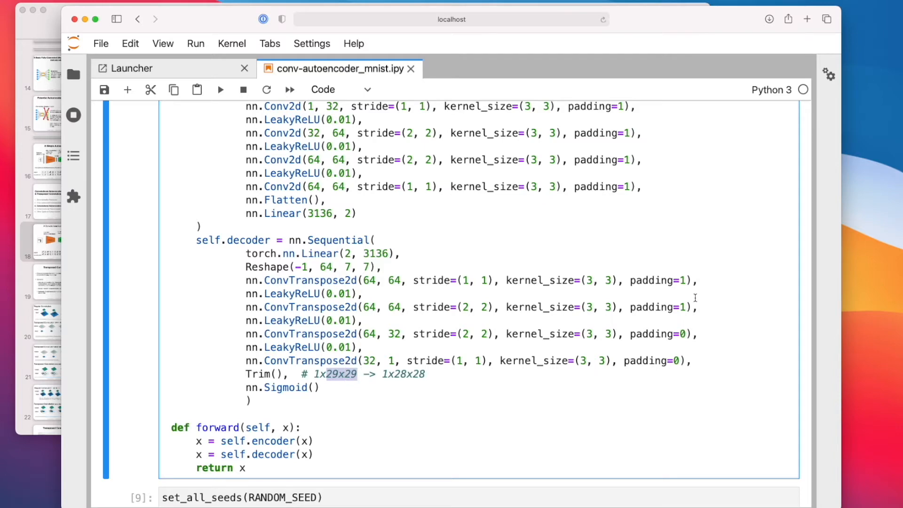
{"action": "mouse_move", "coordinate": [565, 295]}
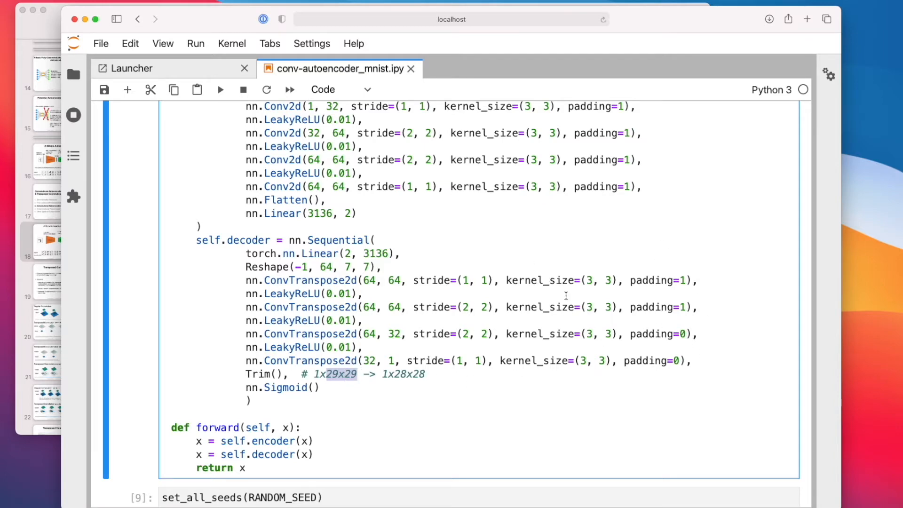
{"action": "mouse_move", "coordinate": [497, 291]}
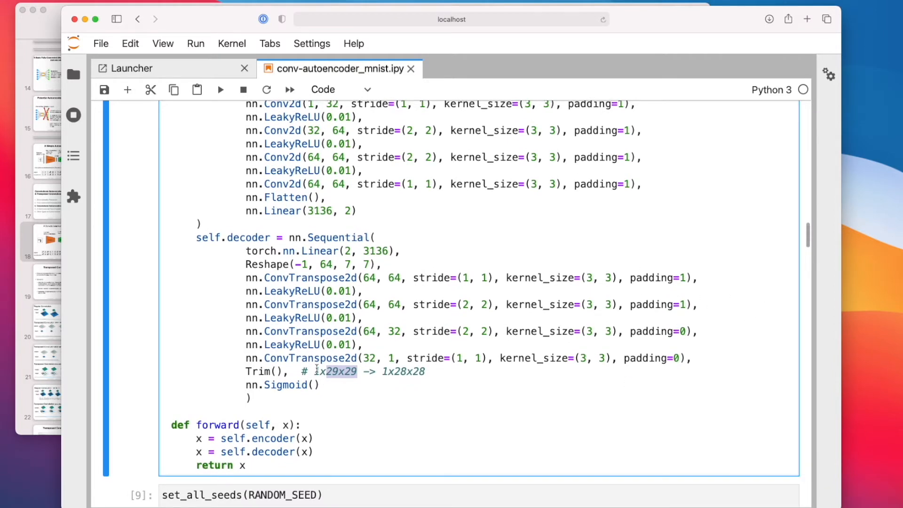
- Highlight the decoder's Trim layer and its :28 crop, then scroll up to Dataset cell [6]
{"action": "double_click", "coordinate": [263, 371]}
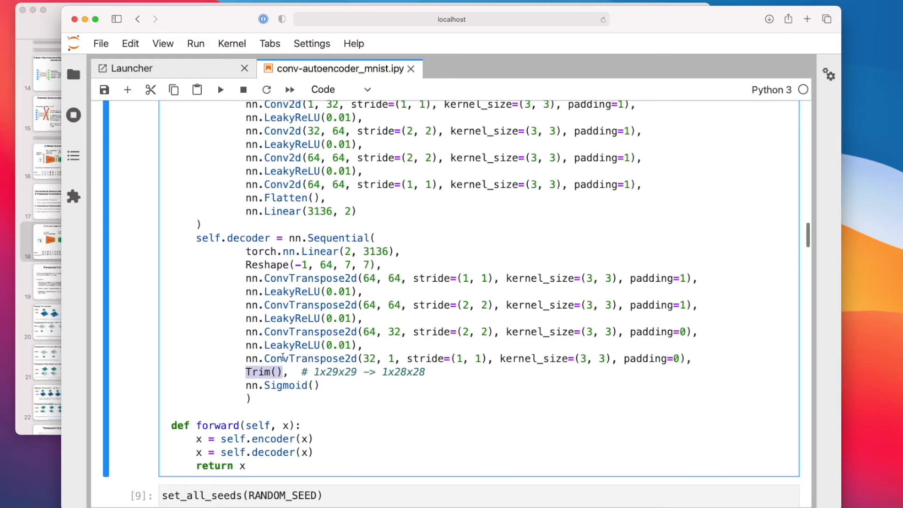
{"action": "scroll", "scroll_direction": "up", "scroll_amount": 3}
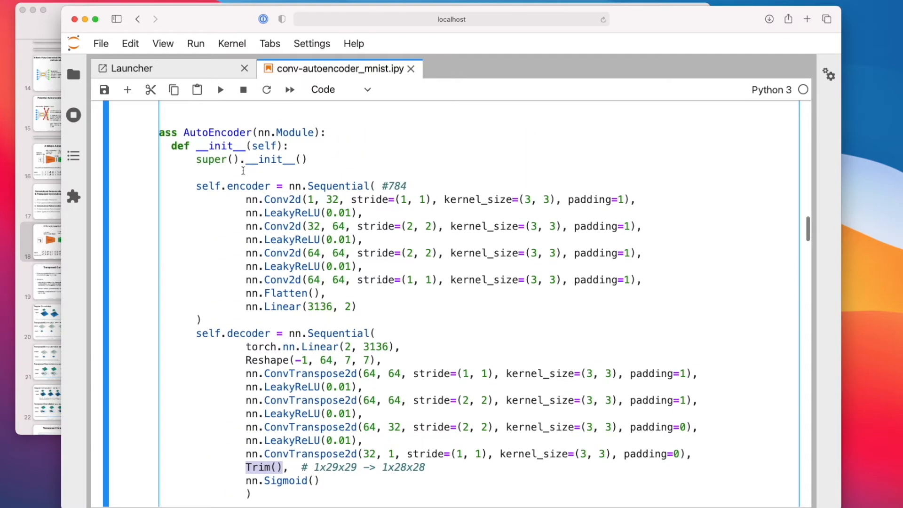
{"action": "scroll", "scroll_direction": "up", "scroll_amount": 3}
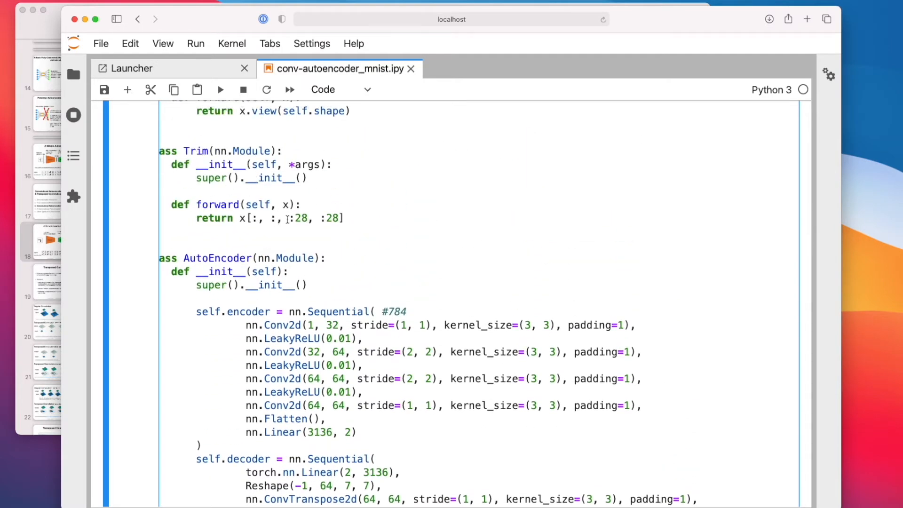
{"action": "double_click", "coordinate": [298, 218]}
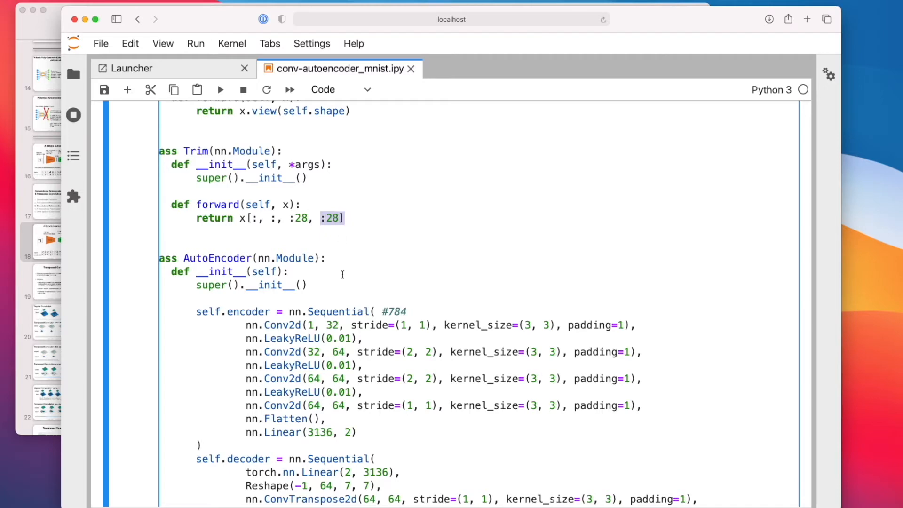
{"action": "scroll", "scroll_direction": "down", "scroll_amount": 3}
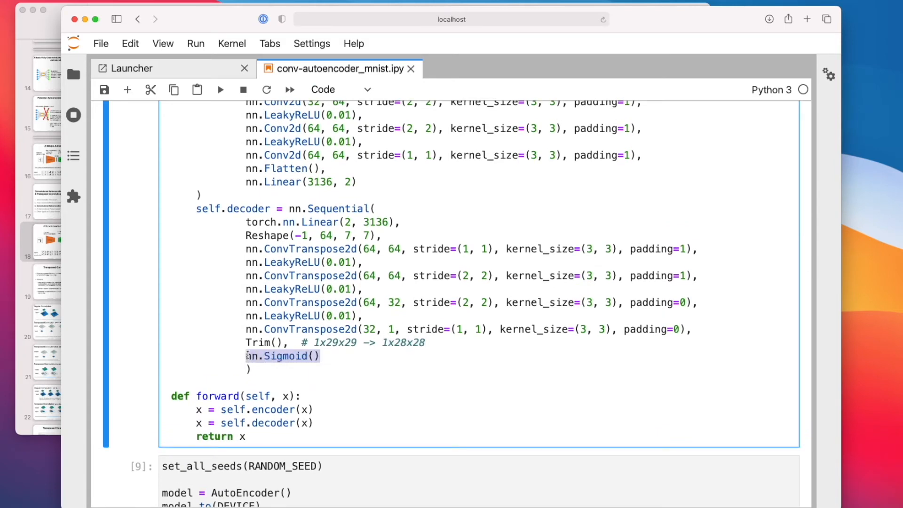
{"action": "mouse_move", "coordinate": [354, 354]}
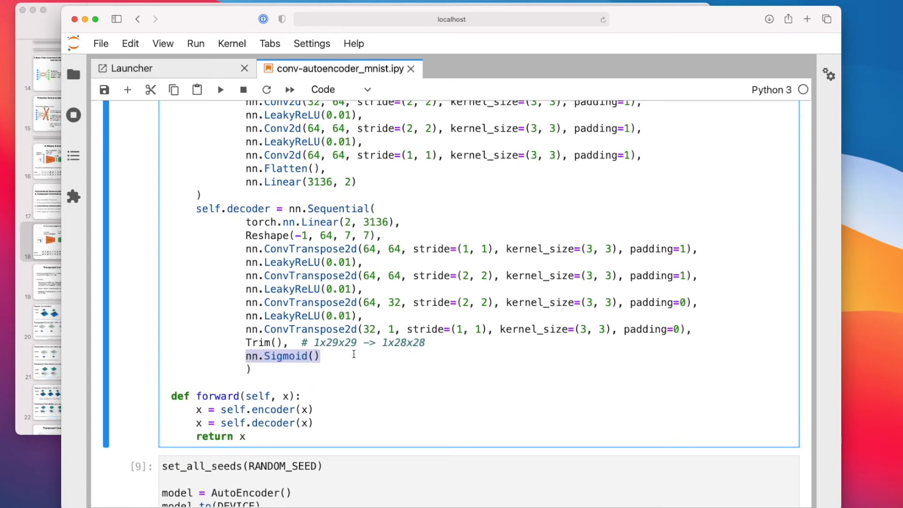
{"action": "scroll", "scroll_direction": "up", "scroll_amount": 3}
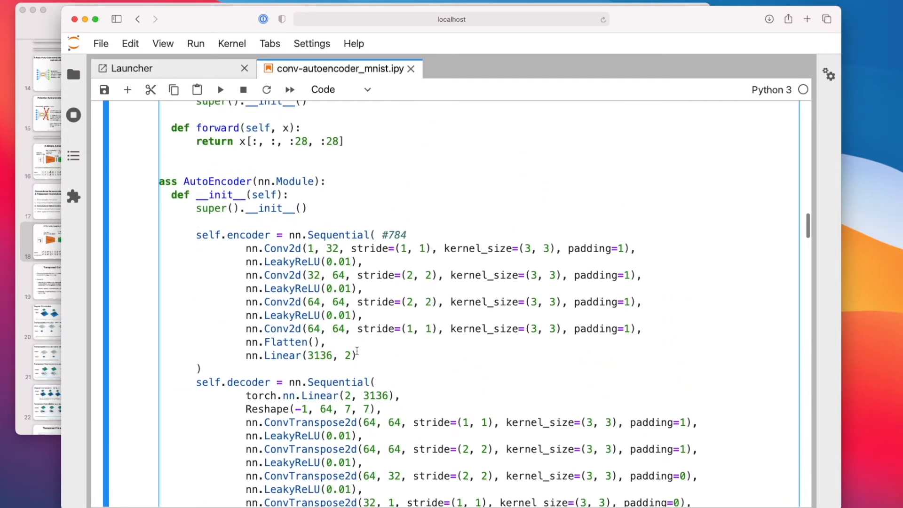
{"action": "scroll", "scroll_direction": "up", "scroll_amount": 3}
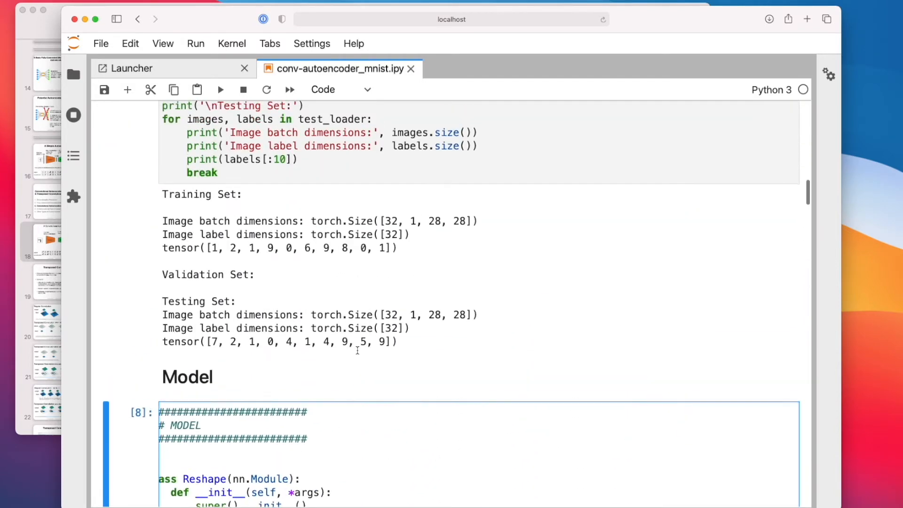
{"action": "scroll", "scroll_direction": "up", "scroll_amount": 3}
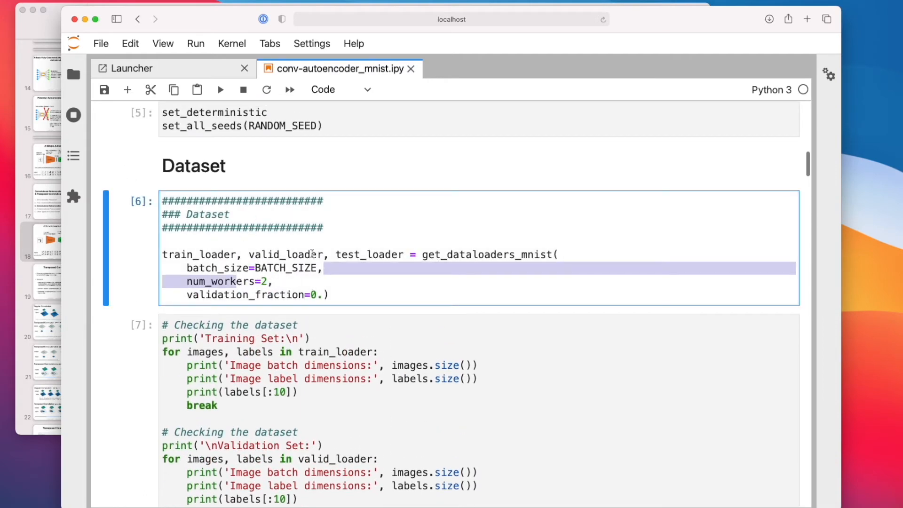
- Open helper_data.py from the file list and highlight train_transforms in the CIFAR-10 loader
{"action": "left_click", "coordinate": [74, 74]}
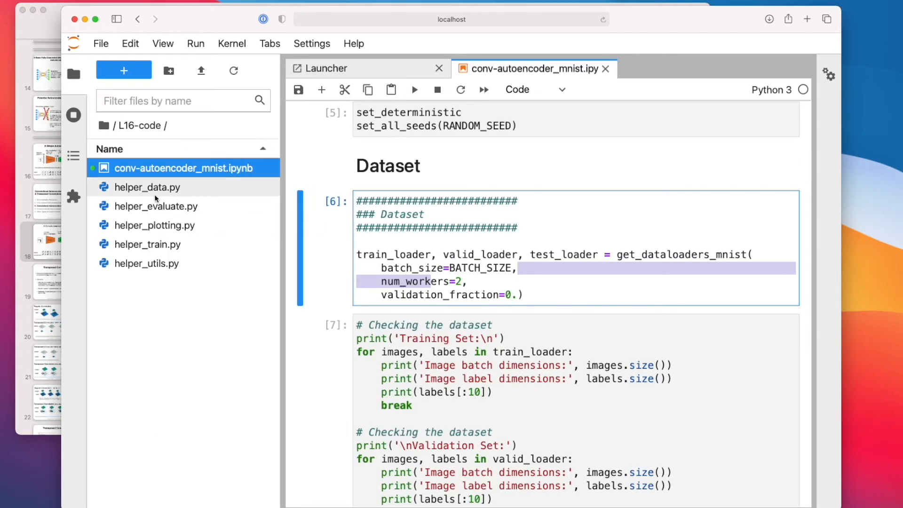
{"action": "right_click", "coordinate": [149, 188]}
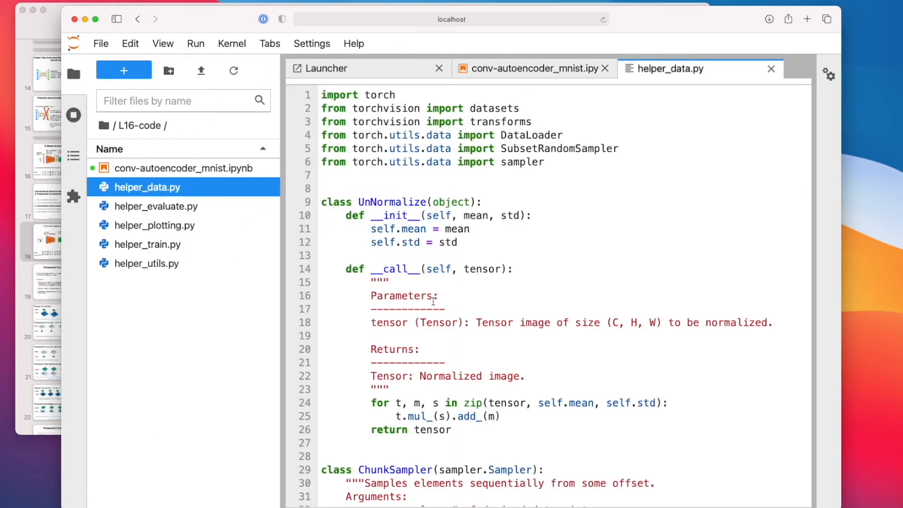
{"action": "scroll", "scroll_direction": "down", "scroll_amount": 3}
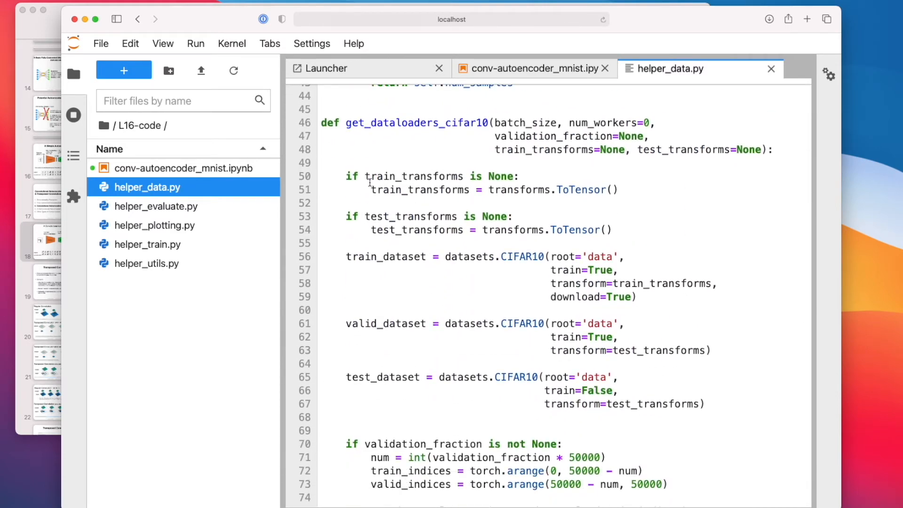
{"action": "double_click", "coordinate": [414, 176]}
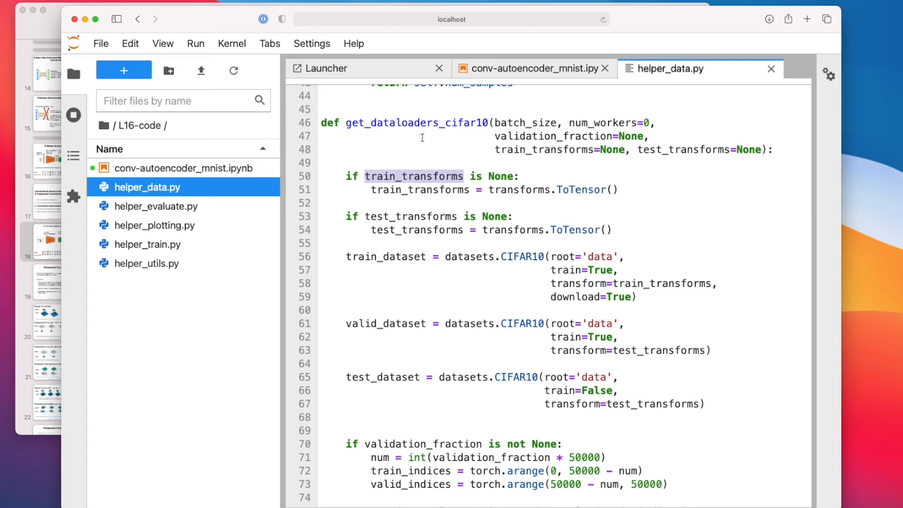
- Highlight get_dataloaders_mnist's default ToTensor transform, then return to the notebook tab
{"action": "scroll", "scroll_direction": "up", "scroll_amount": 3}
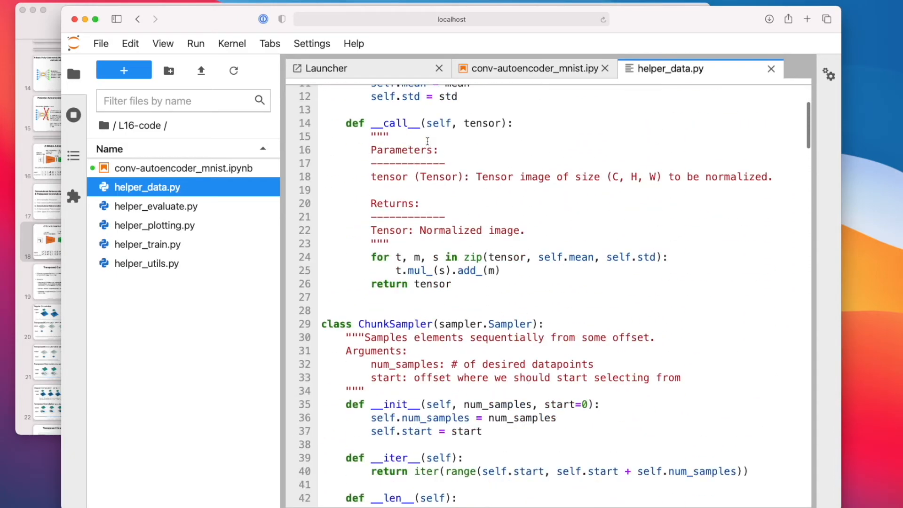
{"action": "scroll", "scroll_direction": "down", "scroll_amount": 3}
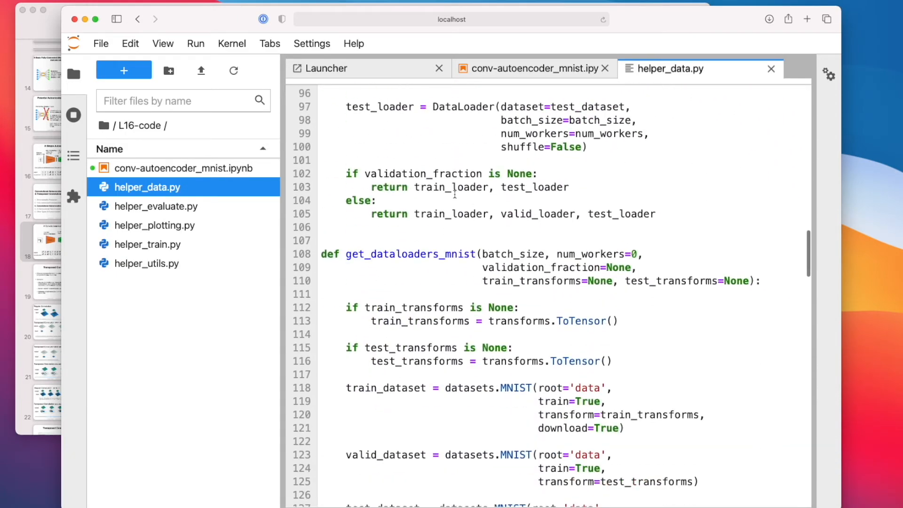
{"action": "scroll", "scroll_direction": "down", "scroll_amount": 3}
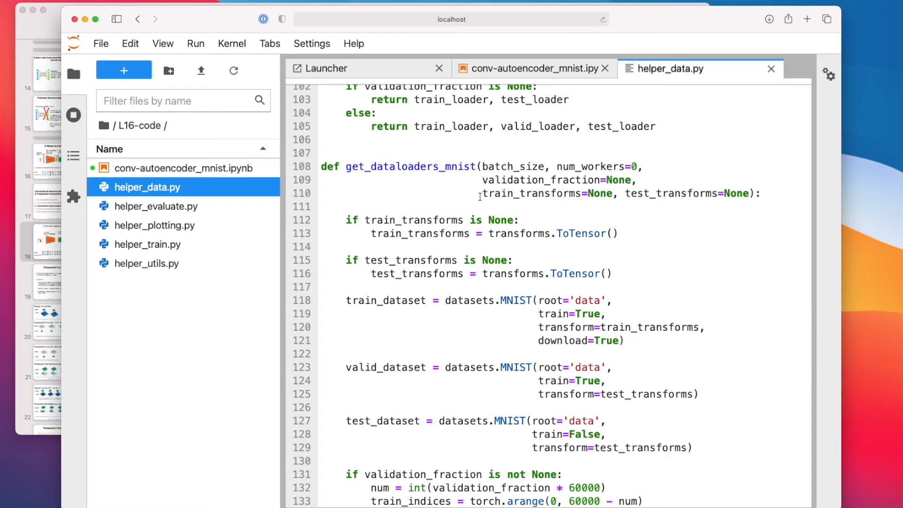
{"action": "double_click", "coordinate": [547, 193]}
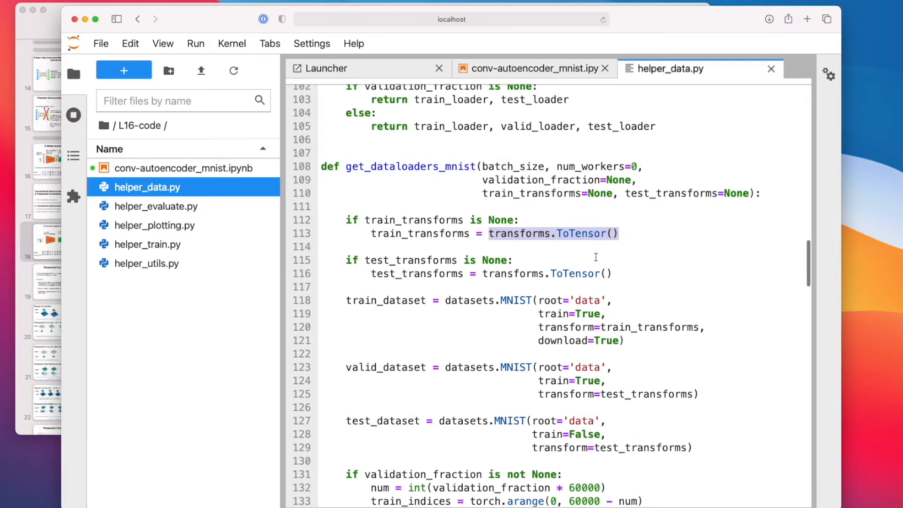
{"action": "left_click", "coordinate": [530, 69]}
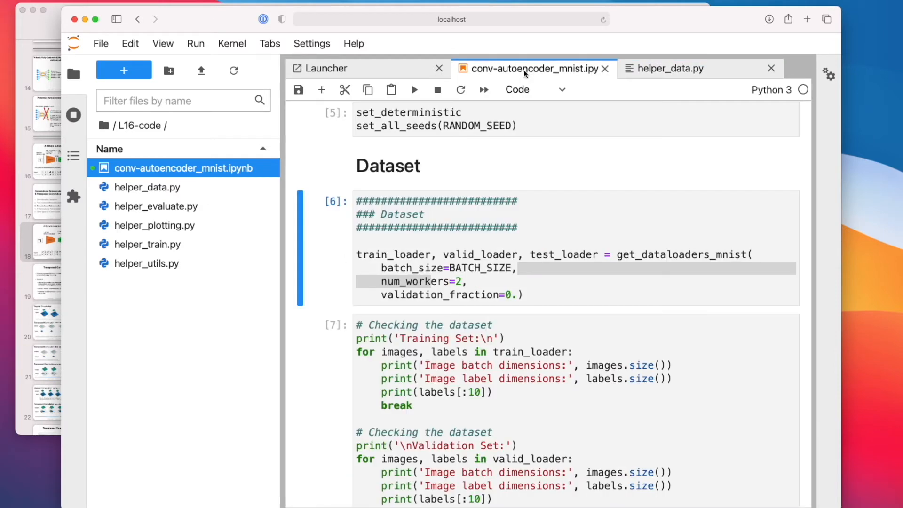
- Scroll past the model and optimizer cells to Training cell [10] and its epoch loss log
{"action": "scroll", "scroll_direction": "down", "scroll_amount": 3}
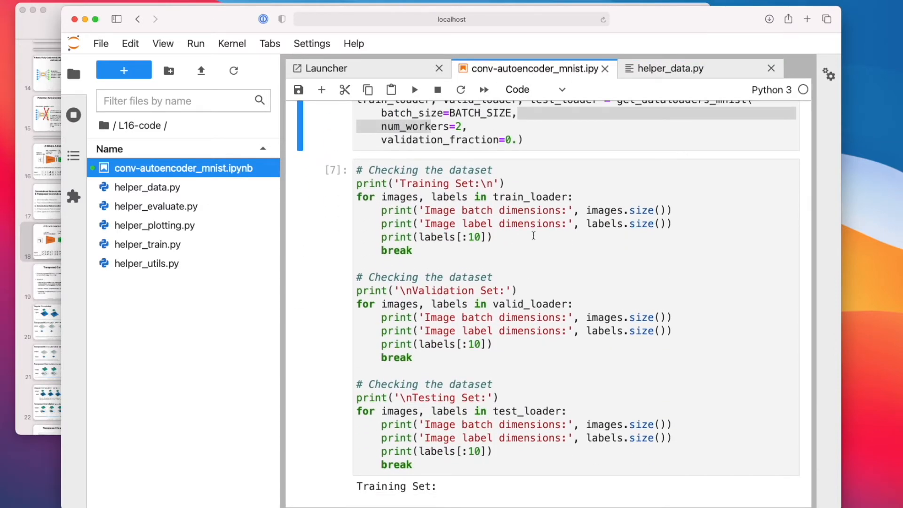
{"action": "scroll", "scroll_direction": "down", "scroll_amount": 3}
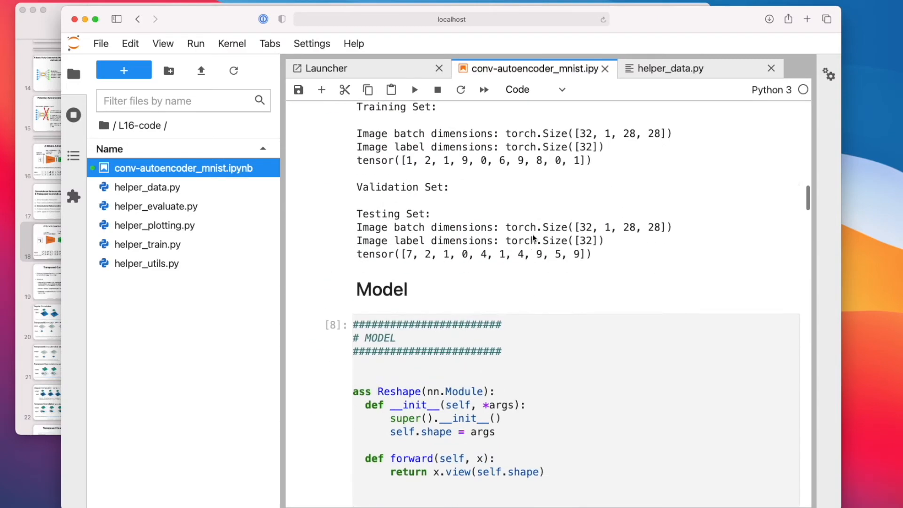
{"action": "scroll", "scroll_direction": "down", "scroll_amount": 3}
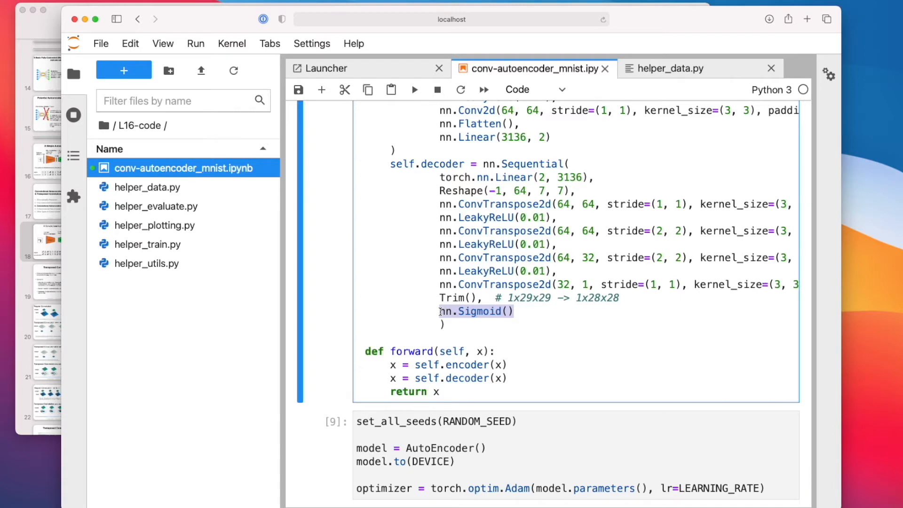
{"action": "scroll", "scroll_direction": "down", "scroll_amount": 3}
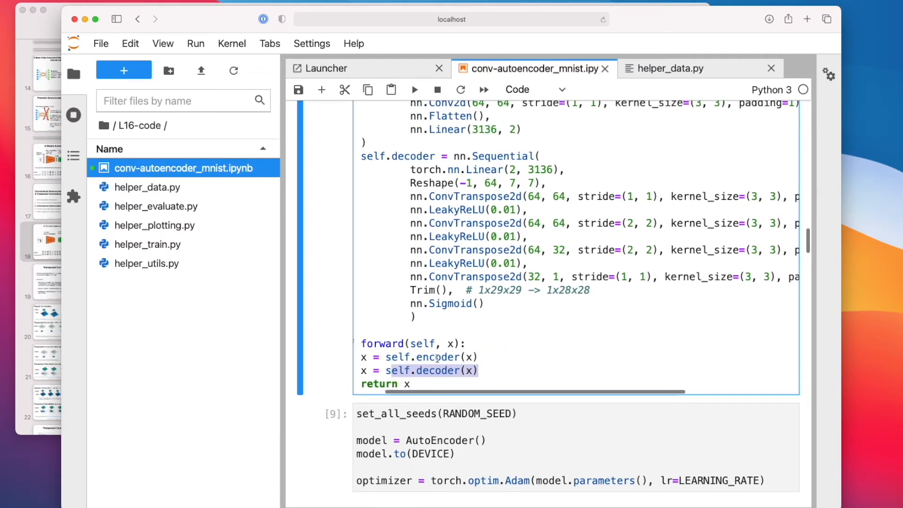
{"action": "scroll", "scroll_direction": "up", "scroll_amount": 3}
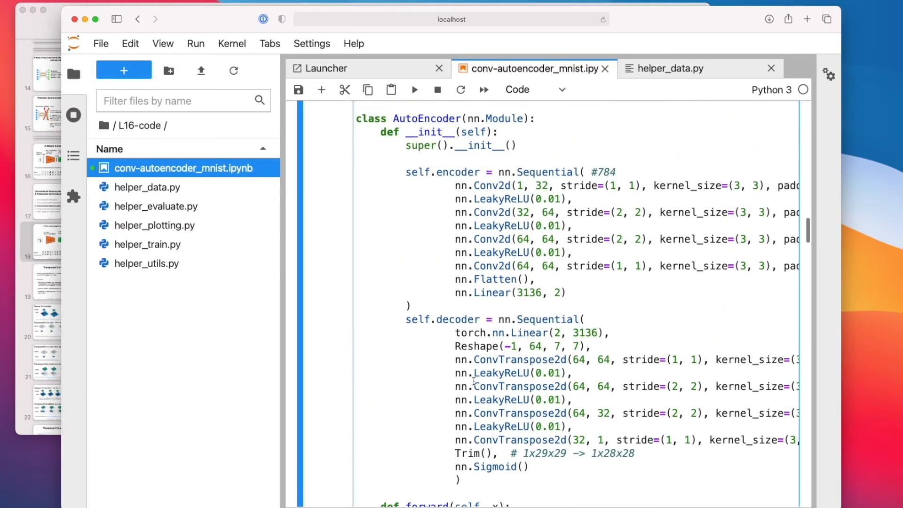
{"action": "scroll", "scroll_direction": "down", "scroll_amount": 3}
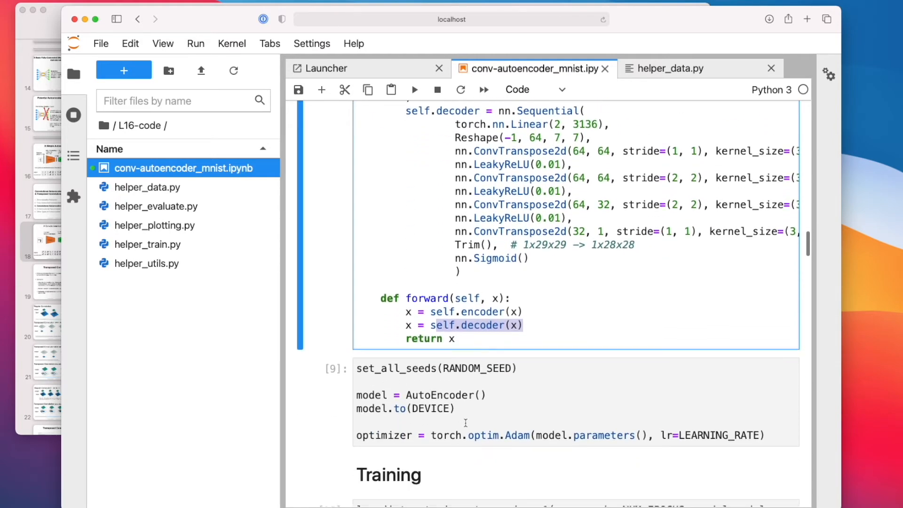
{"action": "mouse_move", "coordinate": [449, 382]}
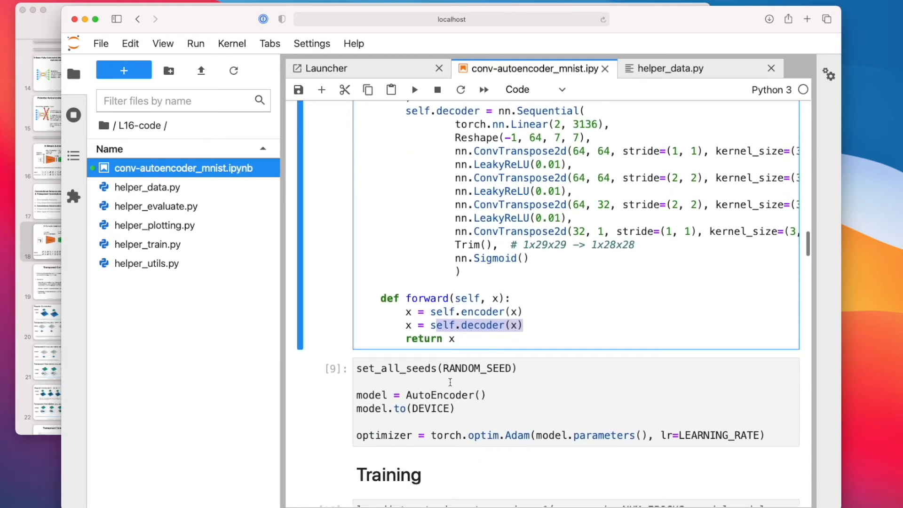
{"action": "scroll", "scroll_direction": "down", "scroll_amount": 3}
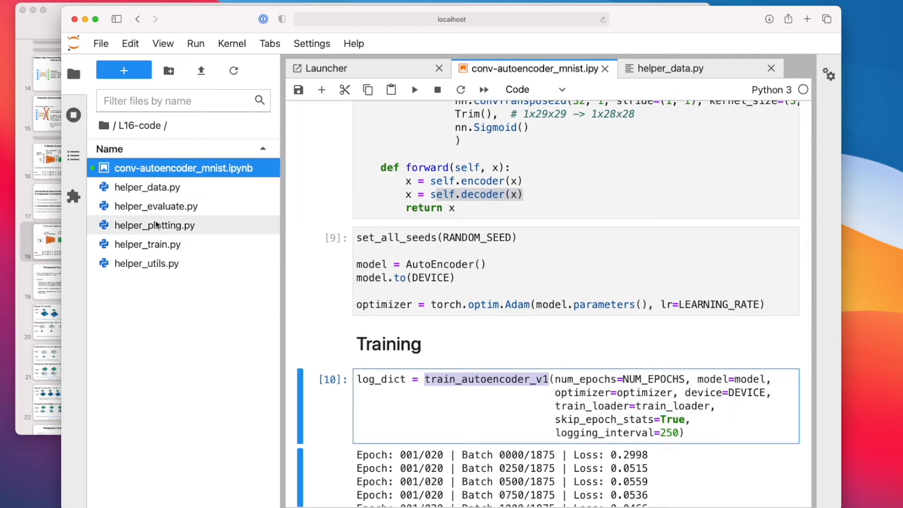
{"action": "right_click", "coordinate": [146, 244]}
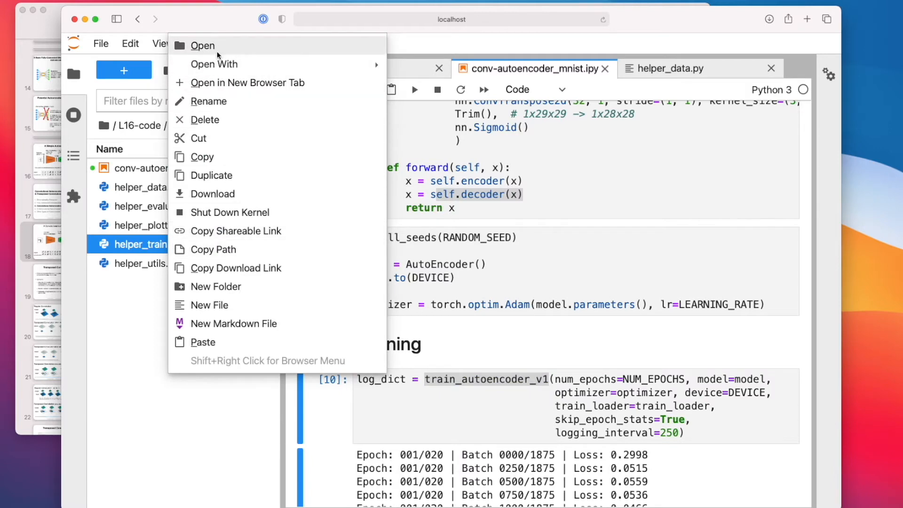
{"action": "left_click", "coordinate": [203, 45]}
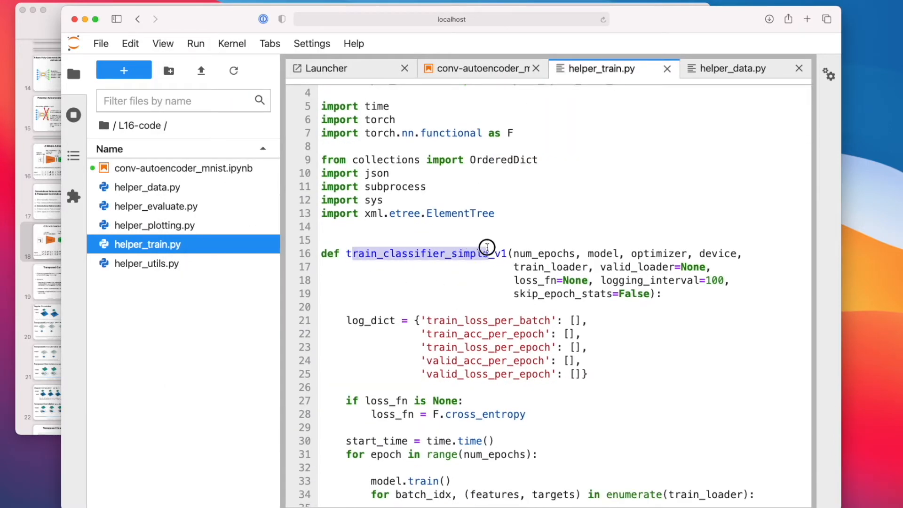
{"action": "scroll", "scroll_direction": "up", "scroll_amount": 3}
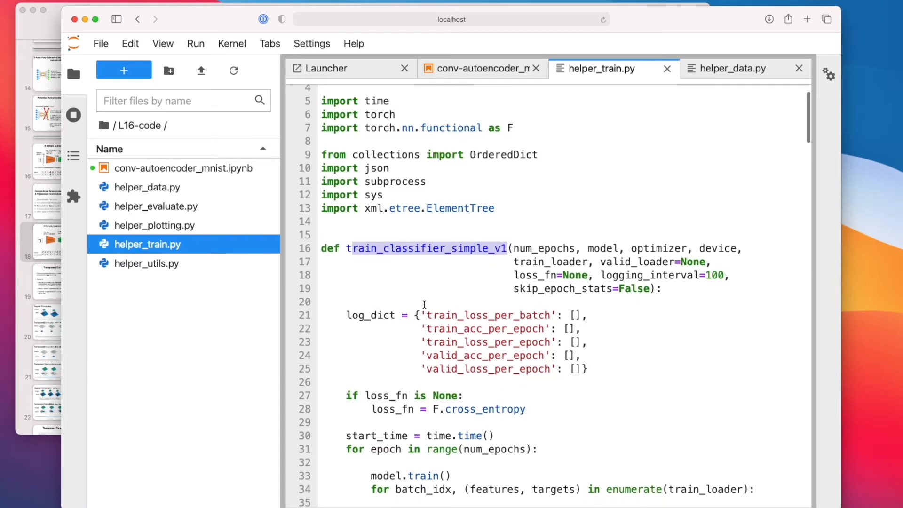
{"action": "scroll", "scroll_direction": "down", "scroll_amount": 3}
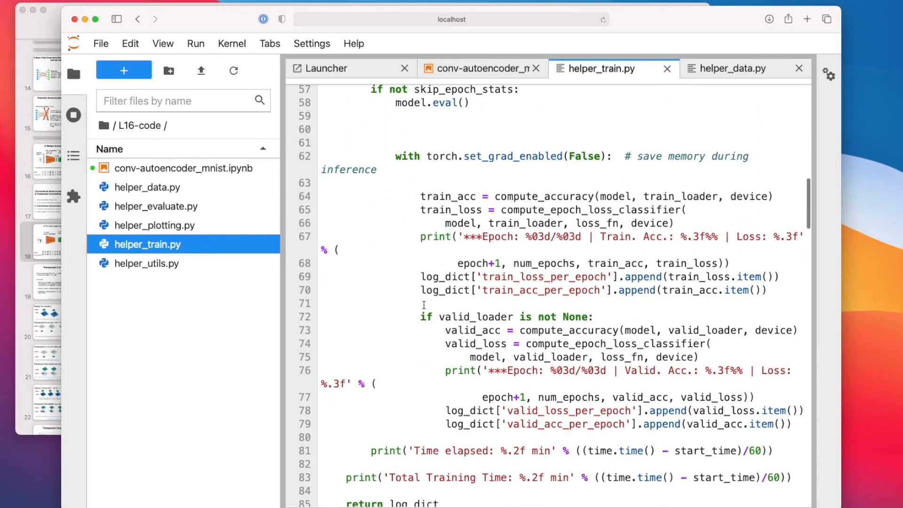
{"action": "scroll", "scroll_direction": "down", "scroll_amount": 3}
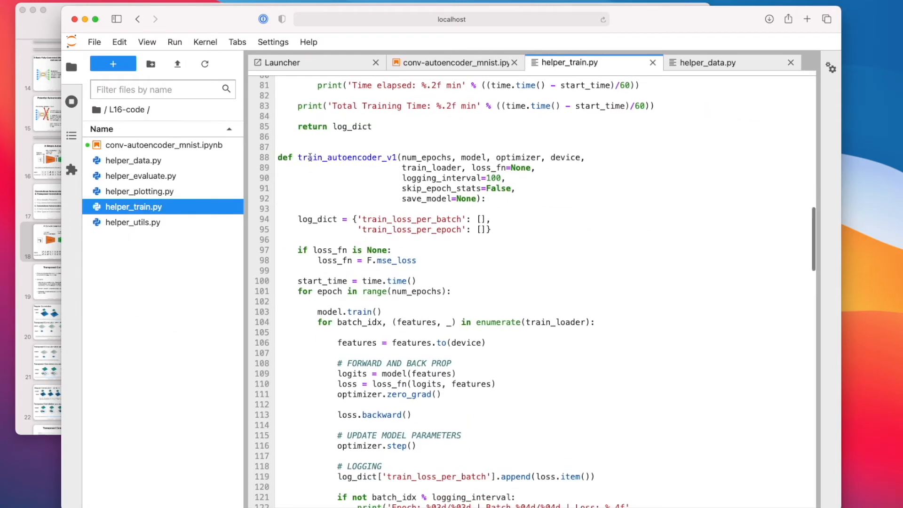
{"action": "scroll", "scroll_direction": "up", "scroll_amount": 3}
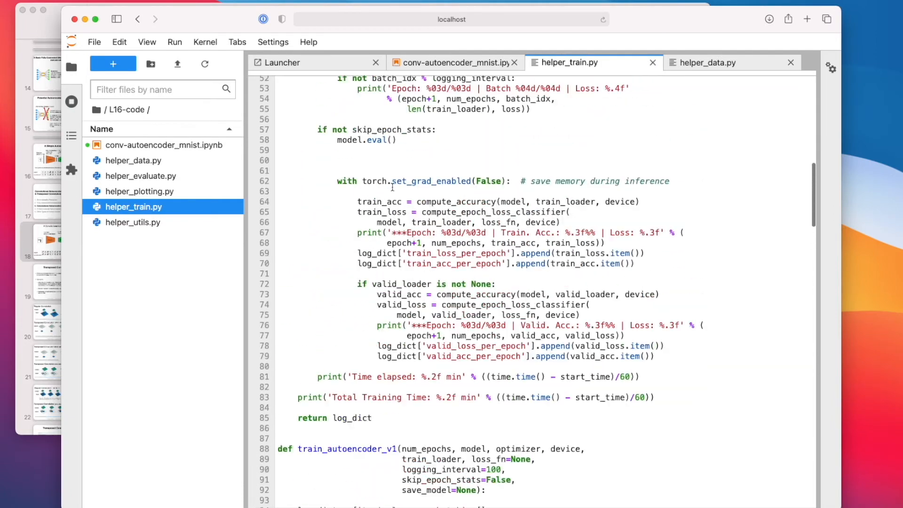
{"action": "scroll", "scroll_direction": "up", "scroll_amount": 3}
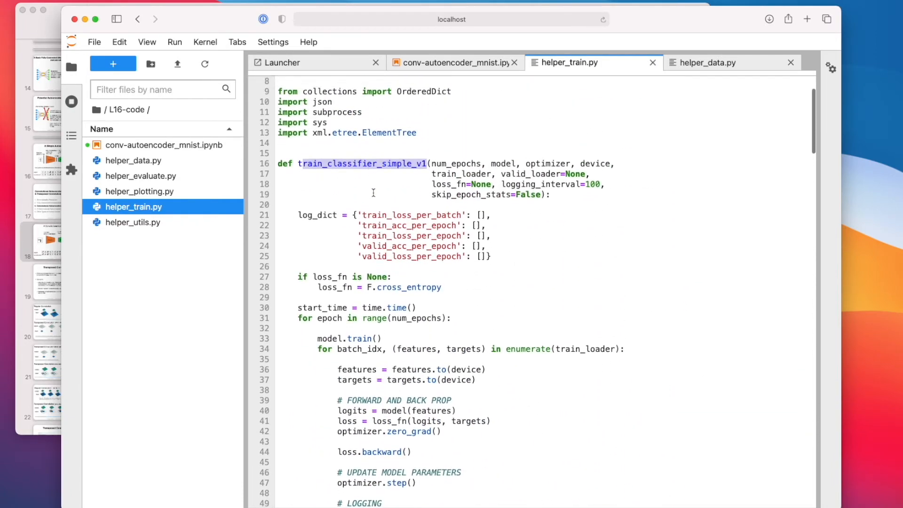
{"action": "scroll", "scroll_direction": "down", "scroll_amount": 3}
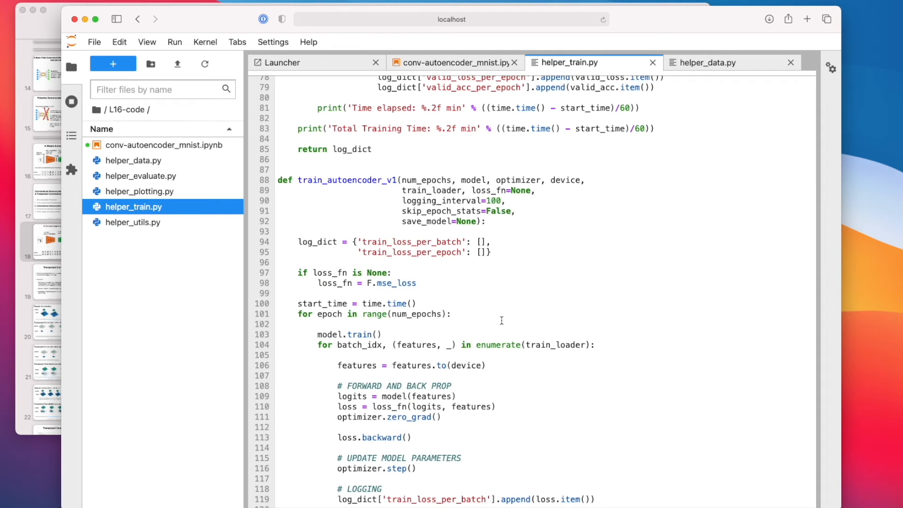
{"action": "scroll", "scroll_direction": "down", "scroll_amount": 3}
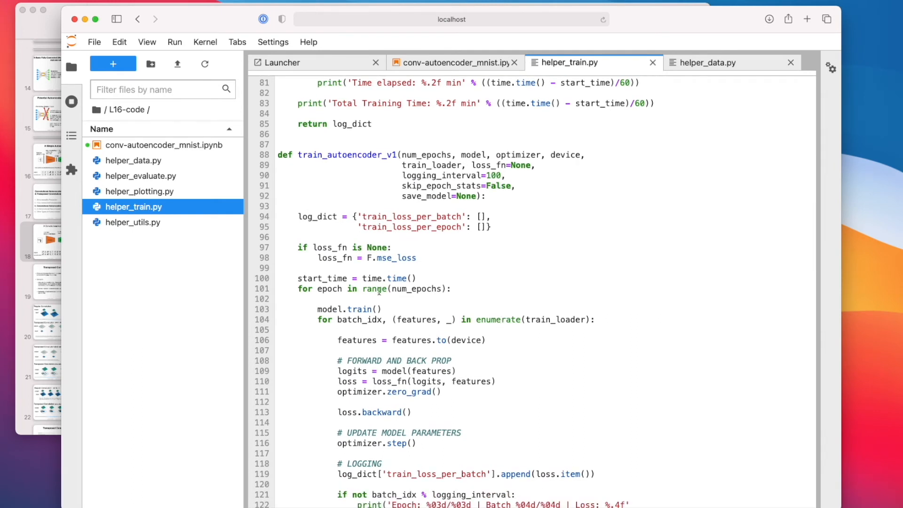
{"action": "double_click", "coordinate": [391, 258]}
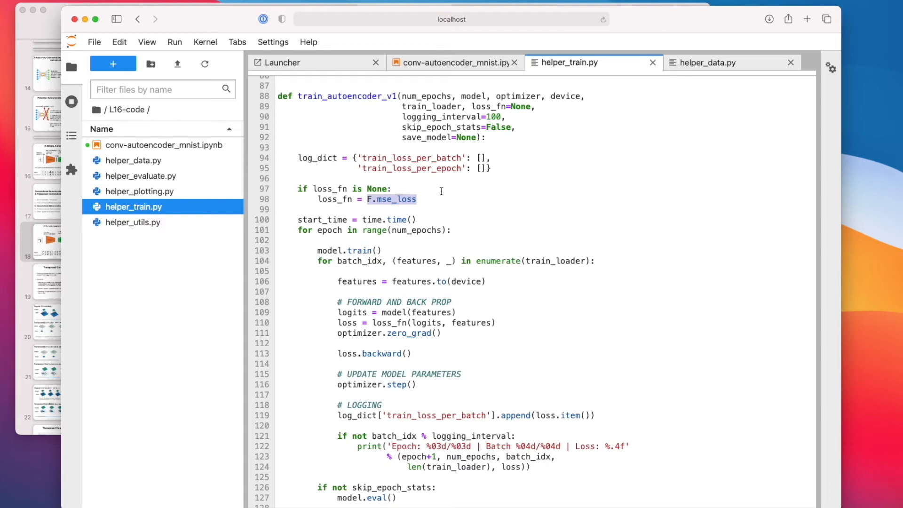
{"action": "left_click", "coordinate": [453, 197]}
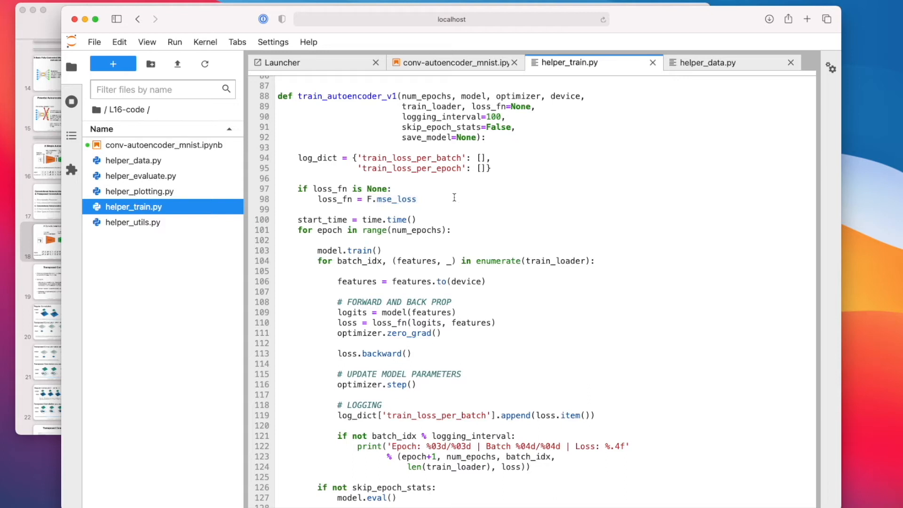
{"action": "double_click", "coordinate": [391, 198]}
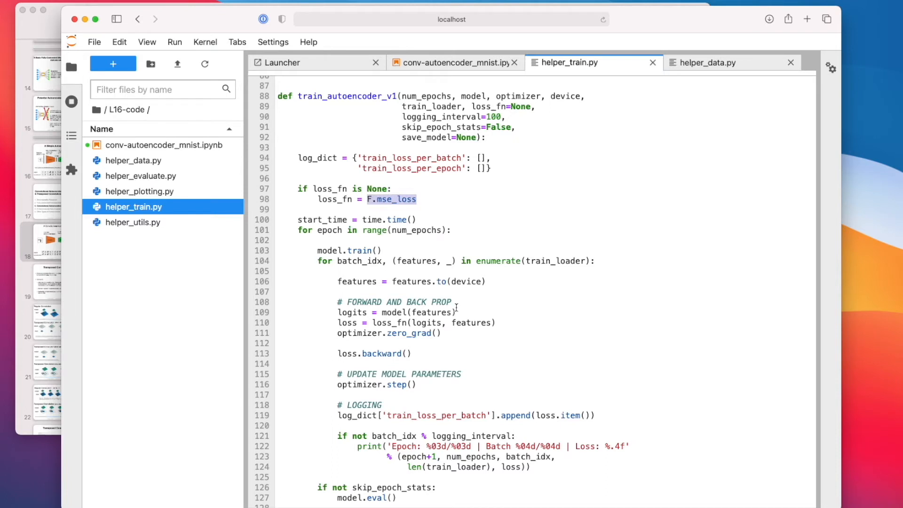
{"action": "scroll", "scroll_direction": "down", "scroll_amount": 3}
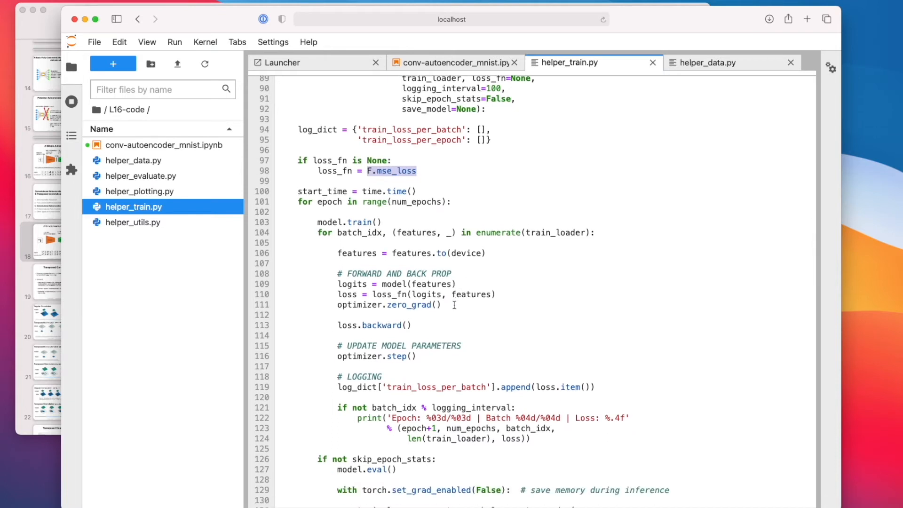
{"action": "scroll", "scroll_direction": "down", "scroll_amount": 3}
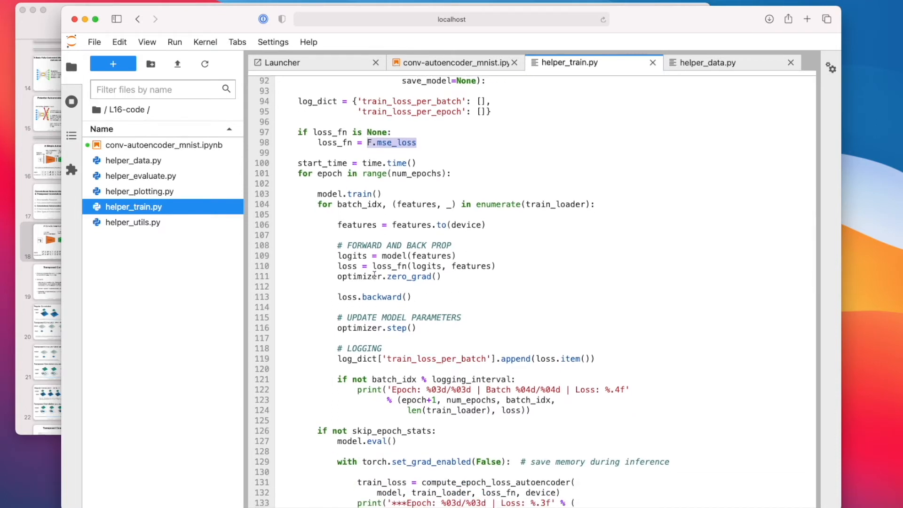
{"action": "double_click", "coordinate": [387, 265]}
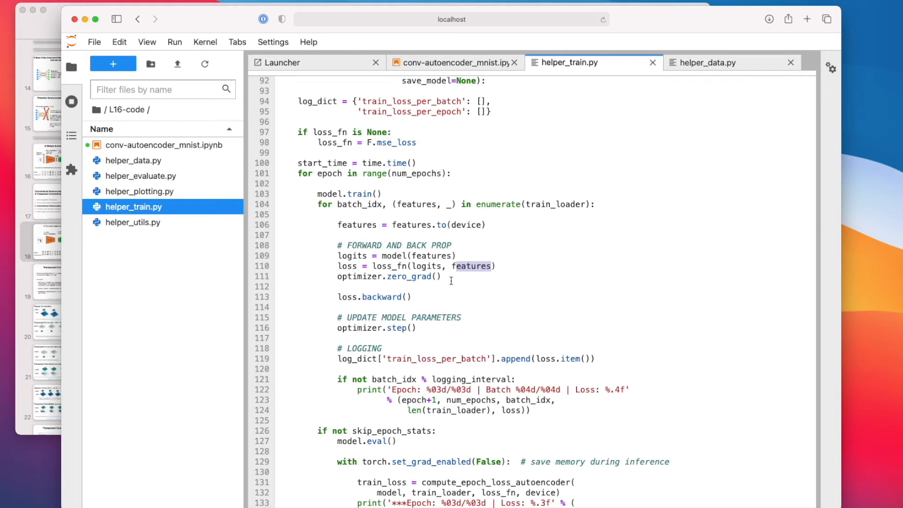
{"action": "mouse_move", "coordinate": [498, 268]}
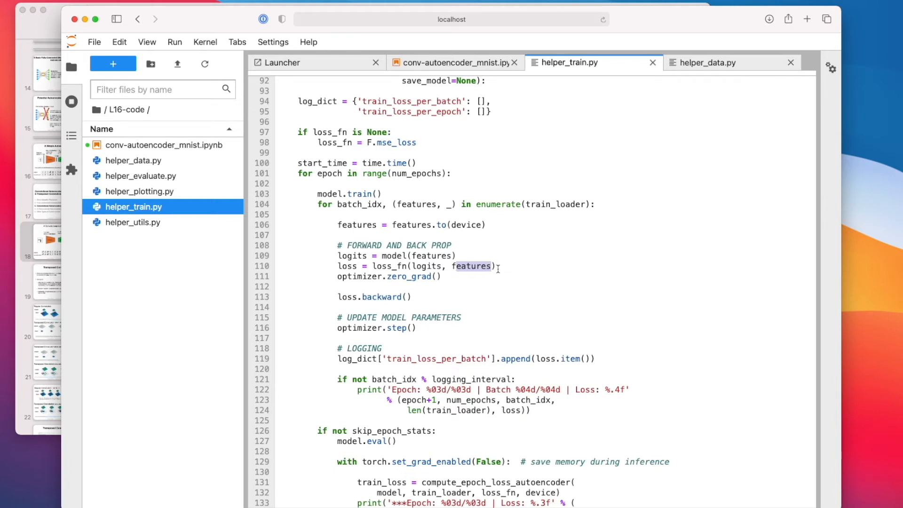
{"action": "double_click", "coordinate": [426, 265]}
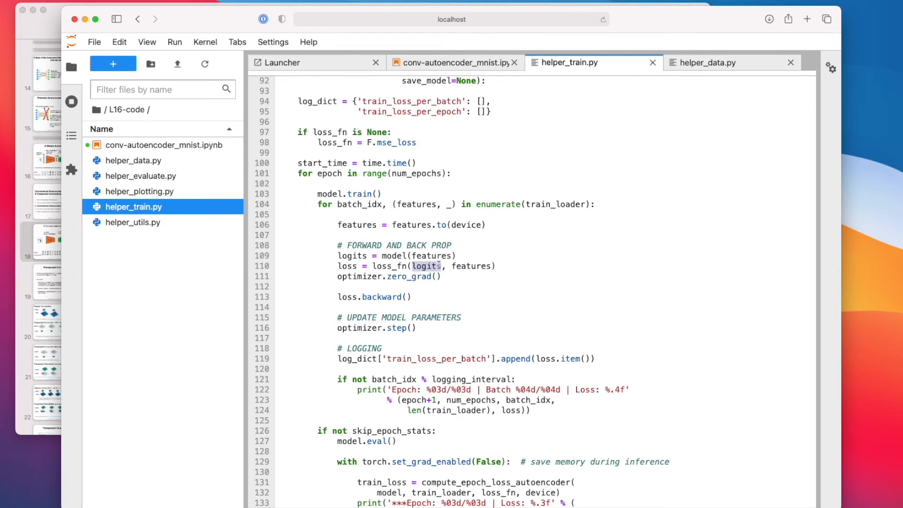
{"action": "double_click", "coordinate": [467, 265]}
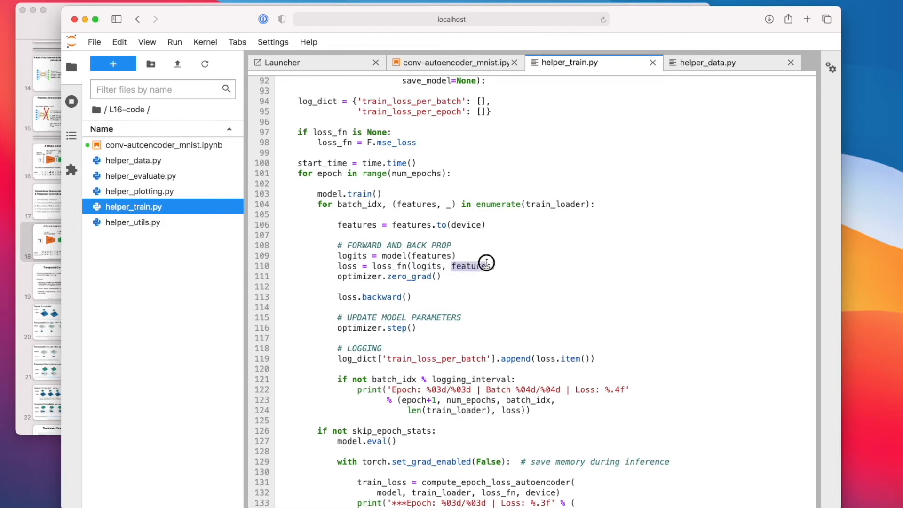
{"action": "mouse_move", "coordinate": [483, 358]}
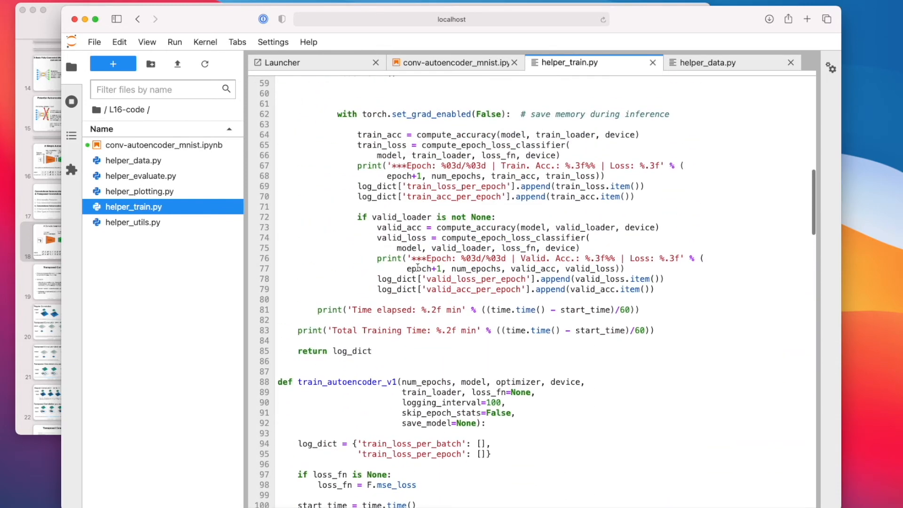
{"action": "scroll", "scroll_direction": "up", "scroll_amount": 3}
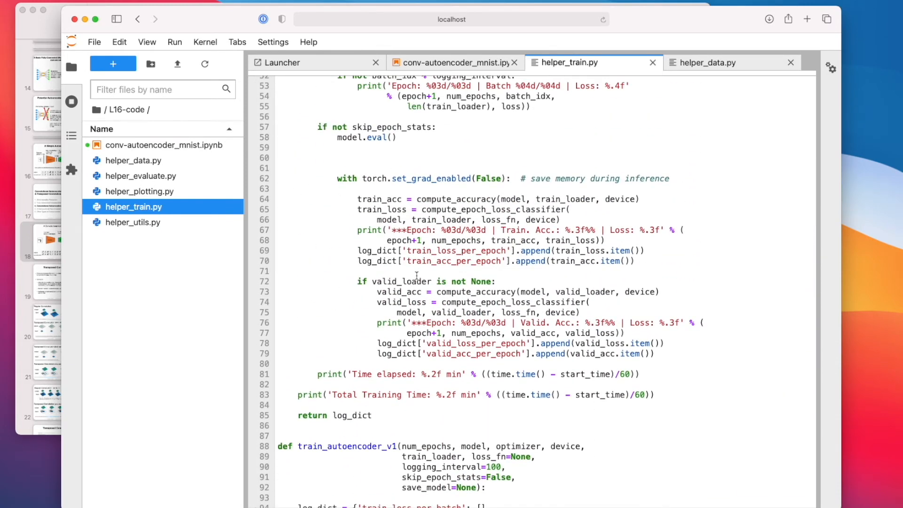
{"action": "scroll", "scroll_direction": "up", "scroll_amount": 3}
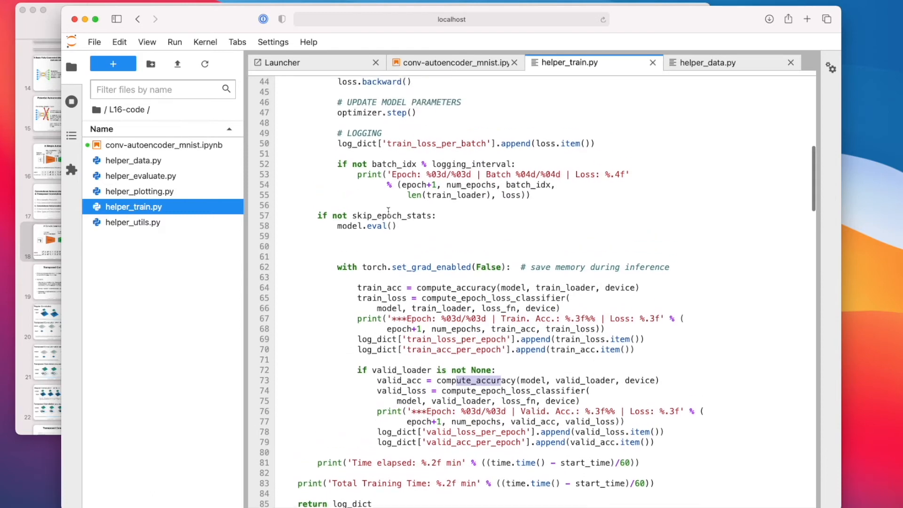
{"action": "scroll", "scroll_direction": "up", "scroll_amount": 3}
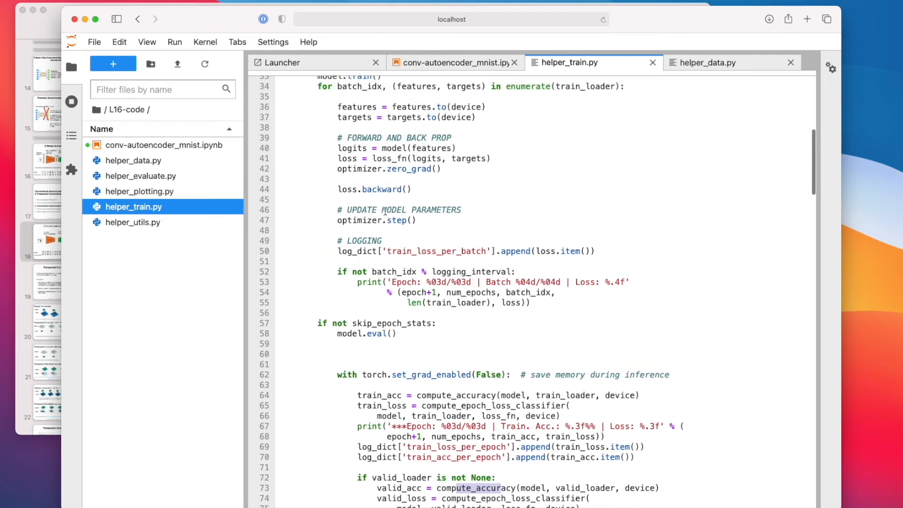
{"action": "scroll", "scroll_direction": "up", "scroll_amount": 3}
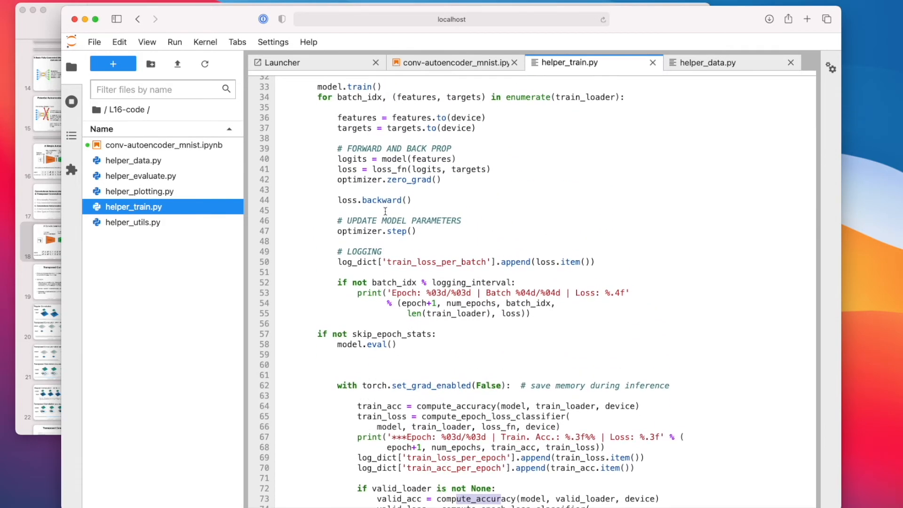
{"action": "scroll", "scroll_direction": "down", "scroll_amount": 3}
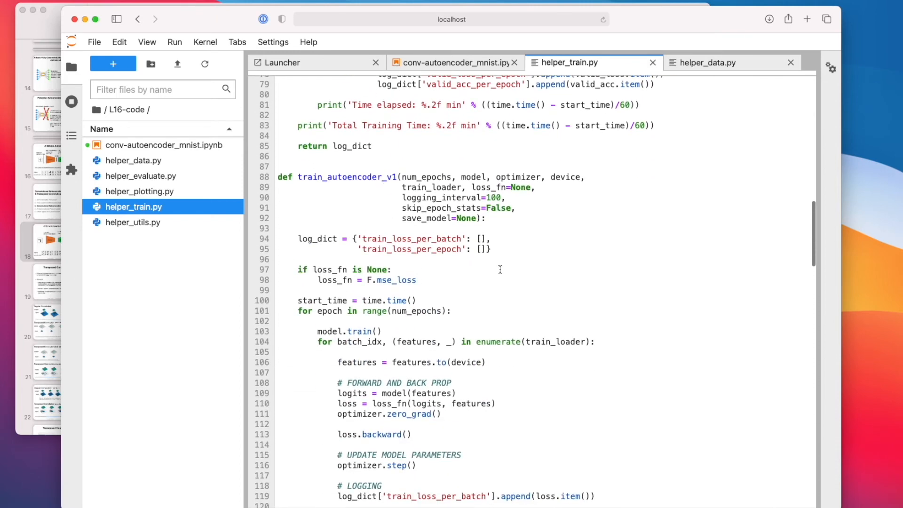
{"action": "scroll", "scroll_direction": "down", "scroll_amount": 3}
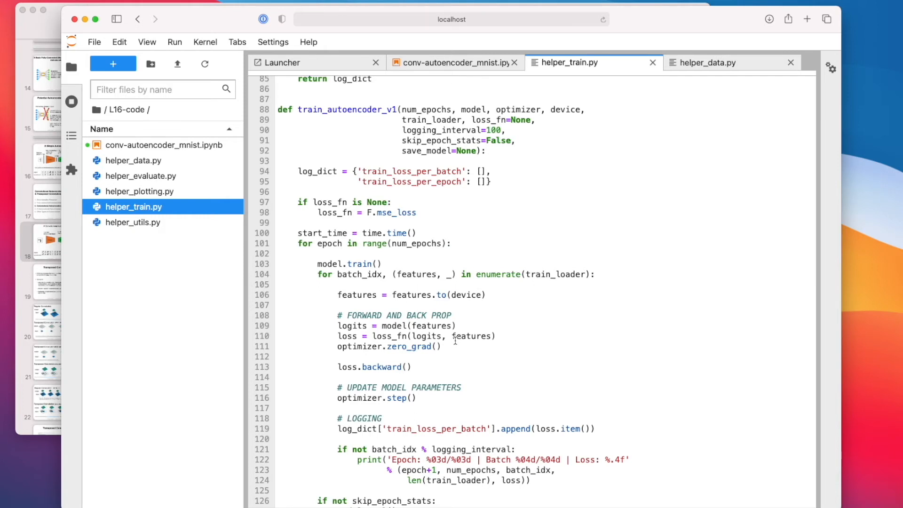
- Return to the notebook, hide the file list, and highlight the first batch loss 0.2998
{"action": "left_click", "coordinate": [452, 62]}
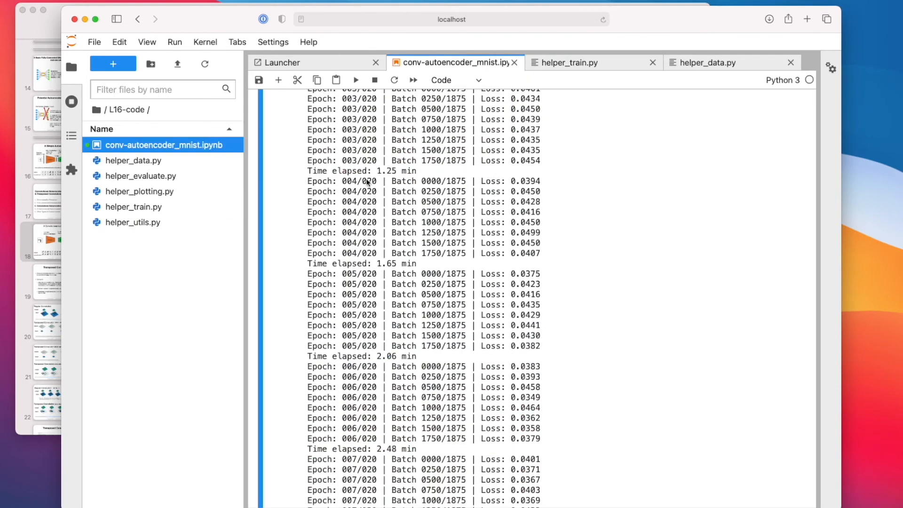
{"action": "left_click", "coordinate": [71, 67]}
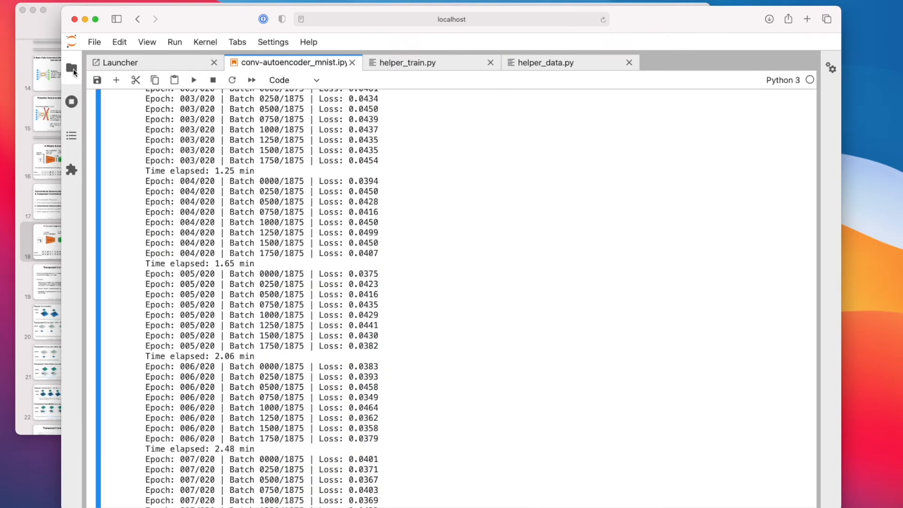
{"action": "scroll", "scroll_direction": "up", "scroll_amount": 3}
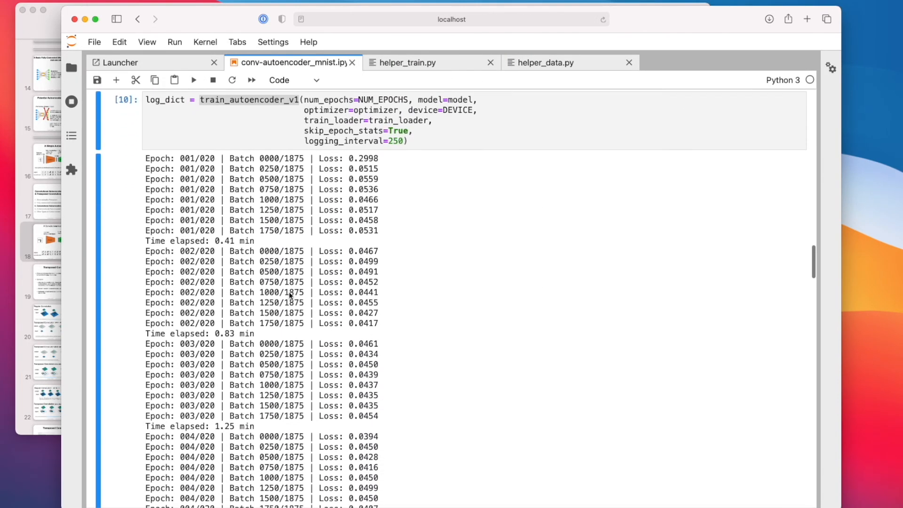
{"action": "double_click", "coordinate": [363, 157]}
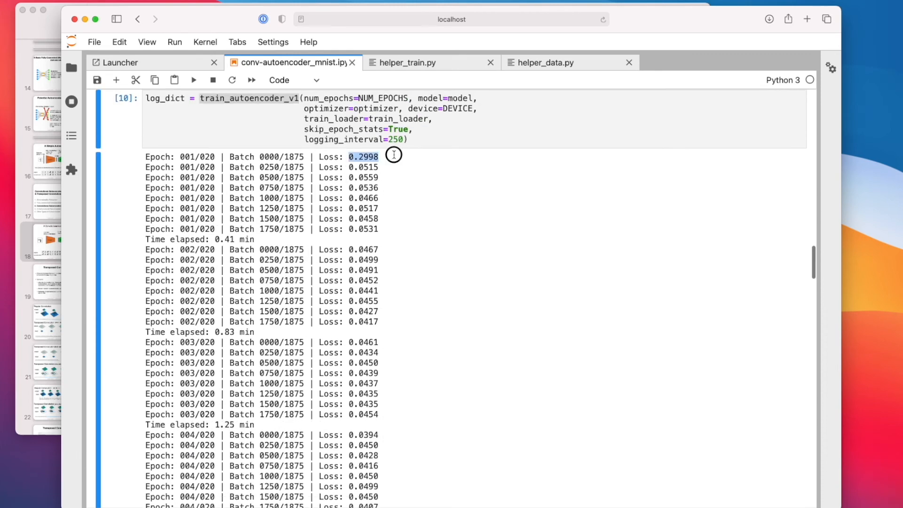
- Scroll to the log's end and highlight the 8.33 min total training time
{"action": "scroll", "scroll_direction": "down", "scroll_amount": 3}
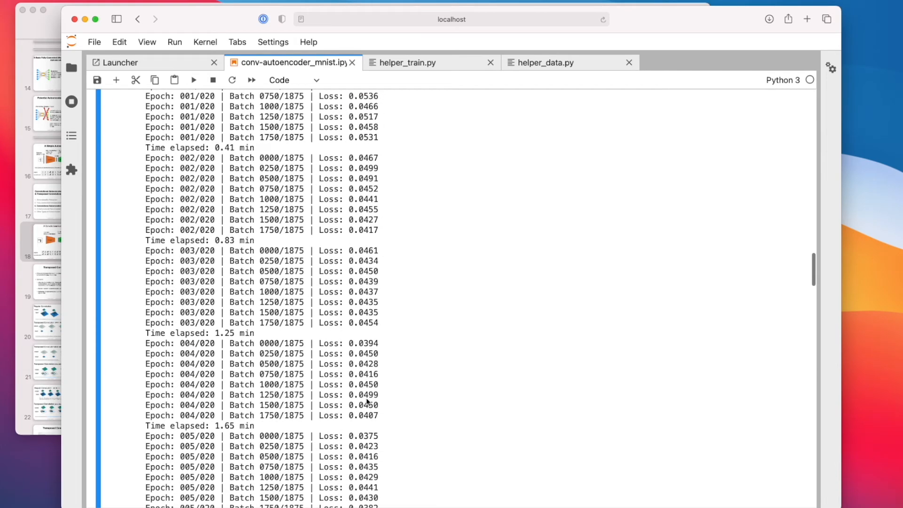
{"action": "scroll", "scroll_direction": "up", "scroll_amount": 3}
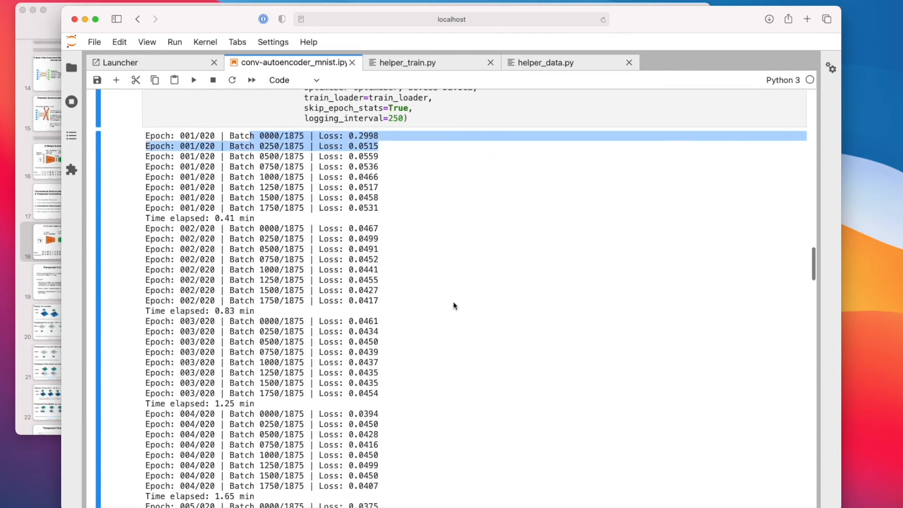
{"action": "scroll", "scroll_direction": "down", "scroll_amount": 3}
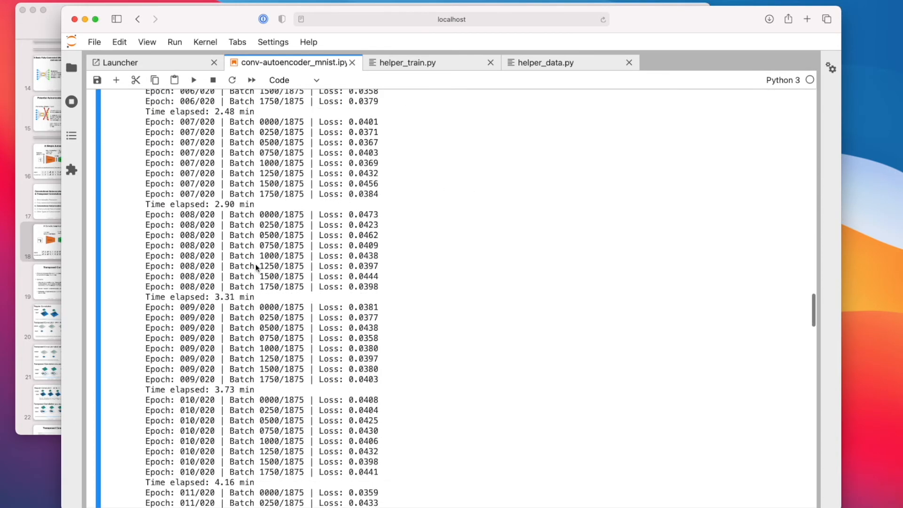
{"action": "scroll", "scroll_direction": "down", "scroll_amount": 3}
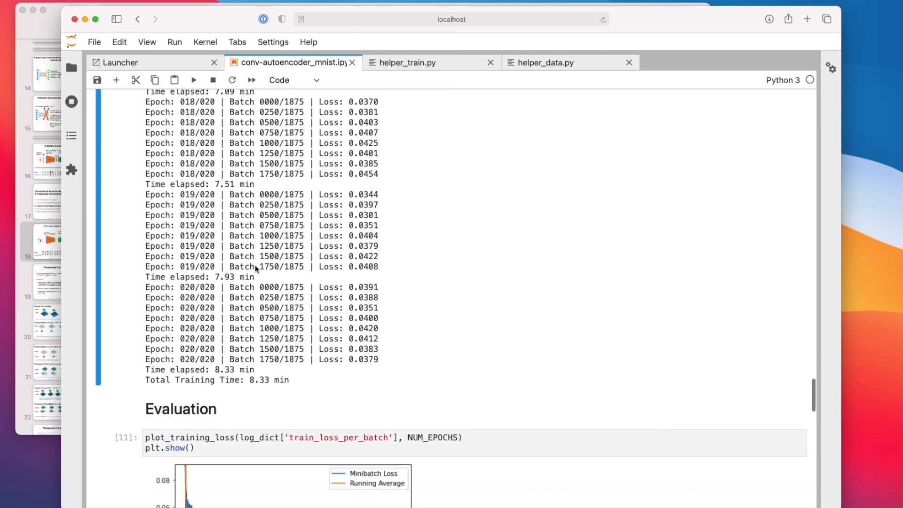
{"action": "scroll", "scroll_direction": "down", "scroll_amount": 3}
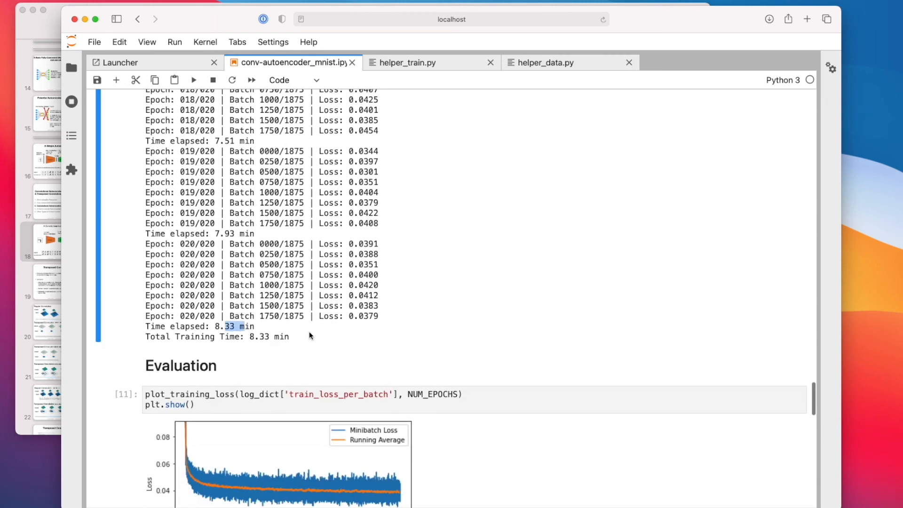
{"action": "scroll", "scroll_direction": "down", "scroll_amount": 3}
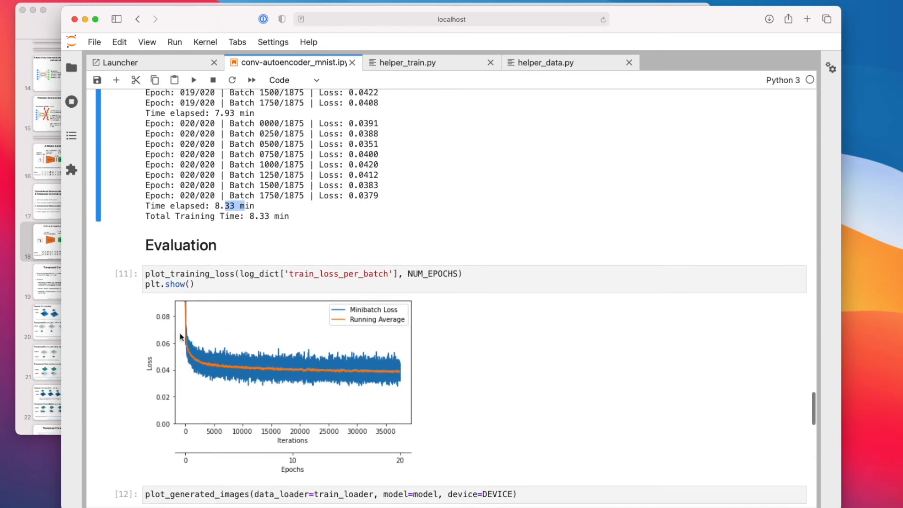
{"action": "mouse_move", "coordinate": [303, 373]}
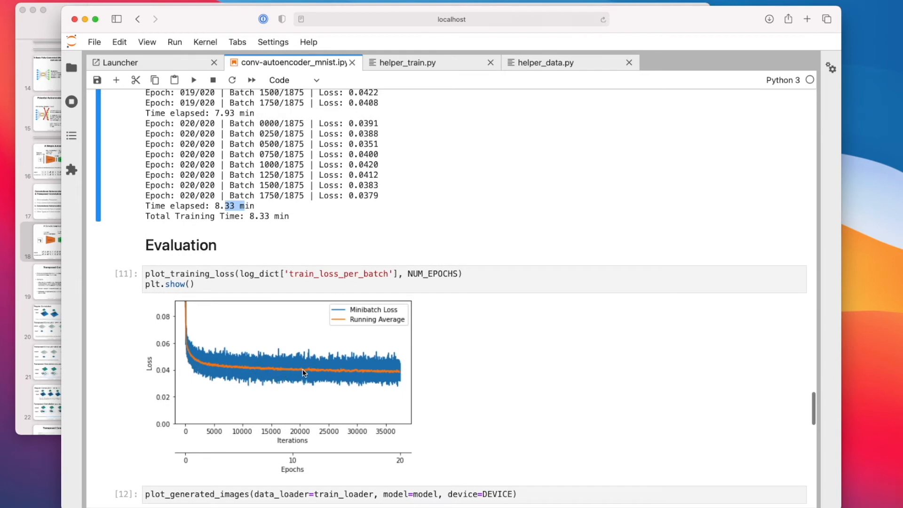
{"action": "mouse_move", "coordinate": [405, 376]}
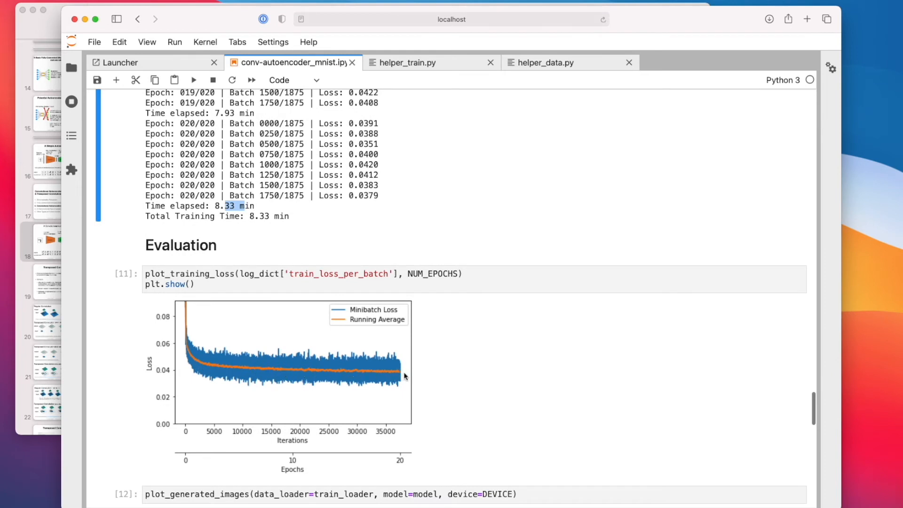
{"action": "mouse_move", "coordinate": [406, 375]}
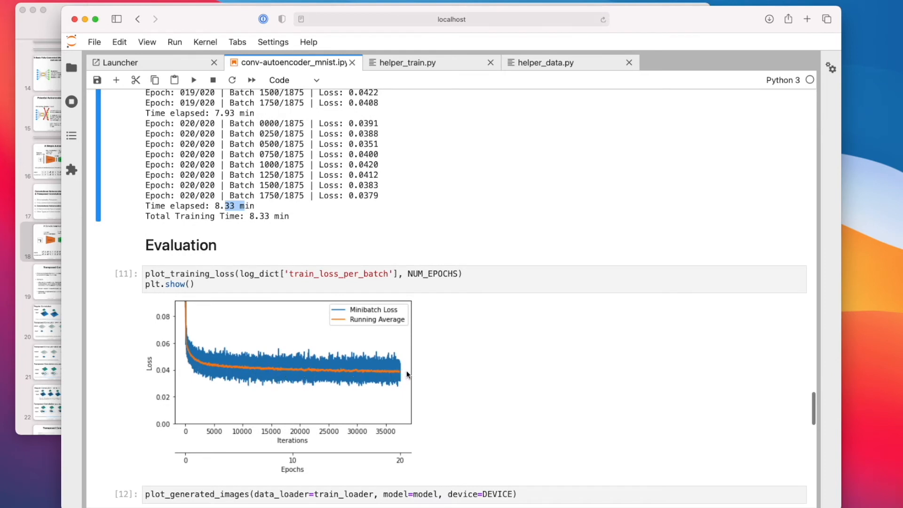
{"action": "double_click", "coordinate": [265, 216]}
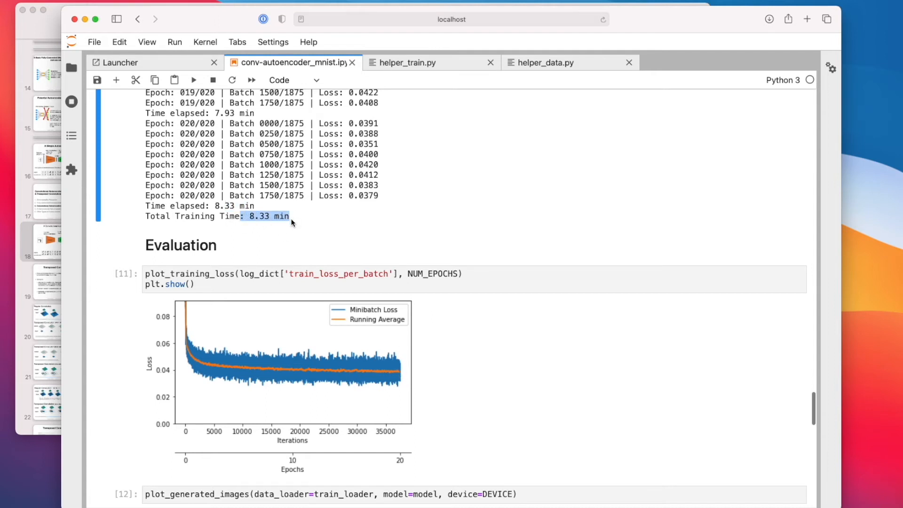
- Scroll down to the plot_generated_images output of original and reconstructed digits
{"action": "scroll", "scroll_direction": "down", "scroll_amount": 3}
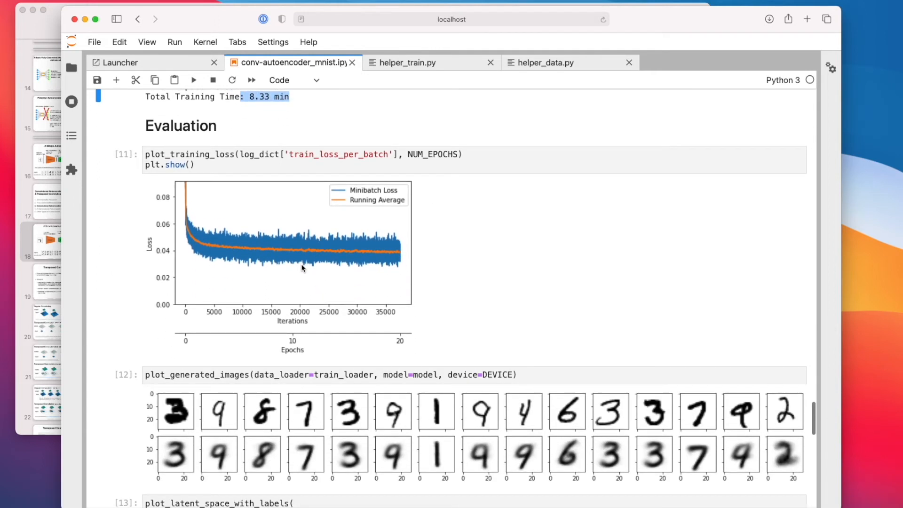
{"action": "mouse_move", "coordinate": [340, 312]}
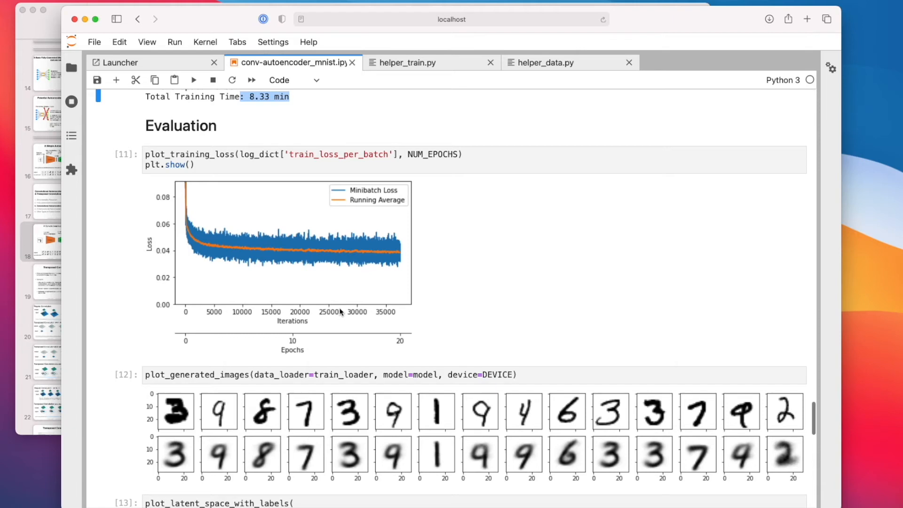
{"action": "mouse_move", "coordinate": [182, 416]}
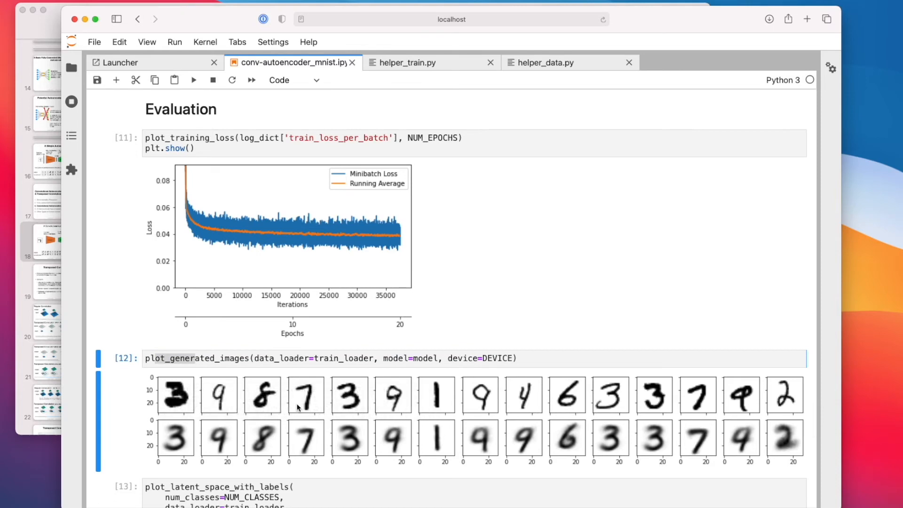
{"action": "mouse_move", "coordinate": [472, 461]}
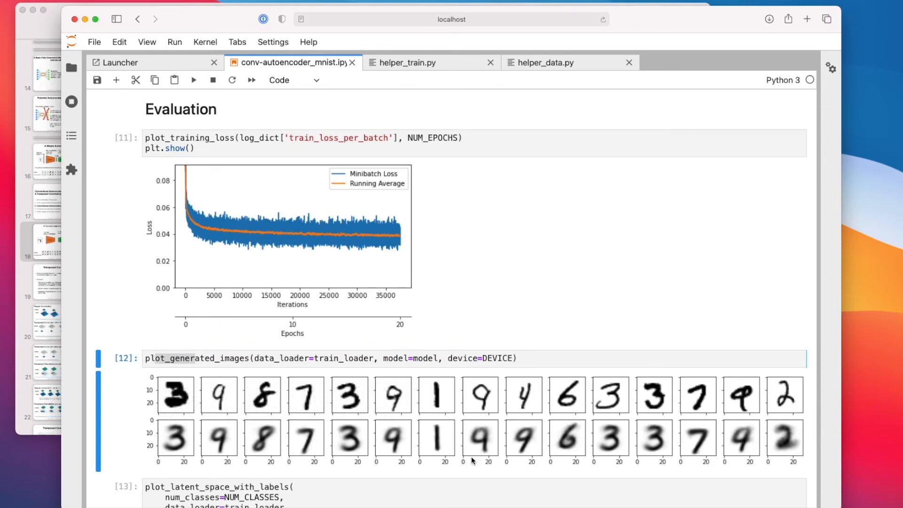
{"action": "mouse_move", "coordinate": [182, 401]}
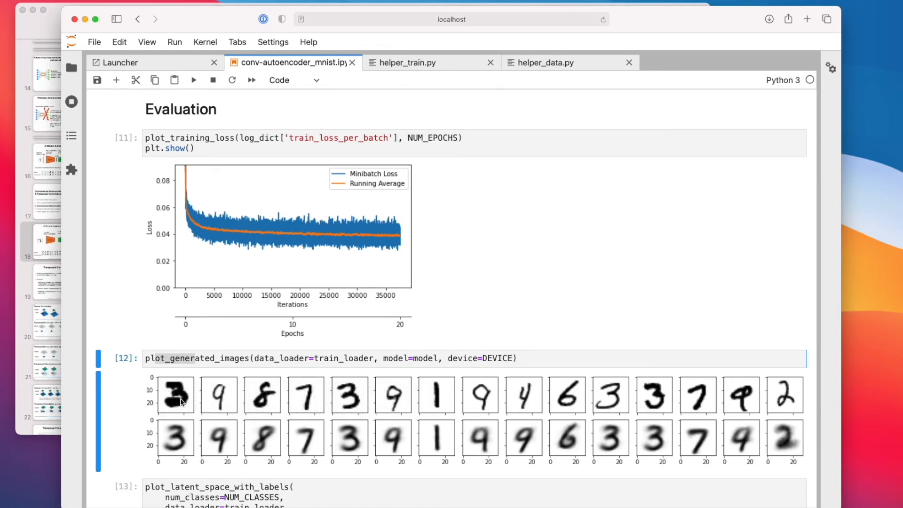
{"action": "mouse_move", "coordinate": [305, 428]}
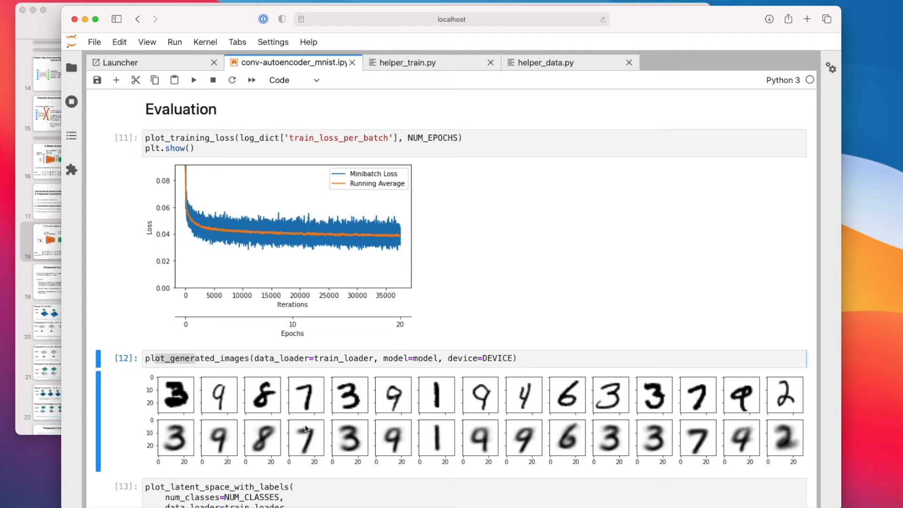
{"action": "mouse_move", "coordinate": [346, 416]}
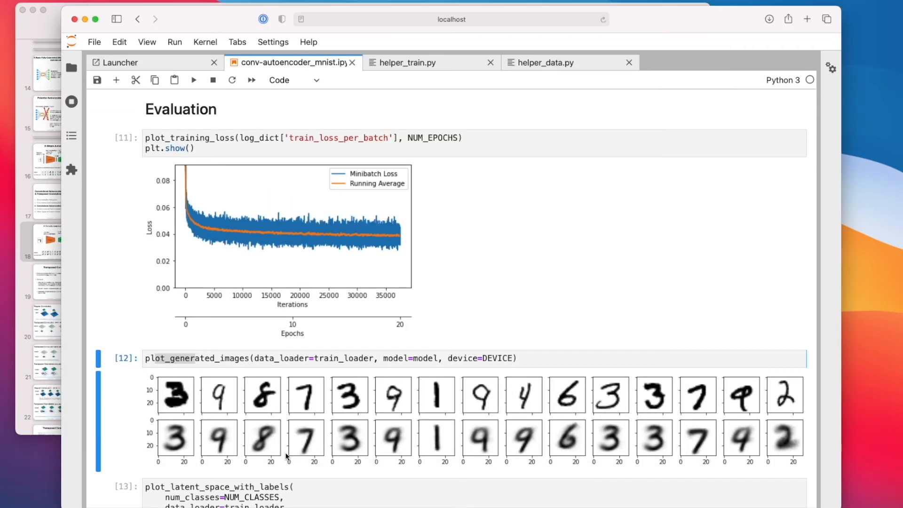
{"action": "mouse_move", "coordinate": [203, 324]}
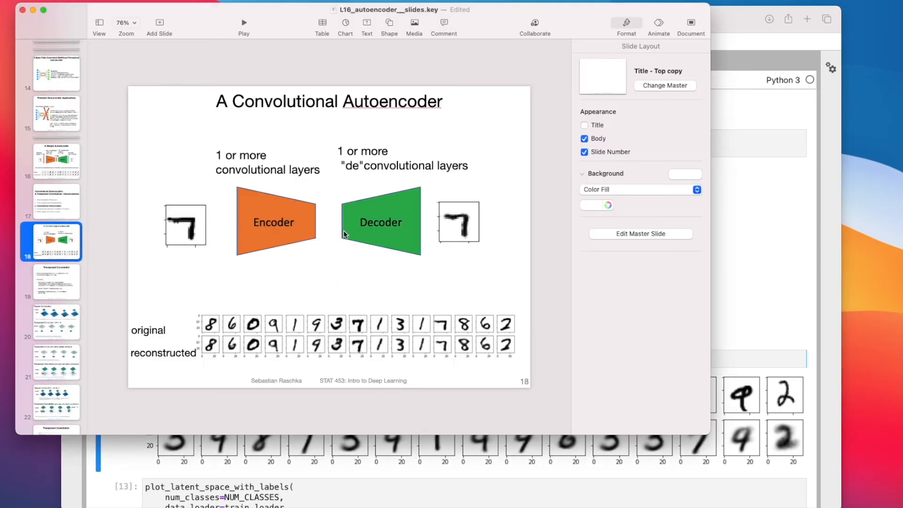
- Compare slide 16 (Simple Autoencoder) with slide 18 (Convolutional Autoencoder), ending on slide 16
{"action": "left_click", "coordinate": [51, 159]}
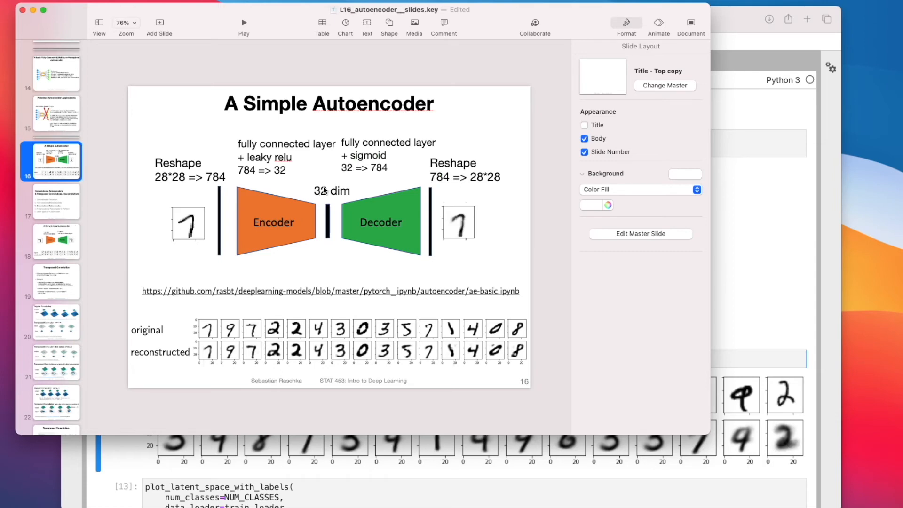
{"action": "left_click", "coordinate": [56, 241]}
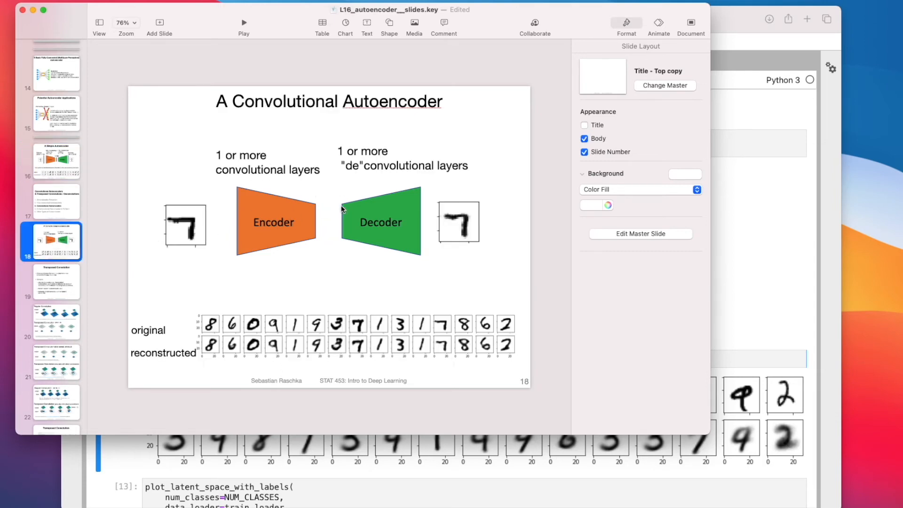
{"action": "mouse_move", "coordinate": [97, 177]}
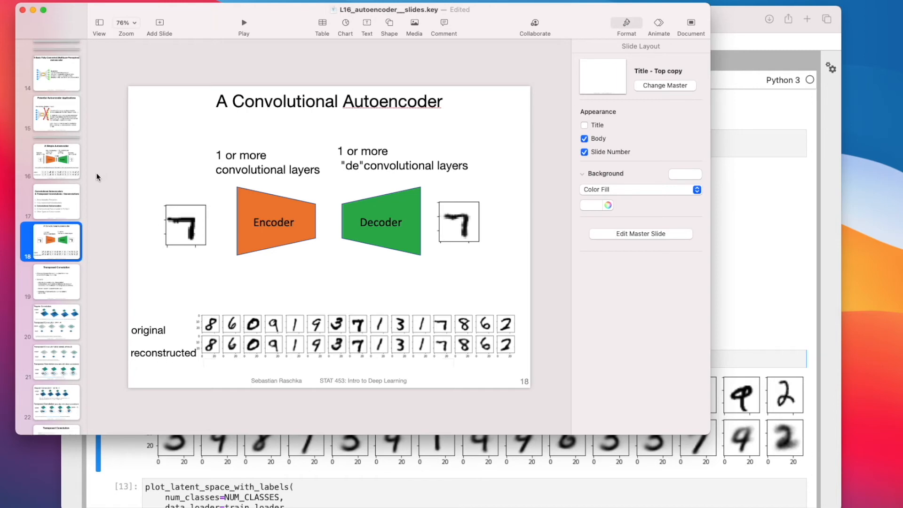
{"action": "left_click", "coordinate": [56, 161]}
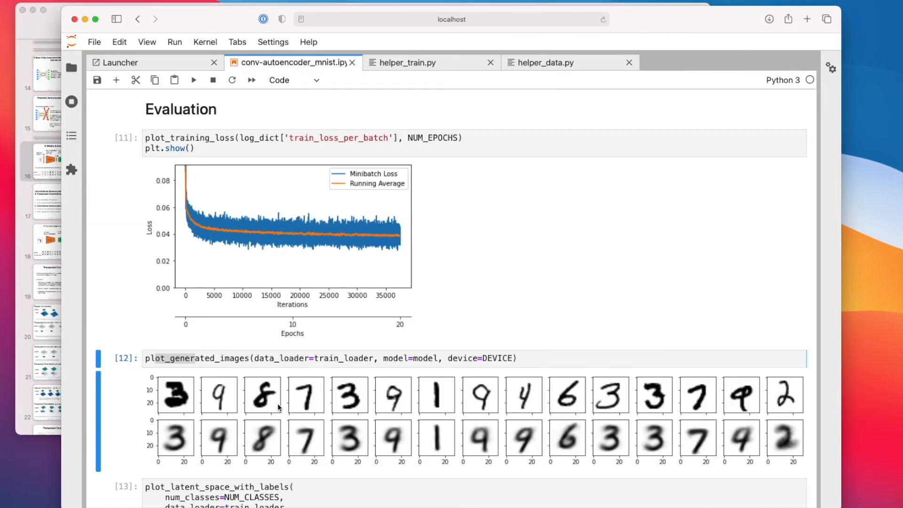
{"action": "mouse_move", "coordinate": [343, 413]}
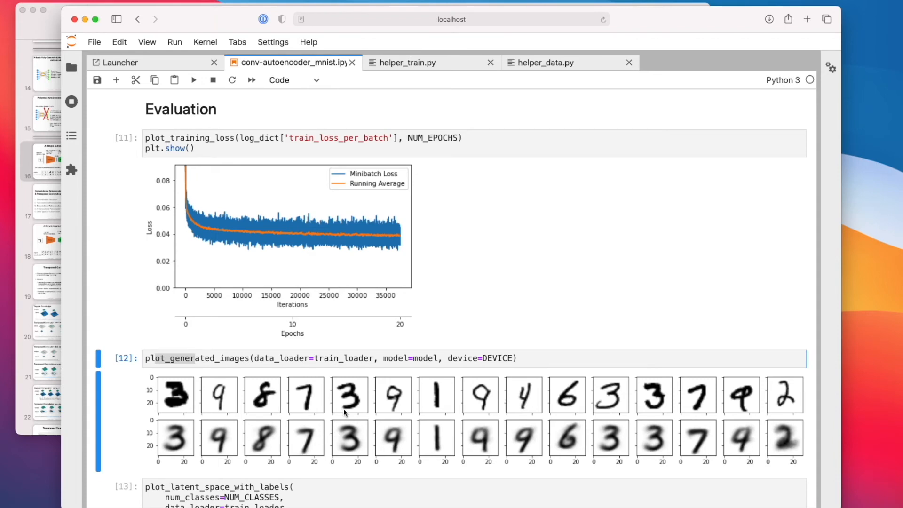
{"action": "mouse_move", "coordinate": [213, 440]}
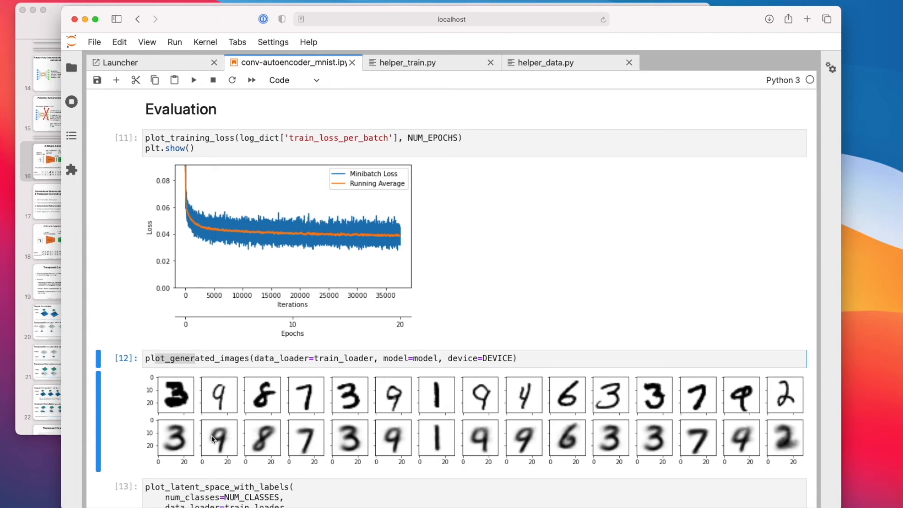
{"action": "mouse_move", "coordinate": [198, 439]}
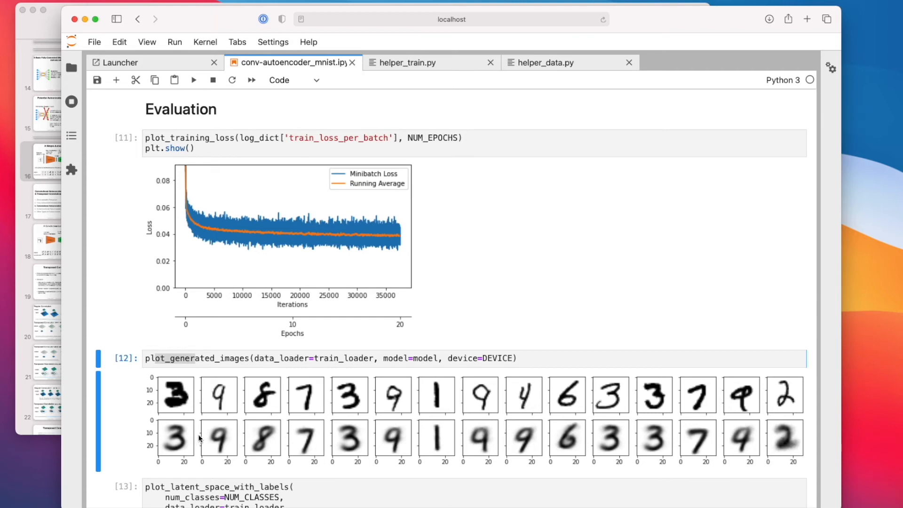
{"action": "mouse_move", "coordinate": [362, 425]}
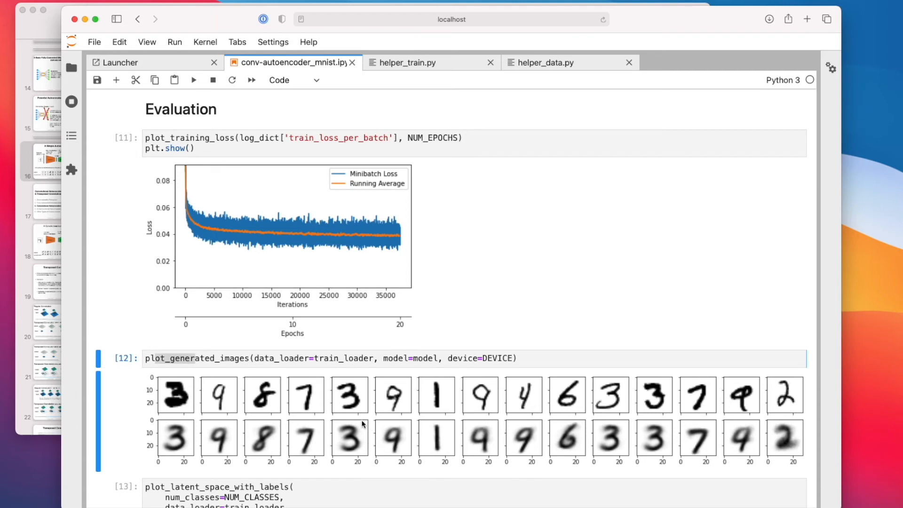
{"action": "mouse_move", "coordinate": [526, 419]}
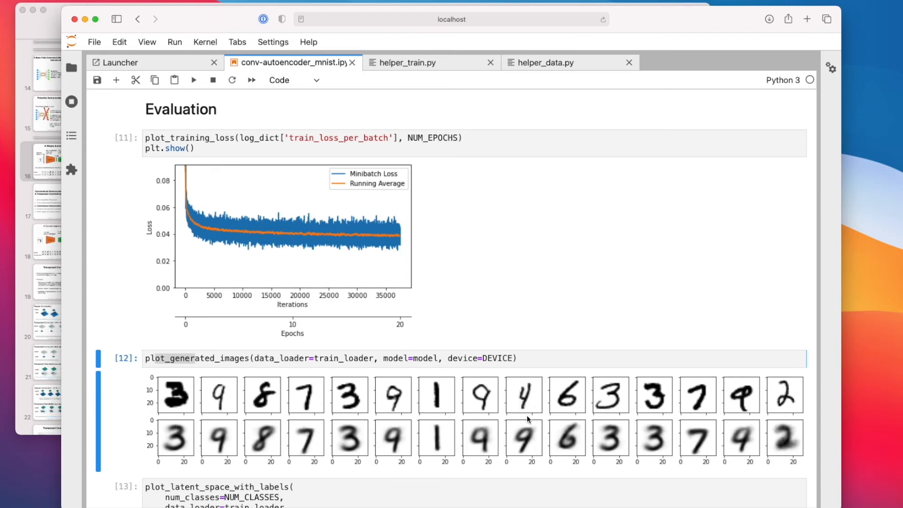
{"action": "mouse_move", "coordinate": [523, 441]}
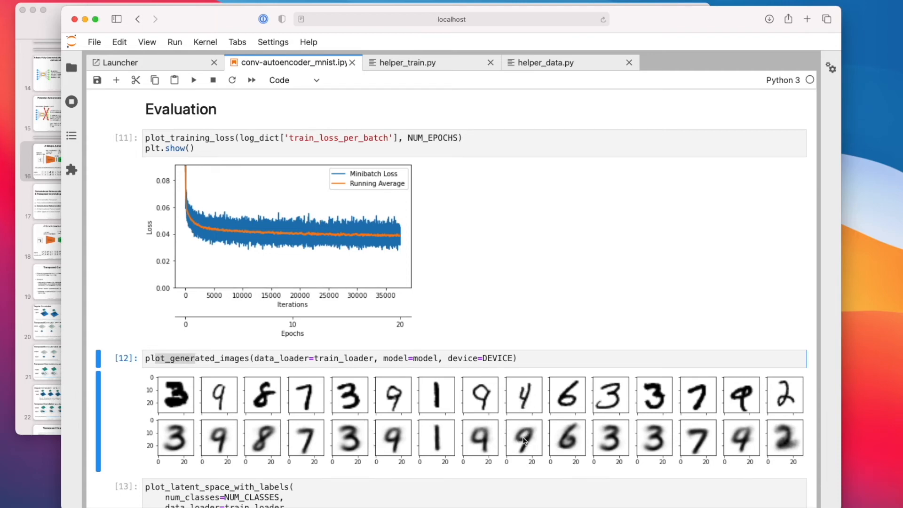
{"action": "mouse_move", "coordinate": [697, 436]}
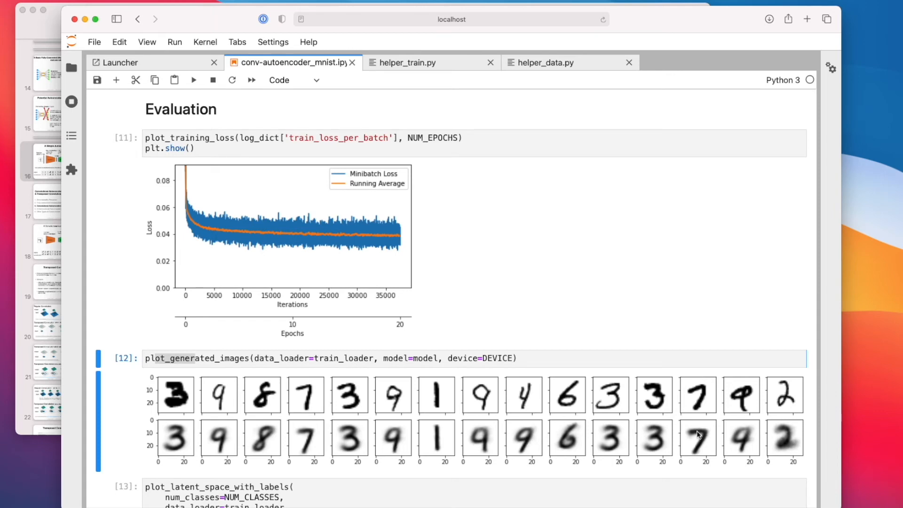
{"action": "mouse_move", "coordinate": [725, 420]}
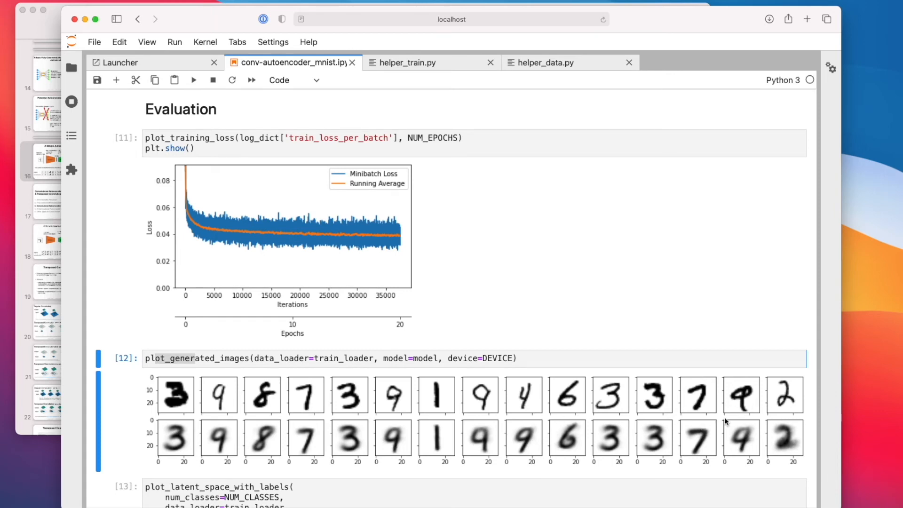
{"action": "mouse_move", "coordinate": [660, 395]}
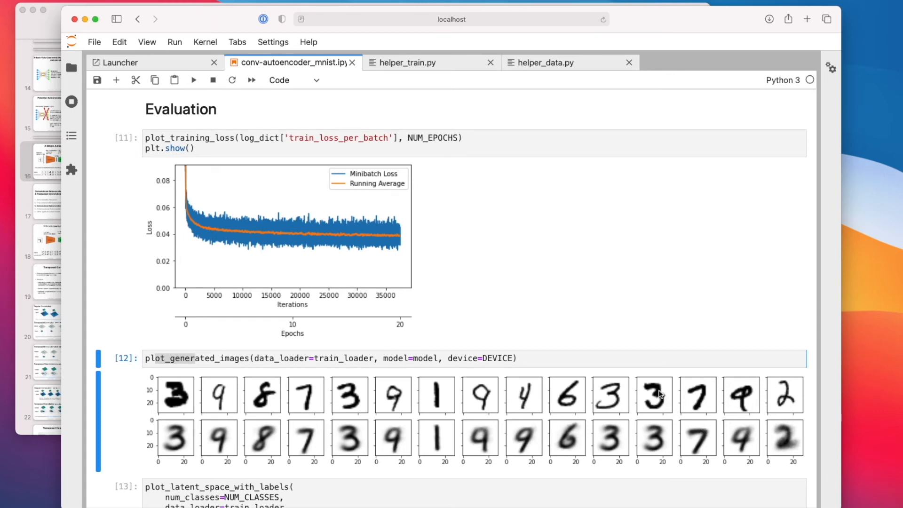
- Scroll back up to the training log around epochs 8 to 11
{"action": "scroll", "scroll_direction": "up", "scroll_amount": 3}
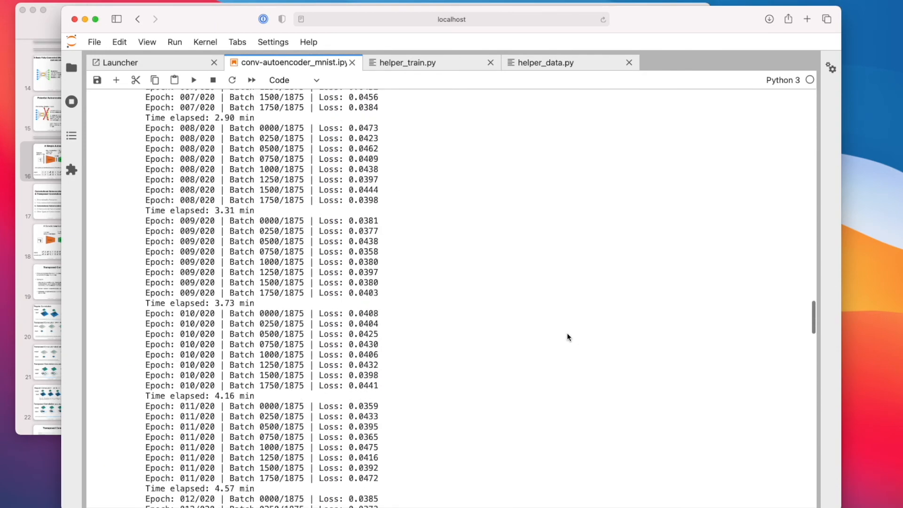
- Change the encoder's final layer from nn.Linear(3136, 2) to nn.Linear(3136, 1)
{"action": "scroll", "scroll_direction": "up", "scroll_amount": 3}
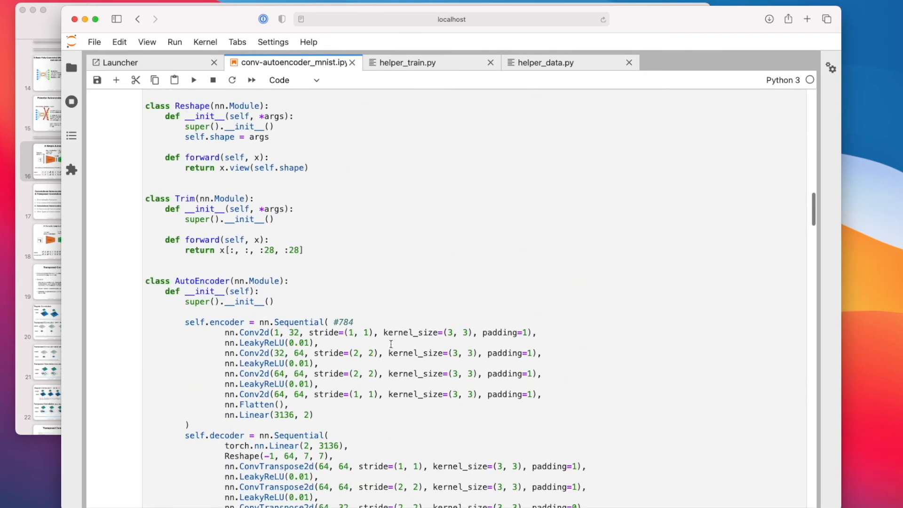
{"action": "left_click", "coordinate": [305, 415]}
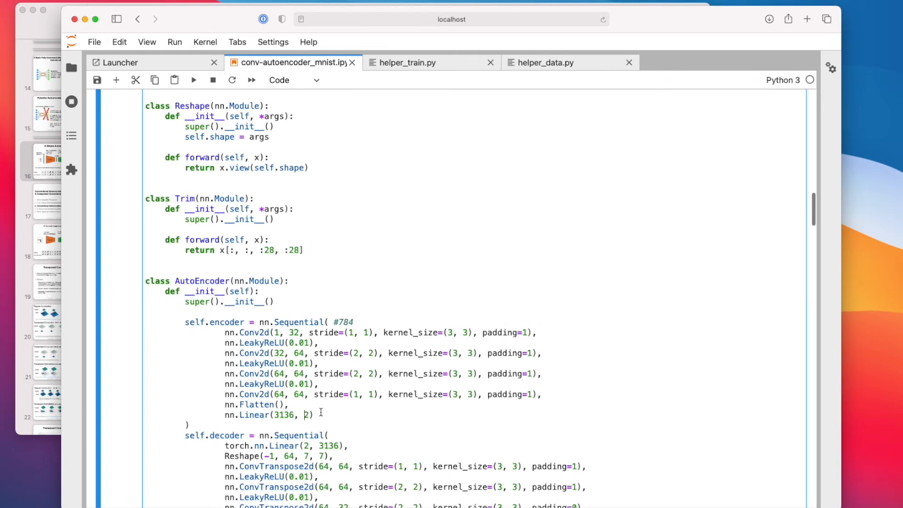
{"action": "type", "text": "1"}
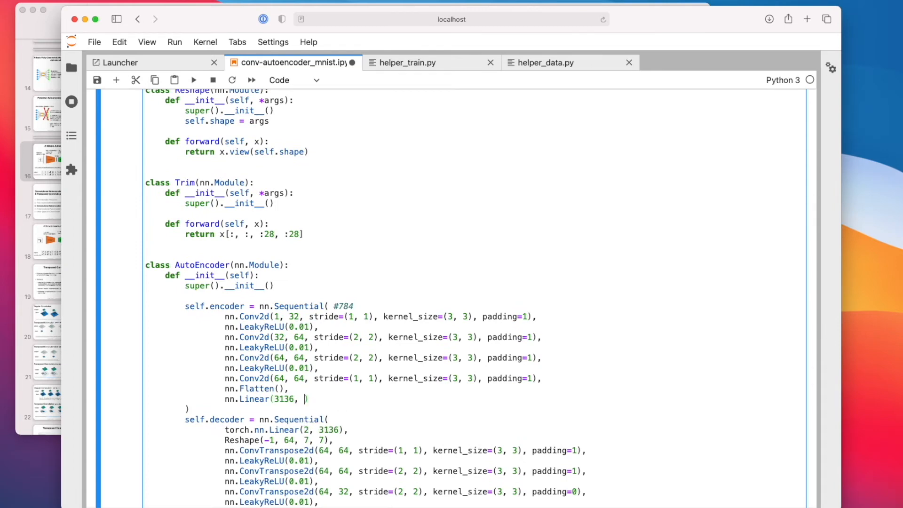
{"action": "type", "text": "1"}
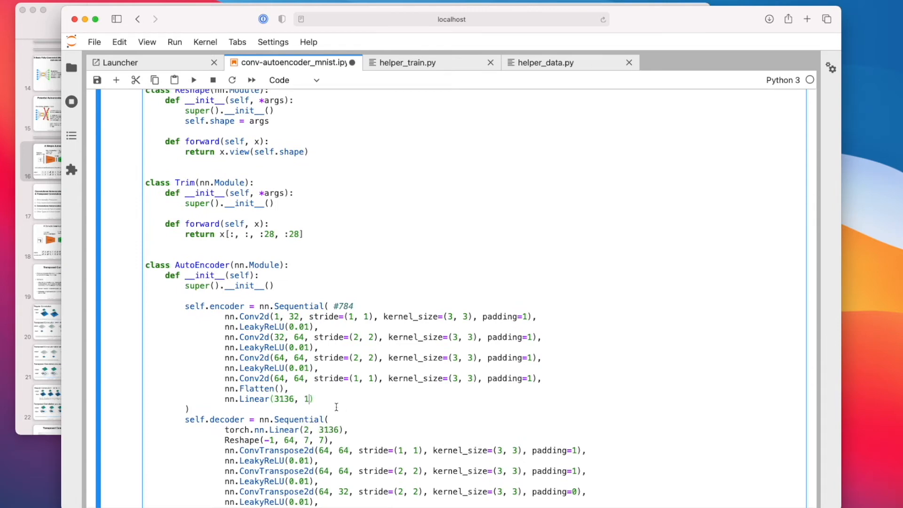
{"action": "key", "text": "Backspace"}
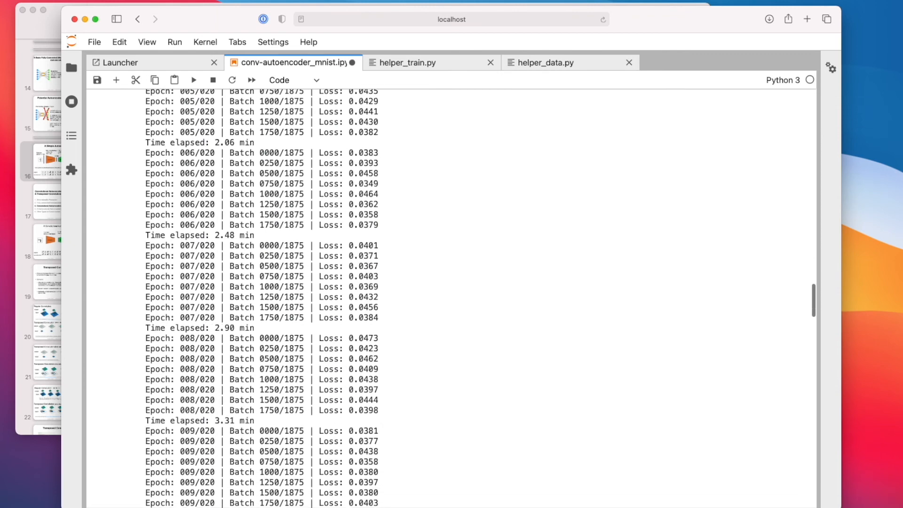
- Scroll past the training log to the Evaluation section's latent-space scatter plot
{"action": "scroll", "scroll_direction": "down", "scroll_amount": 3}
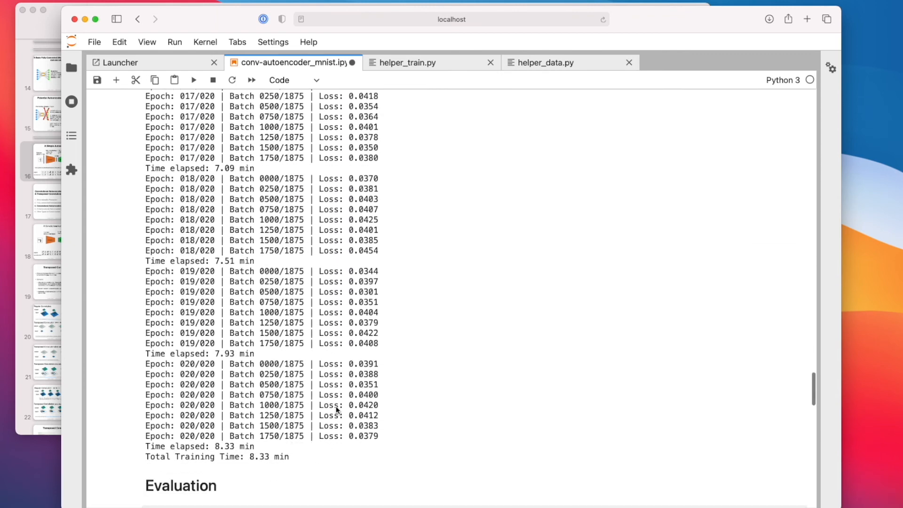
{"action": "scroll", "scroll_direction": "down", "scroll_amount": 3}
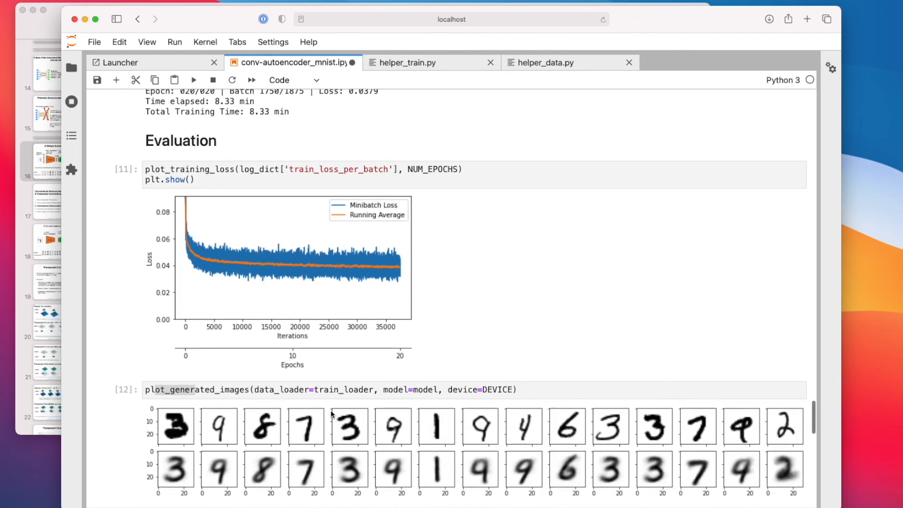
{"action": "scroll", "scroll_direction": "down", "scroll_amount": 3}
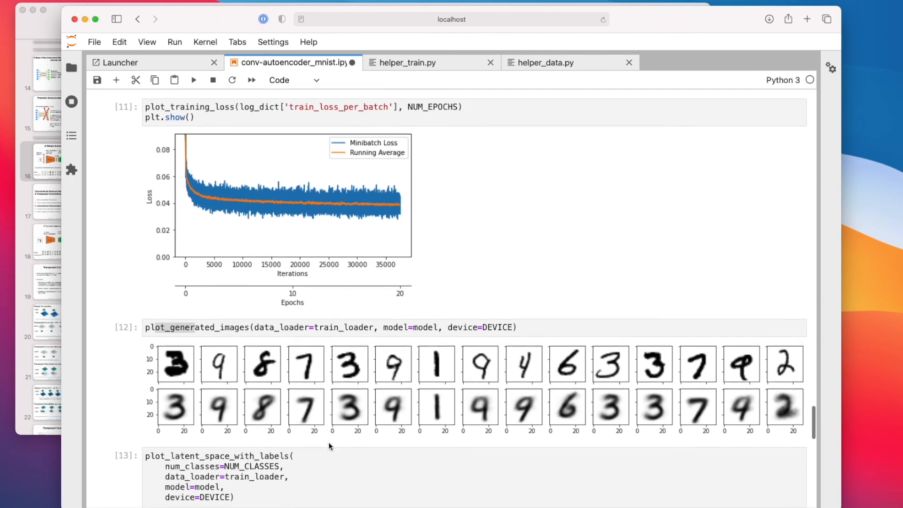
{"action": "scroll", "scroll_direction": "down", "scroll_amount": 3}
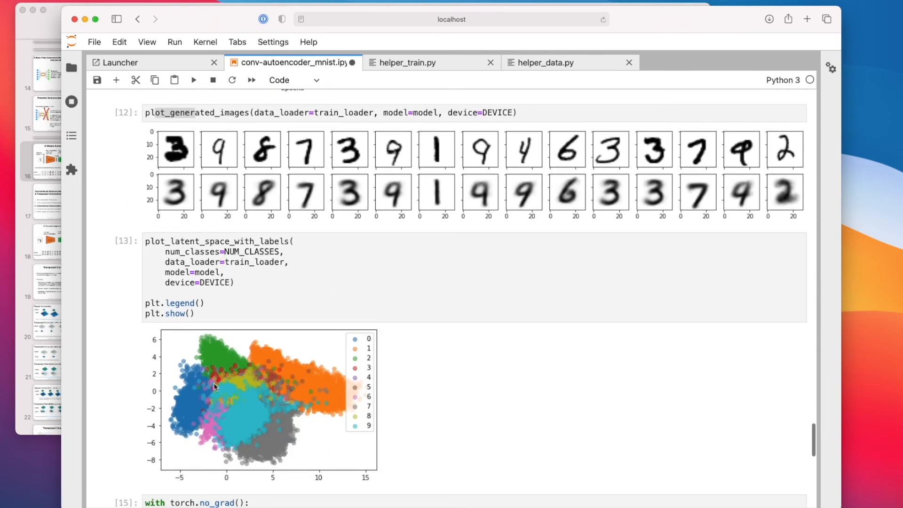
{"action": "scroll", "scroll_direction": "down", "scroll_amount": 3}
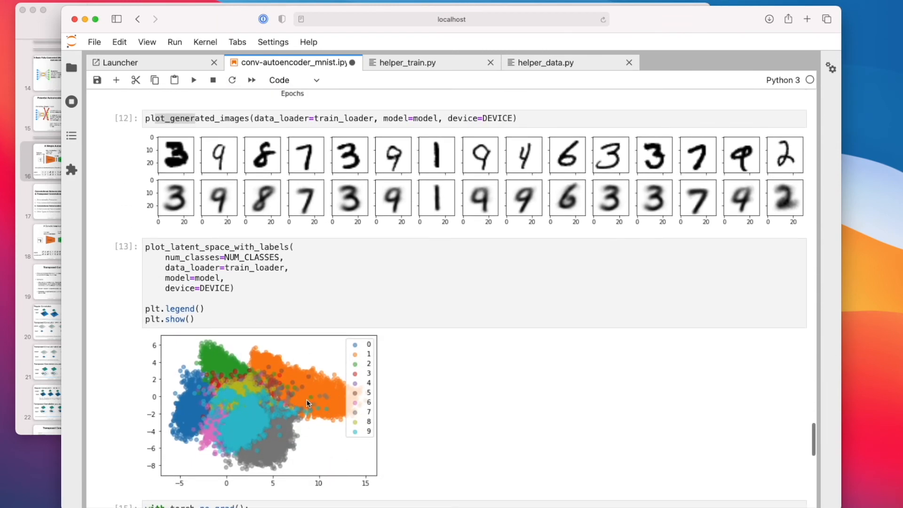
{"action": "mouse_move", "coordinate": [290, 439]}
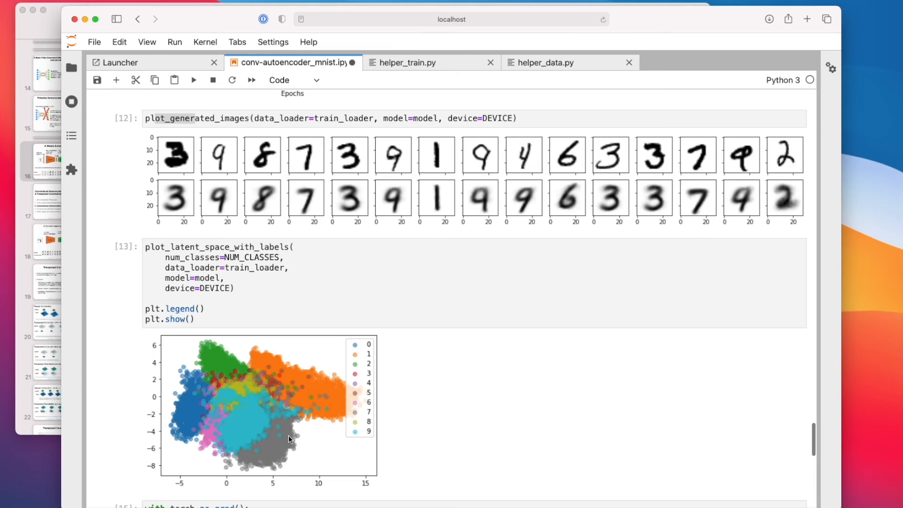
{"action": "mouse_move", "coordinate": [274, 405]}
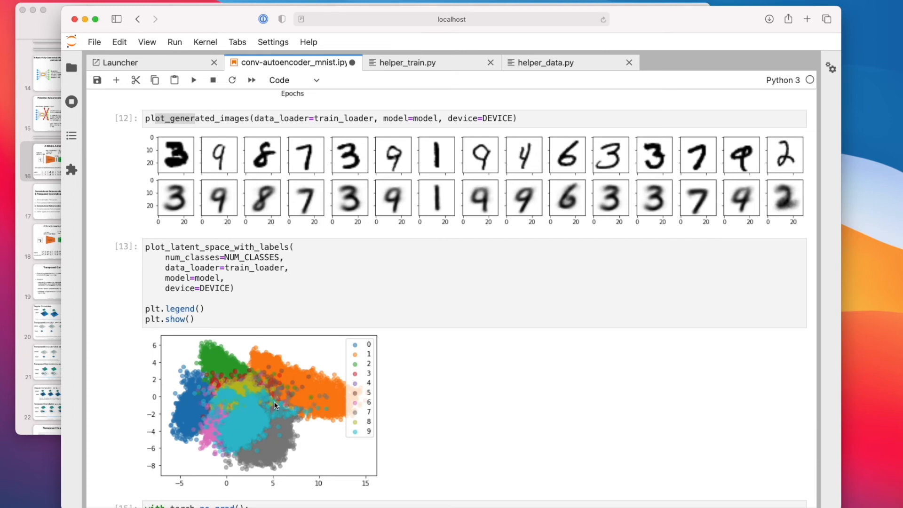
{"action": "mouse_move", "coordinate": [348, 382]}
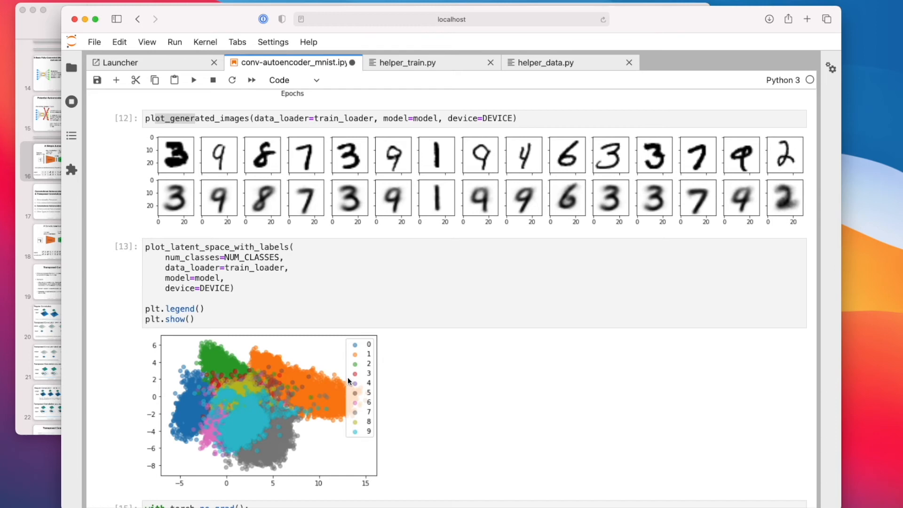
{"action": "mouse_move", "coordinate": [275, 385]}
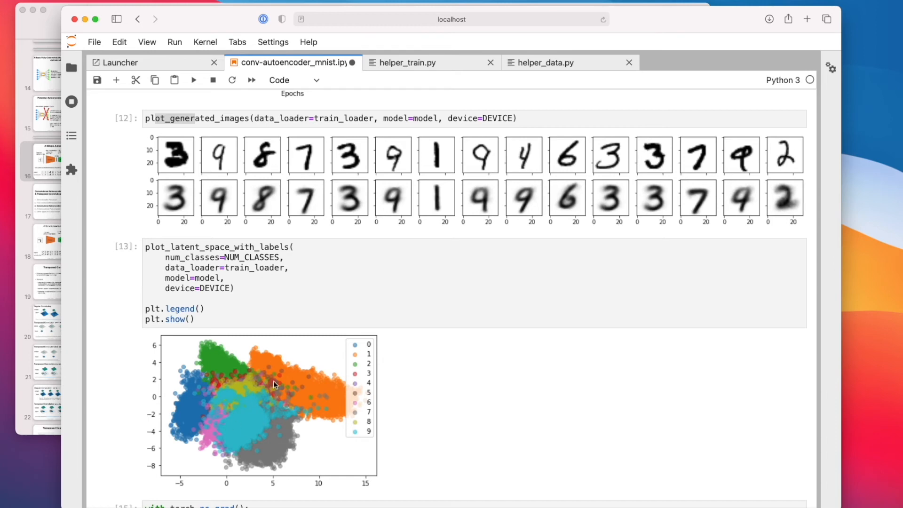
{"action": "mouse_move", "coordinate": [278, 382]}
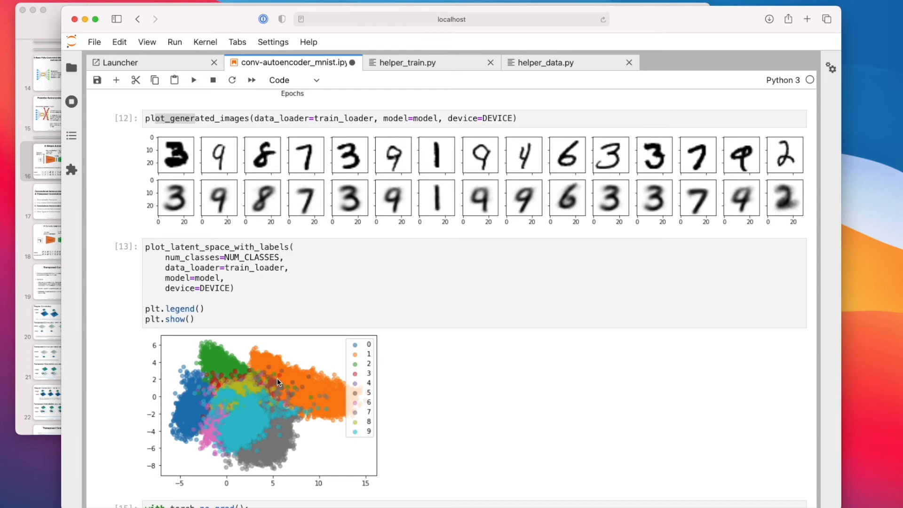
{"action": "mouse_move", "coordinate": [267, 362]}
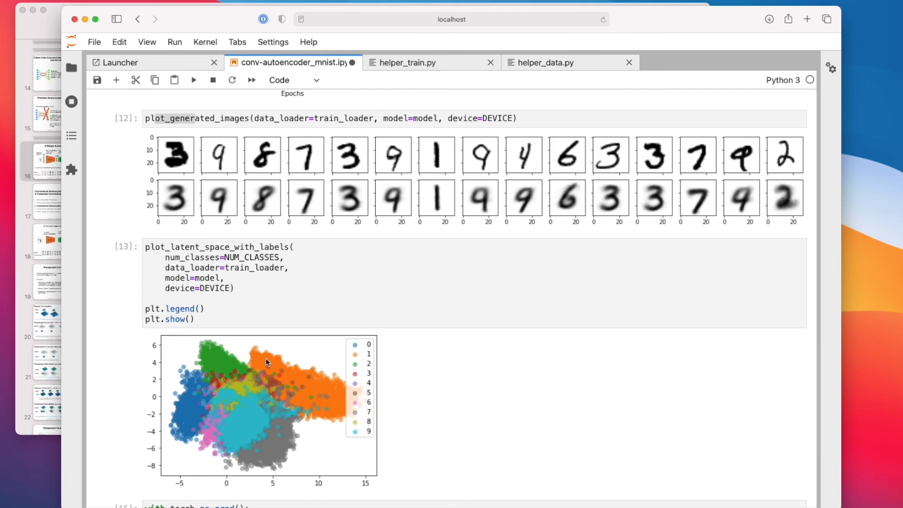
{"action": "mouse_move", "coordinate": [372, 403]}
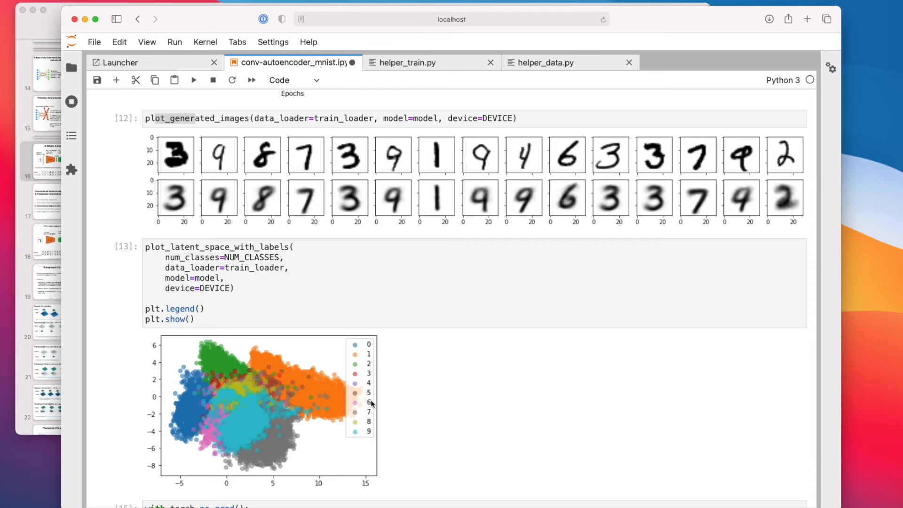
{"action": "mouse_move", "coordinate": [259, 389]}
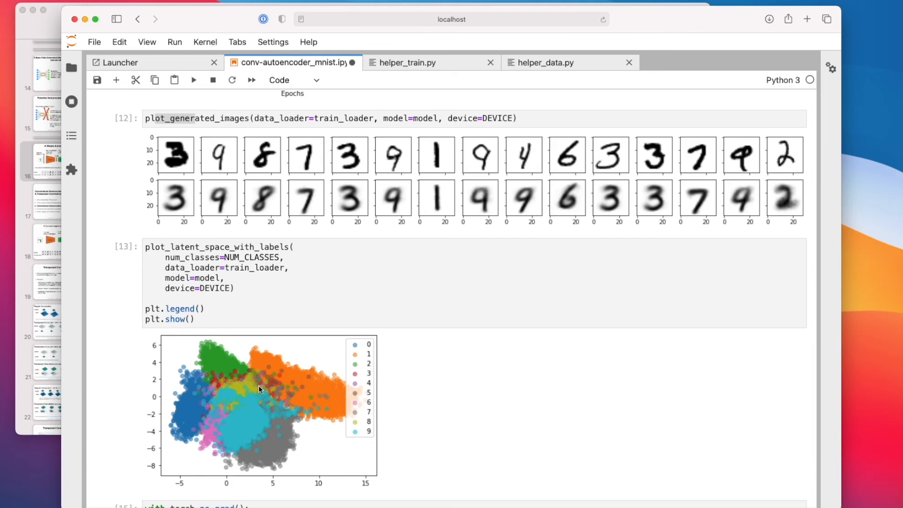
{"action": "mouse_move", "coordinate": [278, 393]}
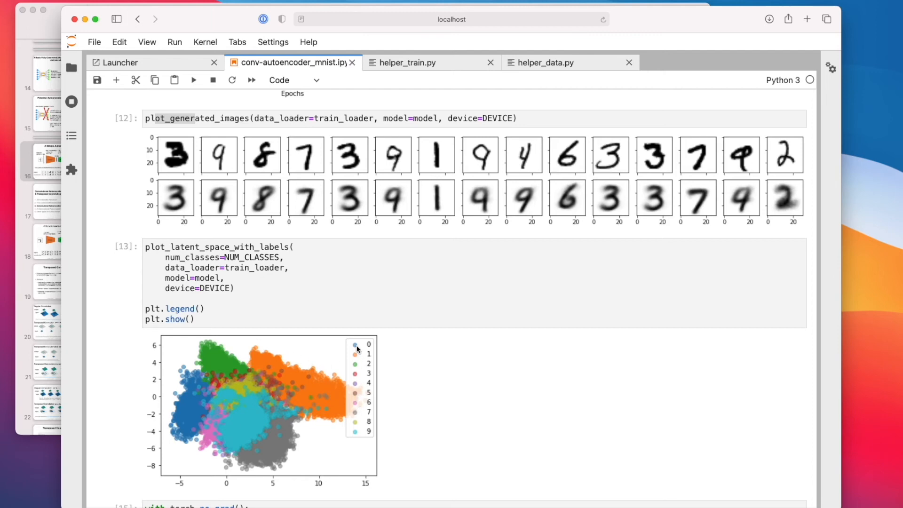
{"action": "mouse_move", "coordinate": [193, 386]}
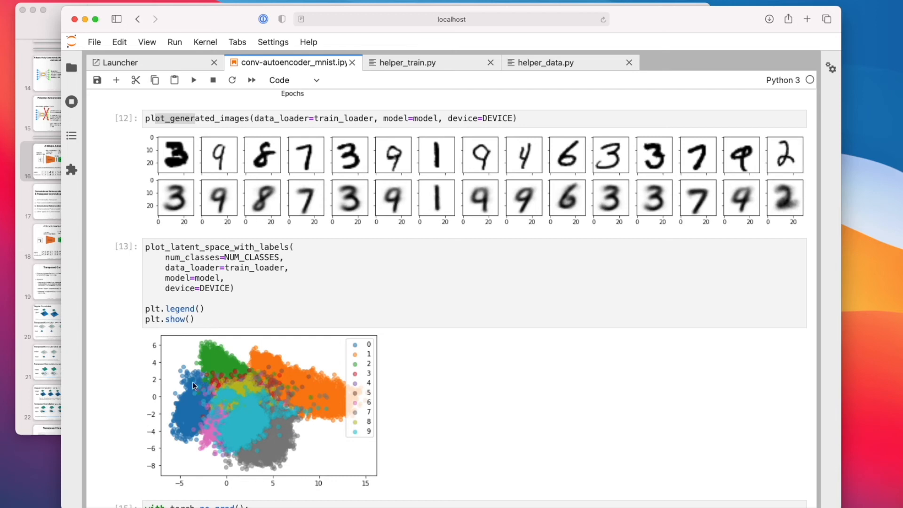
{"action": "mouse_move", "coordinate": [194, 396]}
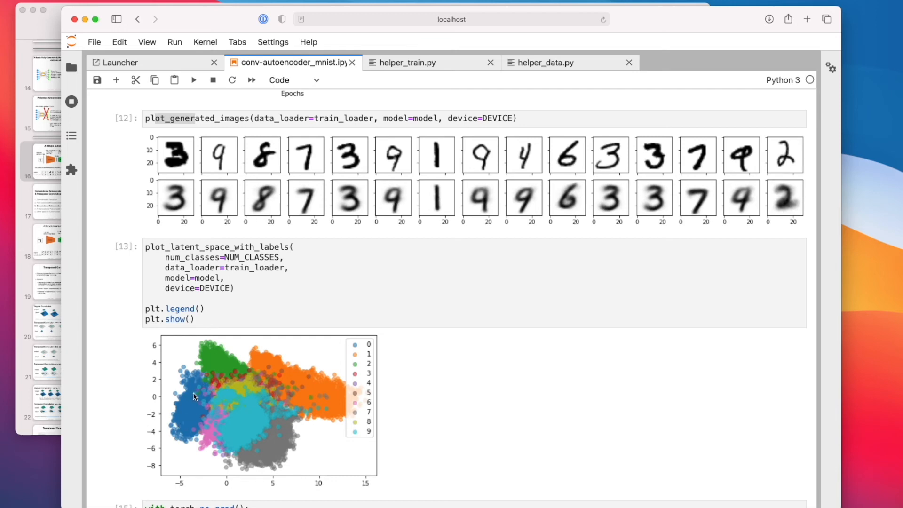
{"action": "mouse_move", "coordinate": [377, 380]}
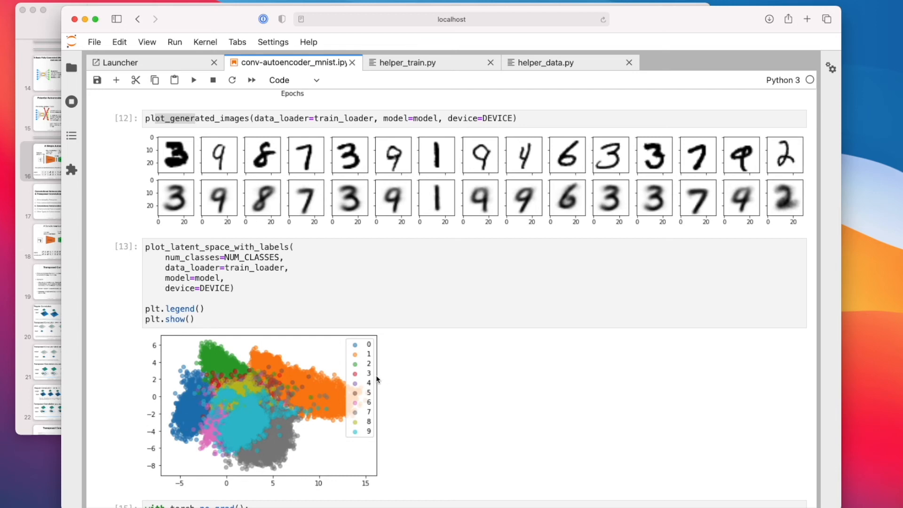
{"action": "mouse_move", "coordinate": [291, 372]}
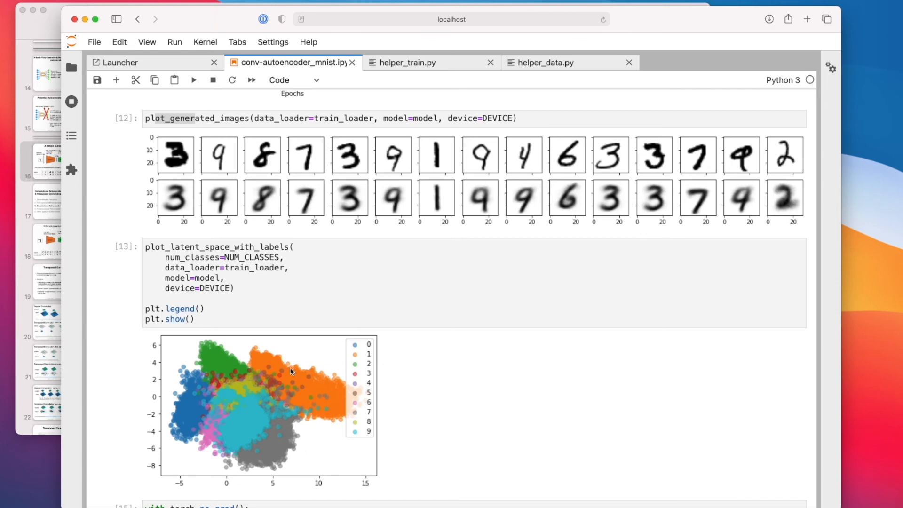
{"action": "mouse_move", "coordinate": [318, 385]}
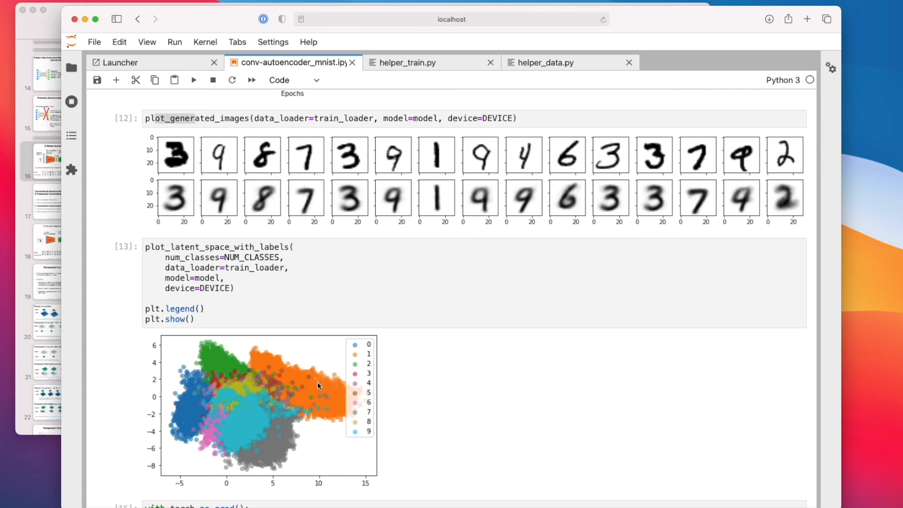
{"action": "mouse_move", "coordinate": [306, 383]}
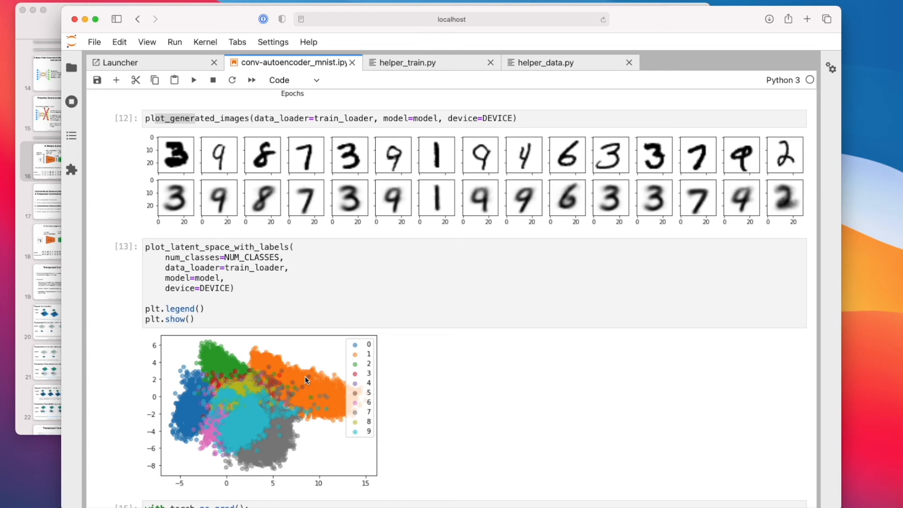
{"action": "mouse_move", "coordinate": [355, 406]}
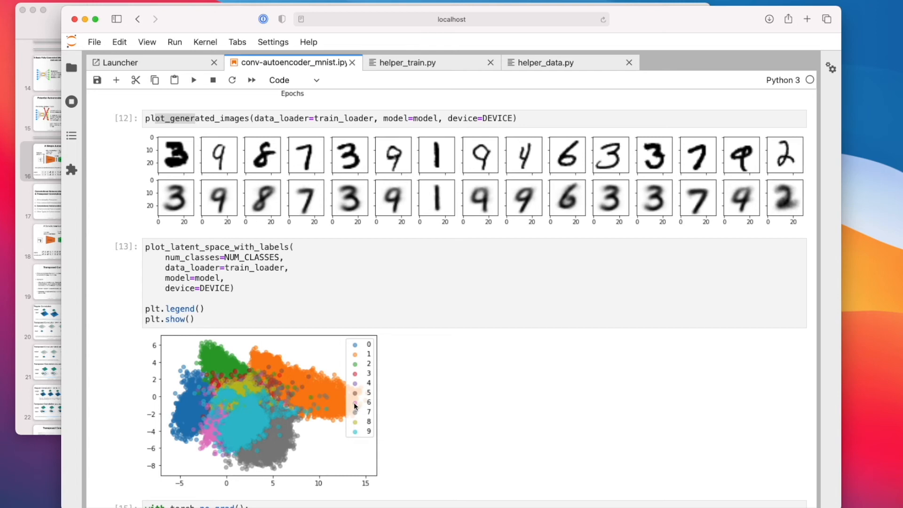
{"action": "mouse_move", "coordinate": [350, 410]}
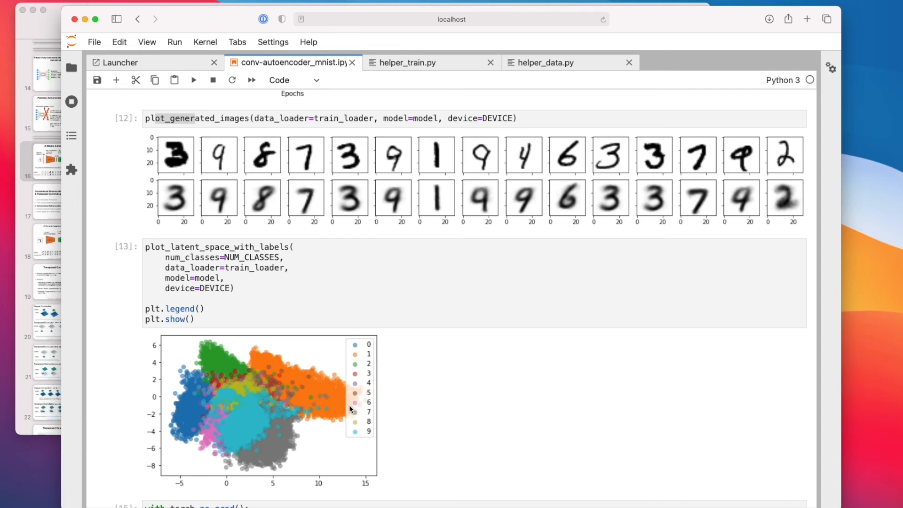
{"action": "mouse_move", "coordinate": [259, 395]}
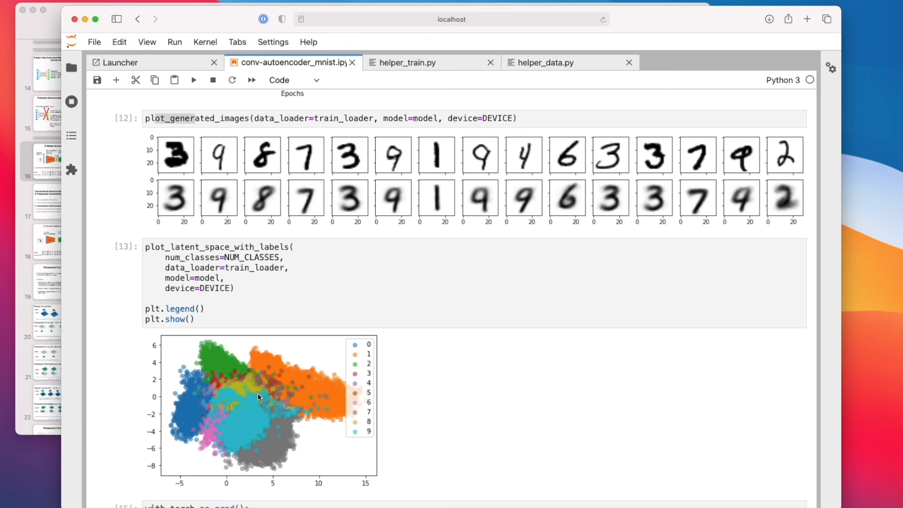
{"action": "mouse_move", "coordinate": [251, 398]}
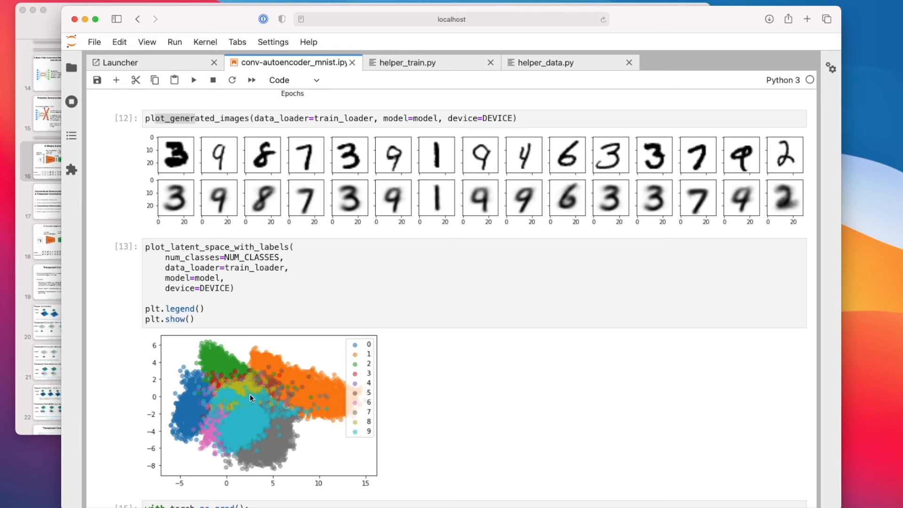
{"action": "mouse_move", "coordinate": [254, 389]}
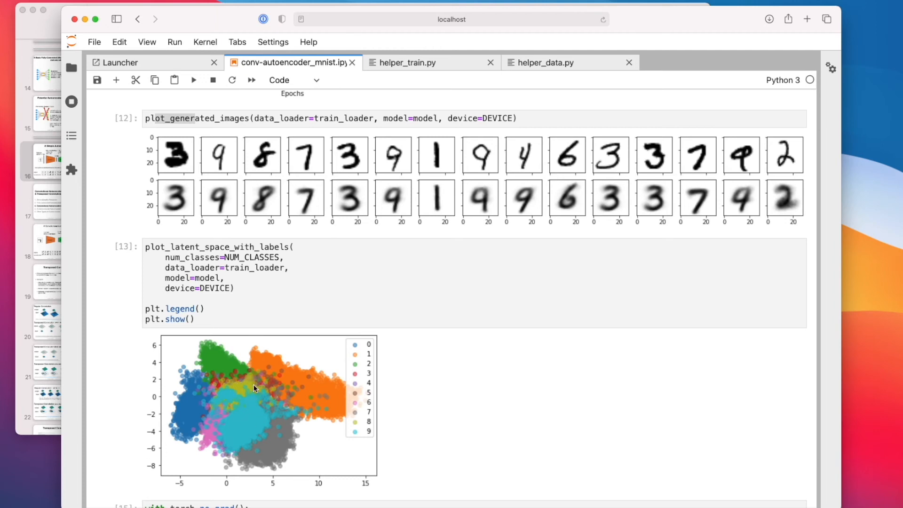
{"action": "mouse_move", "coordinate": [240, 392]}
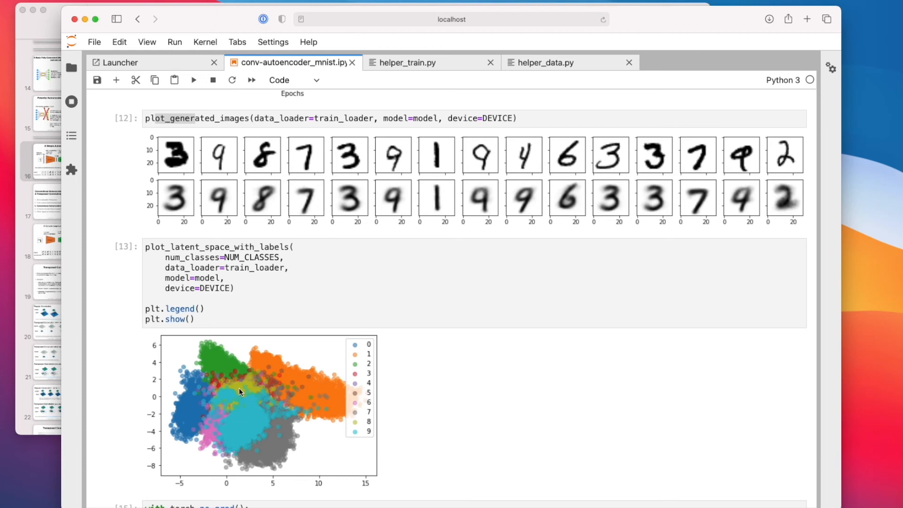
{"action": "mouse_move", "coordinate": [232, 416]}
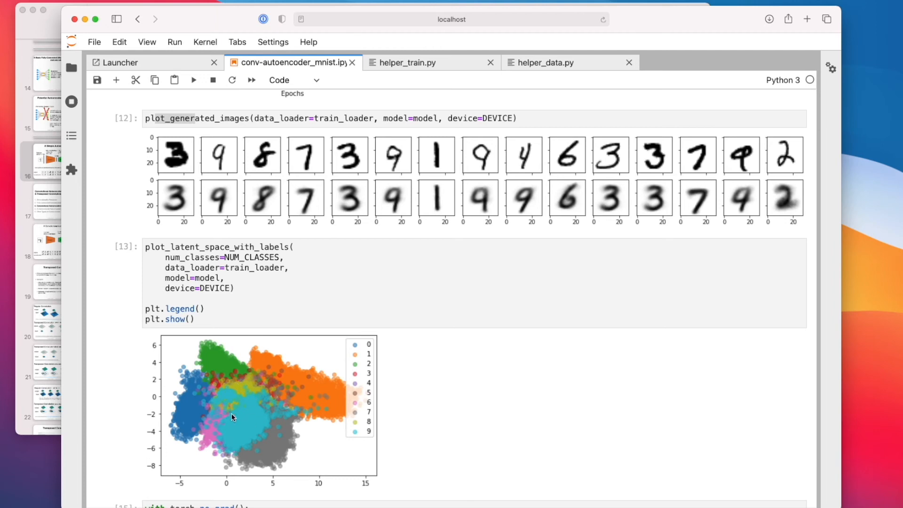
{"action": "mouse_move", "coordinate": [249, 390]}
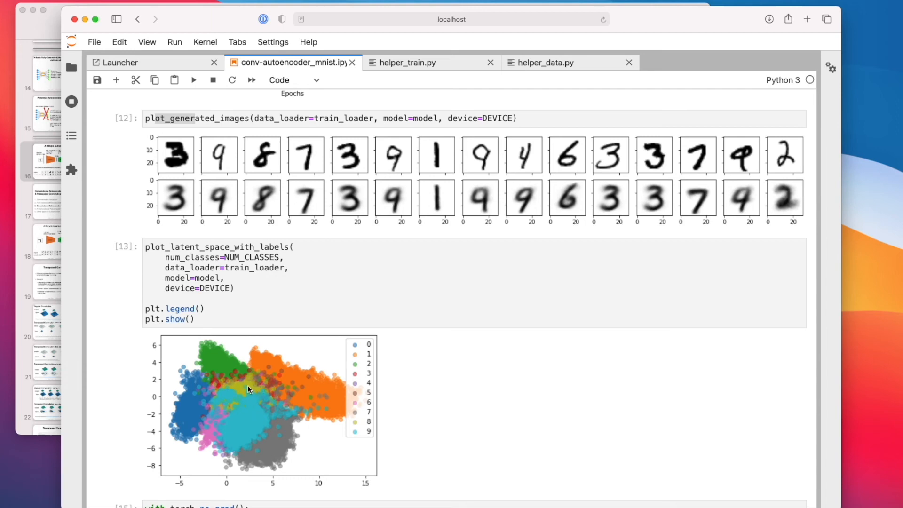
{"action": "mouse_move", "coordinate": [251, 394]}
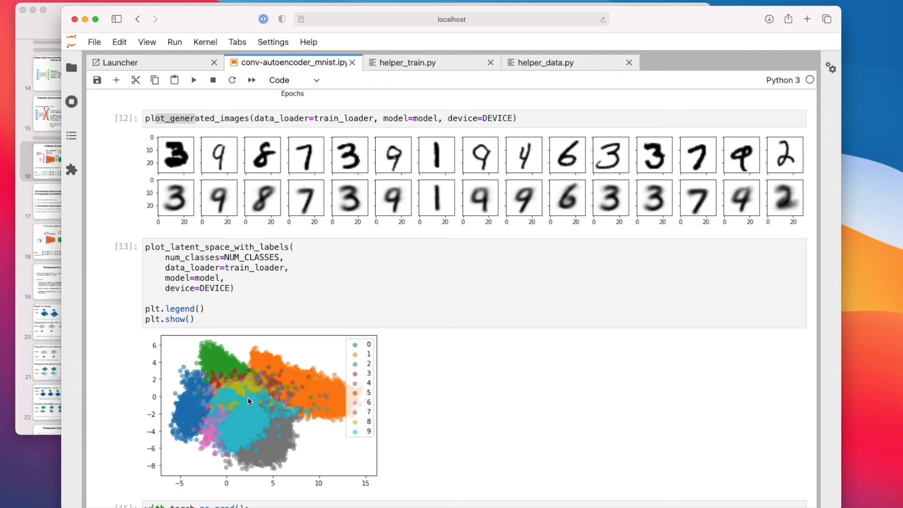
{"action": "mouse_move", "coordinate": [641, 265]}
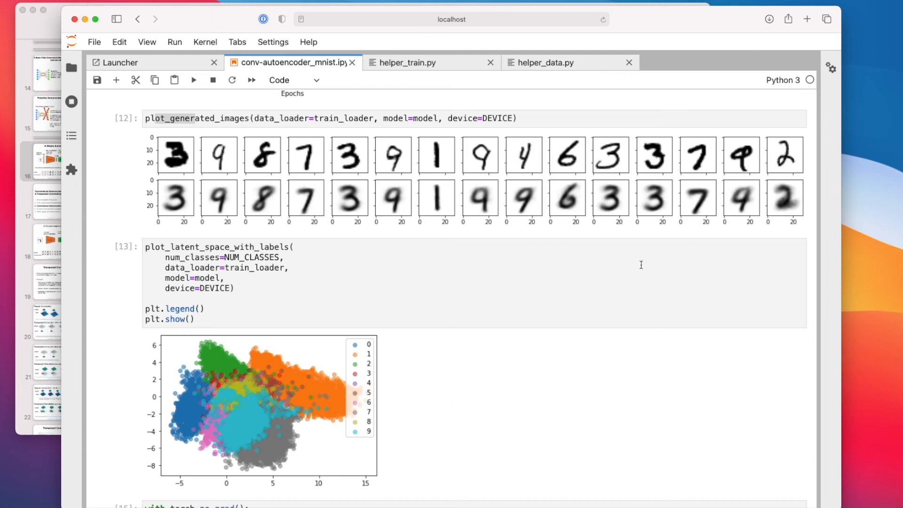
{"action": "mouse_move", "coordinate": [249, 390]}
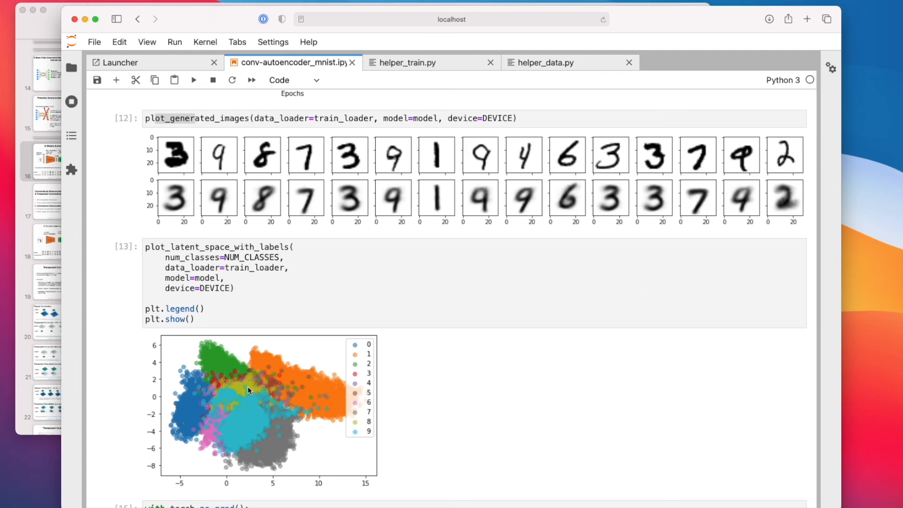
{"action": "mouse_move", "coordinate": [623, 253]}
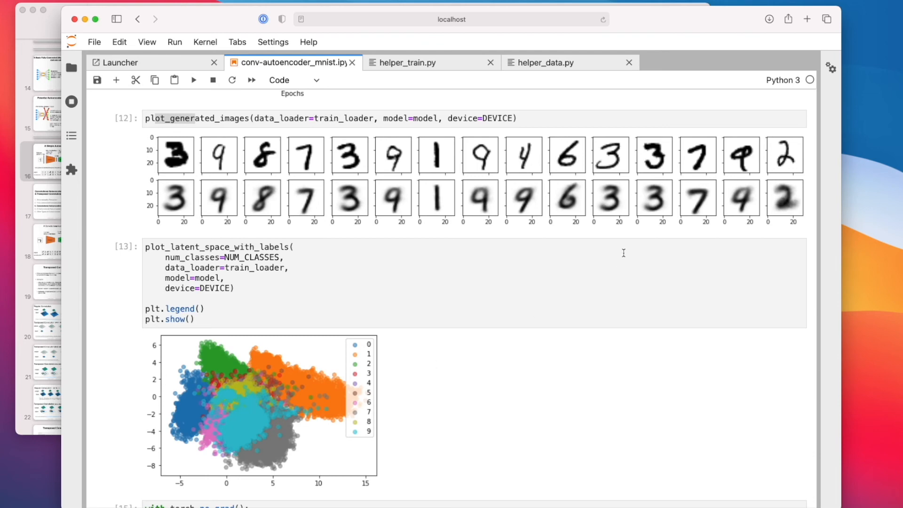
{"action": "mouse_move", "coordinate": [526, 152]}
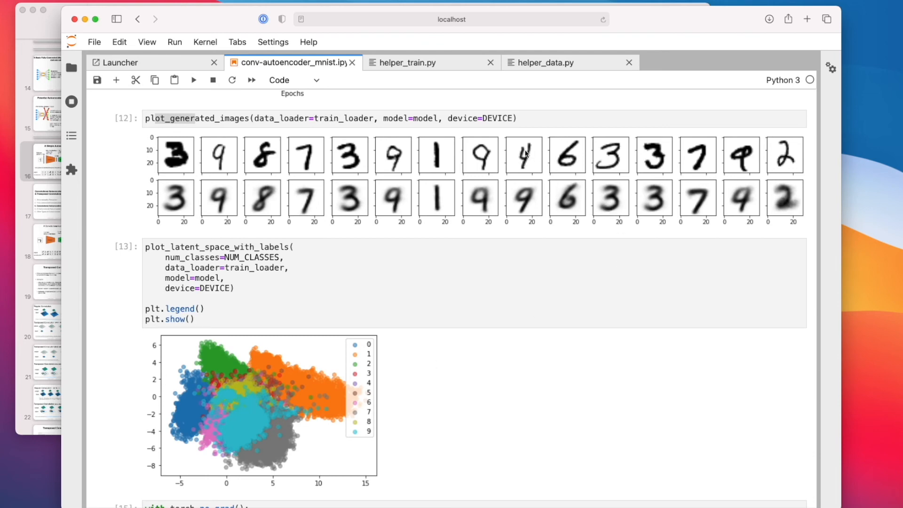
{"action": "mouse_move", "coordinate": [260, 385]}
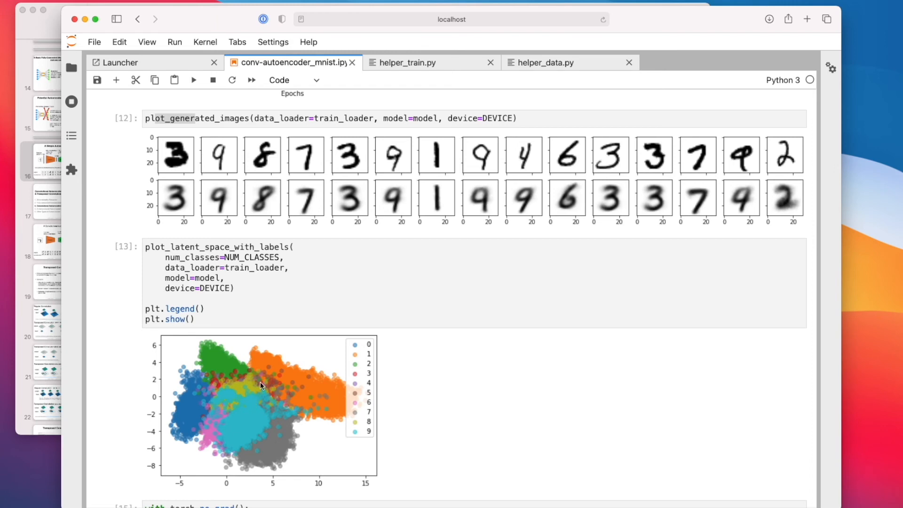
{"action": "mouse_move", "coordinate": [253, 405]}
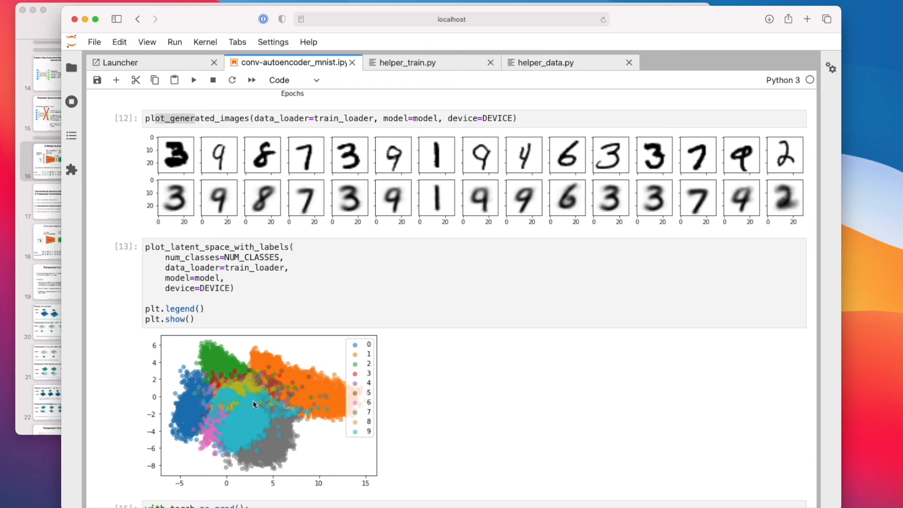
{"action": "mouse_move", "coordinate": [248, 401]}
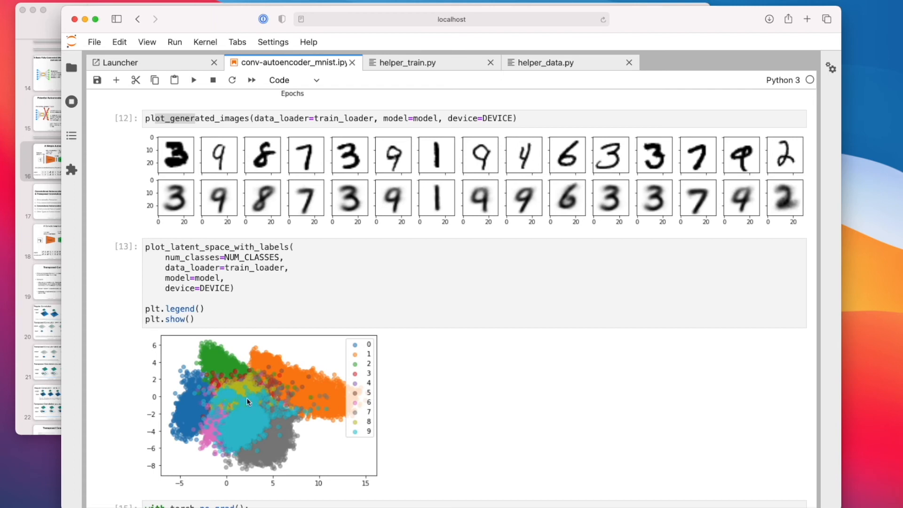
{"action": "mouse_move", "coordinate": [228, 385]}
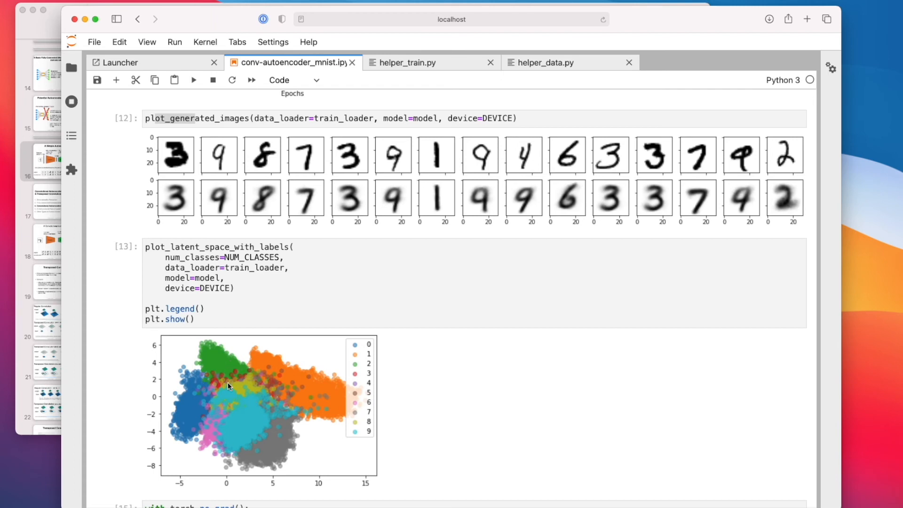
- Scroll to the cell decoding point [2.5, -2.5] and show the L16-code file list
{"action": "scroll", "scroll_direction": "down", "scroll_amount": 3}
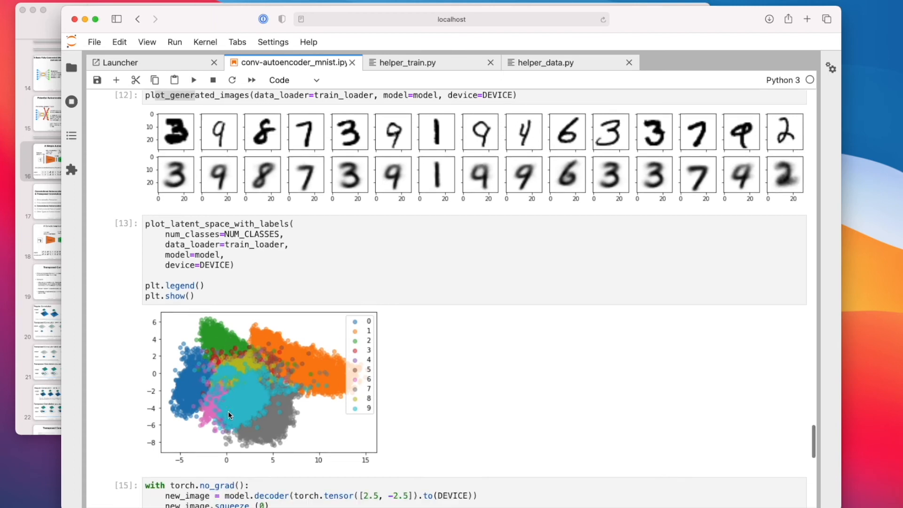
{"action": "scroll", "scroll_direction": "down", "scroll_amount": 3}
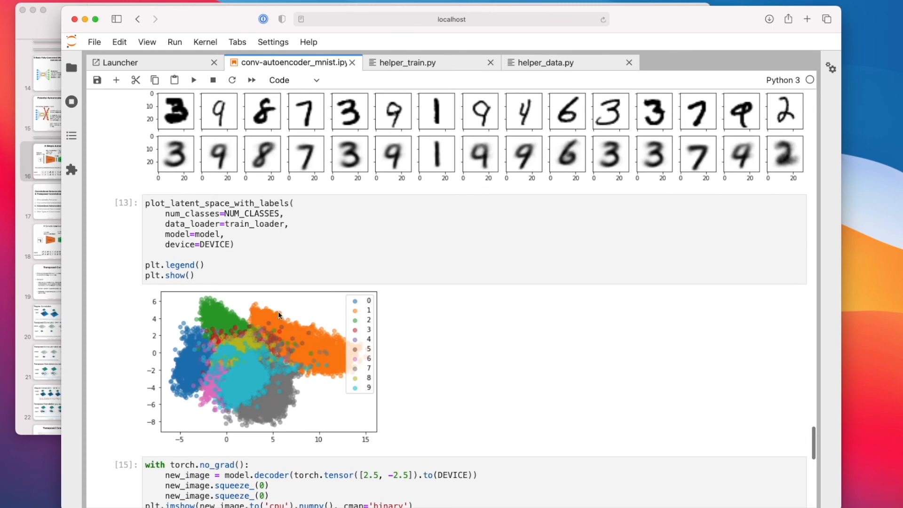
{"action": "mouse_move", "coordinate": [290, 390]}
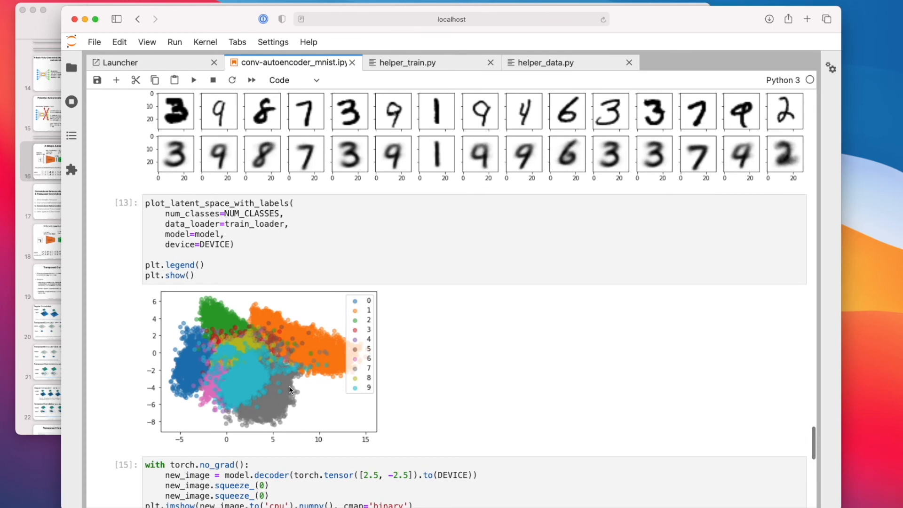
{"action": "scroll", "scroll_direction": "down", "scroll_amount": 3}
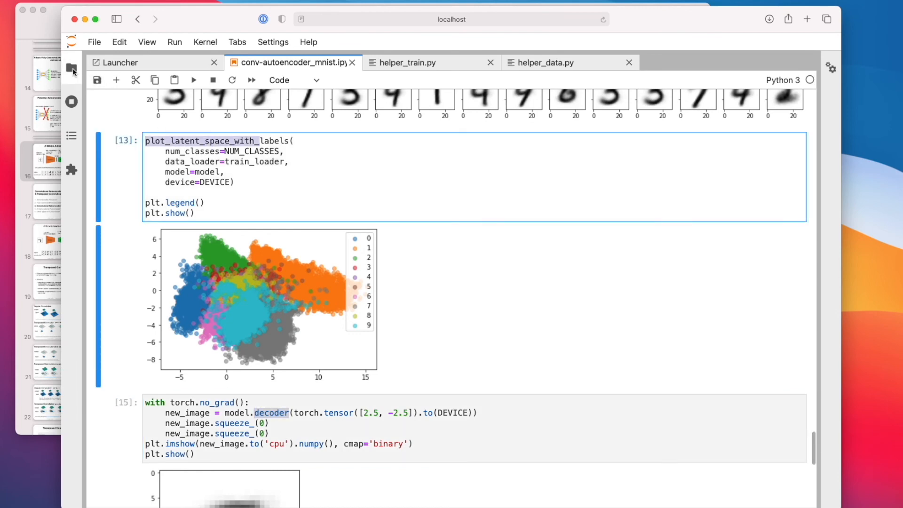
{"action": "left_click", "coordinate": [71, 67]}
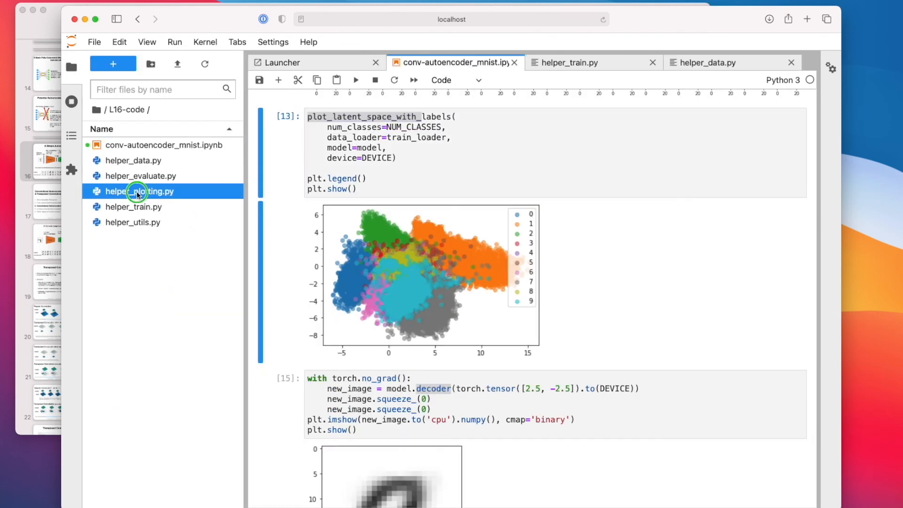
- Open helper_plotting.py and scroll to the plot_latent_space_with_labels function
{"action": "double_click", "coordinate": [141, 191]}
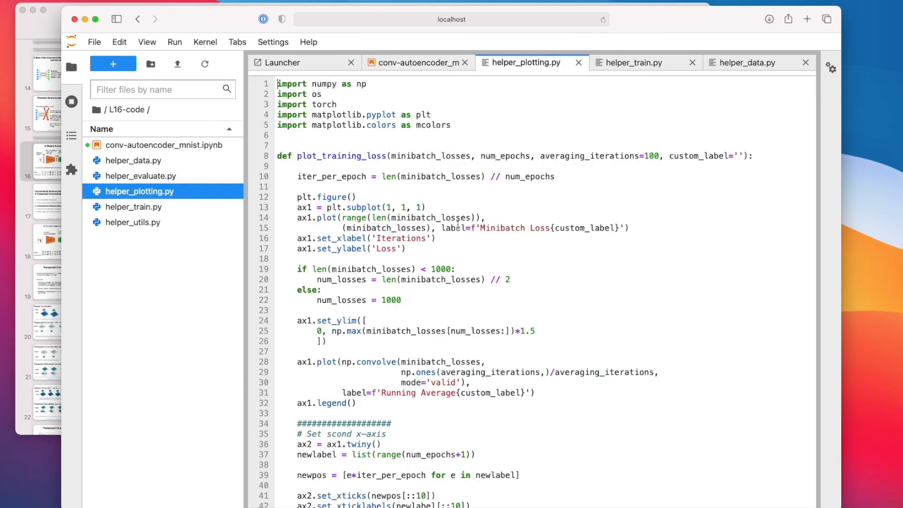
{"action": "scroll", "scroll_direction": "down", "scroll_amount": 3}
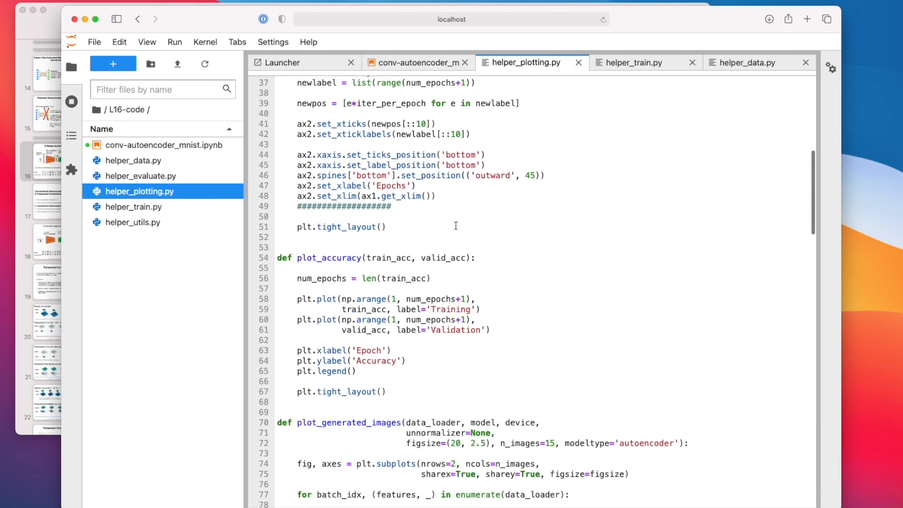
{"action": "scroll", "scroll_direction": "down", "scroll_amount": 3}
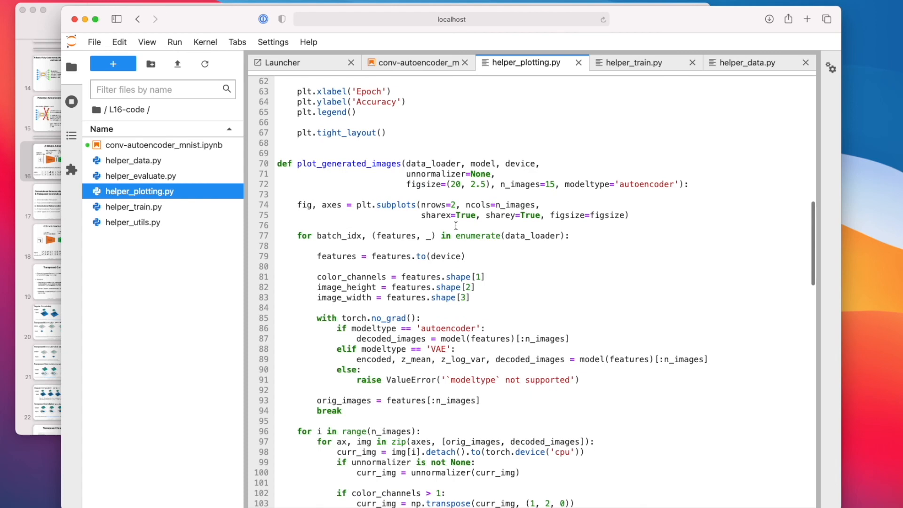
{"action": "scroll", "scroll_direction": "down", "scroll_amount": 3}
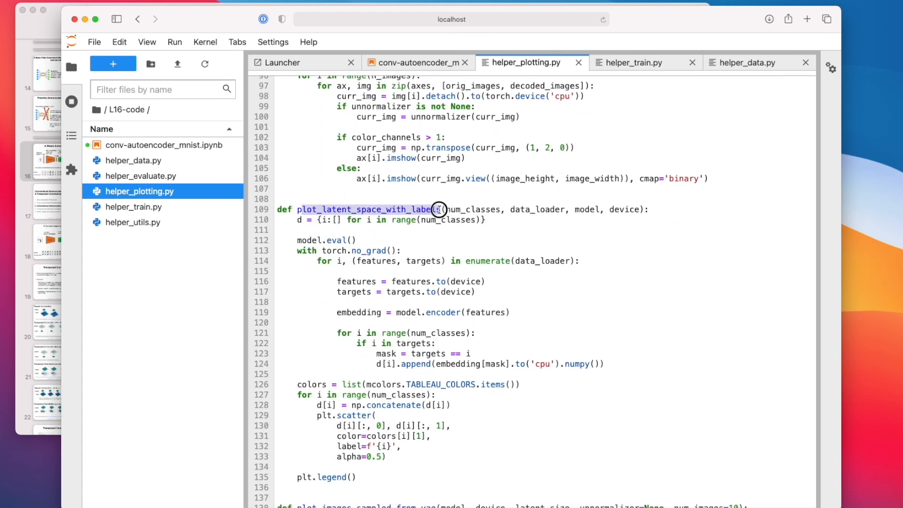
{"action": "scroll", "scroll_direction": "up", "scroll_amount": 3}
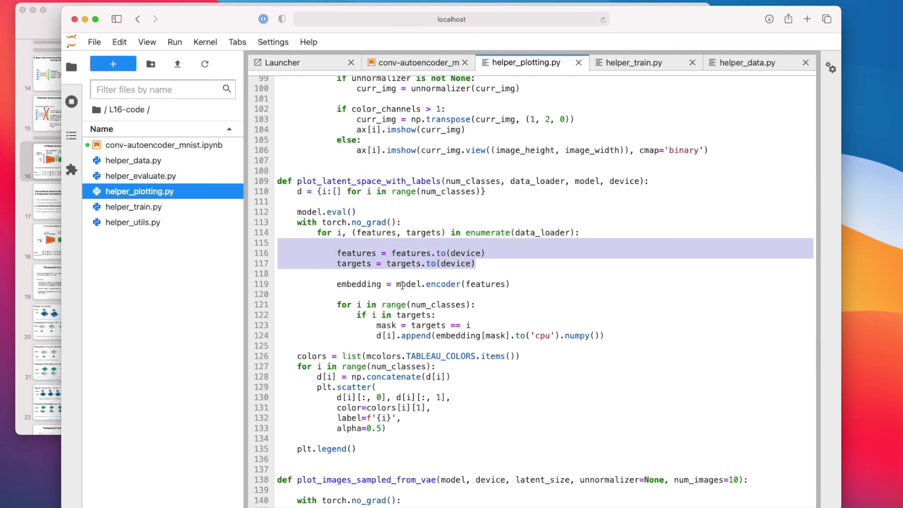
- Highlight features, embedding and the model.encoder call, then return to the notebook
{"action": "left_click", "coordinate": [408, 284]}
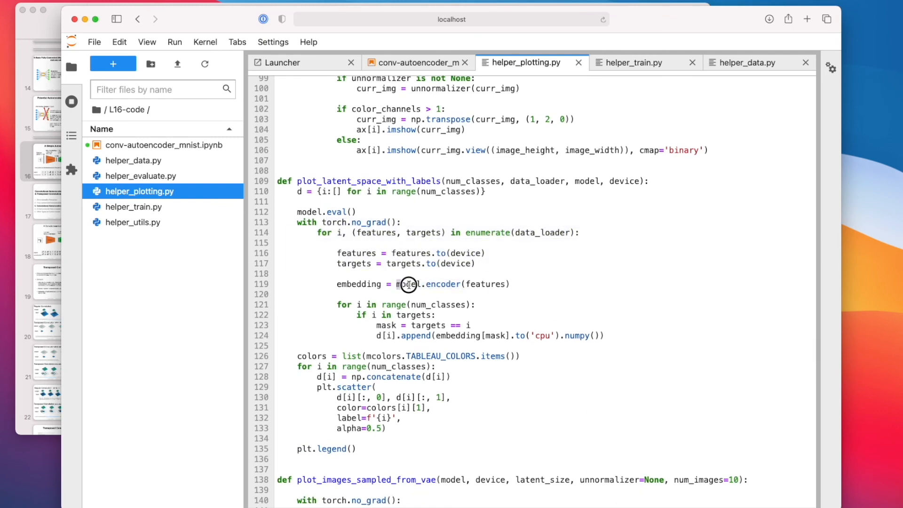
{"action": "double_click", "coordinate": [407, 284]}
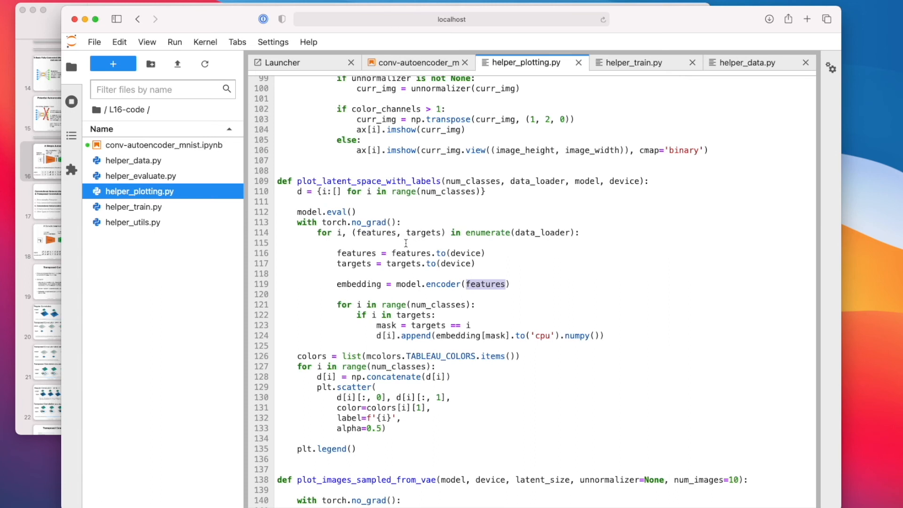
{"action": "left_click", "coordinate": [339, 283]}
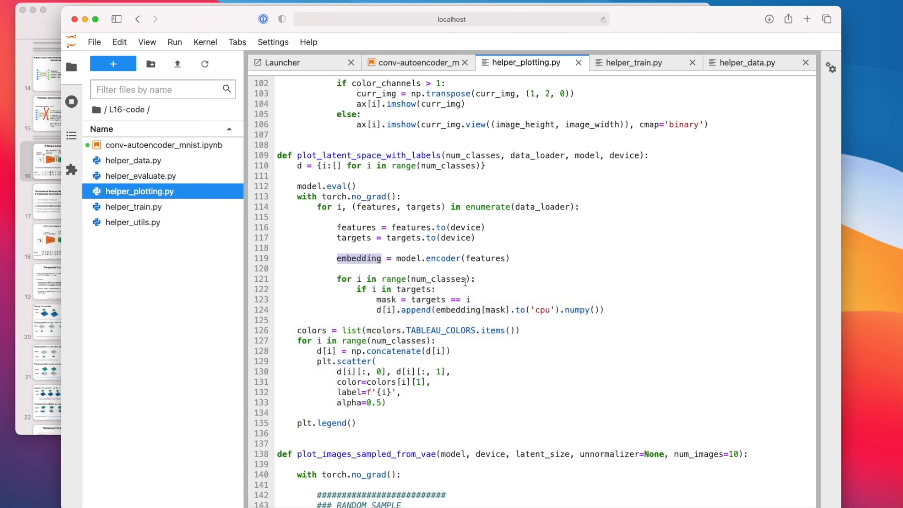
{"action": "double_click", "coordinate": [429, 258]}
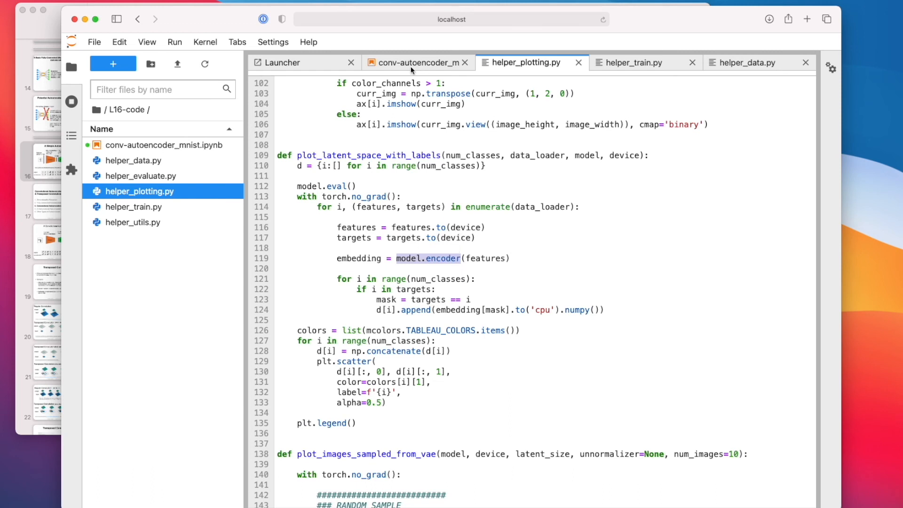
{"action": "left_click", "coordinate": [415, 62]}
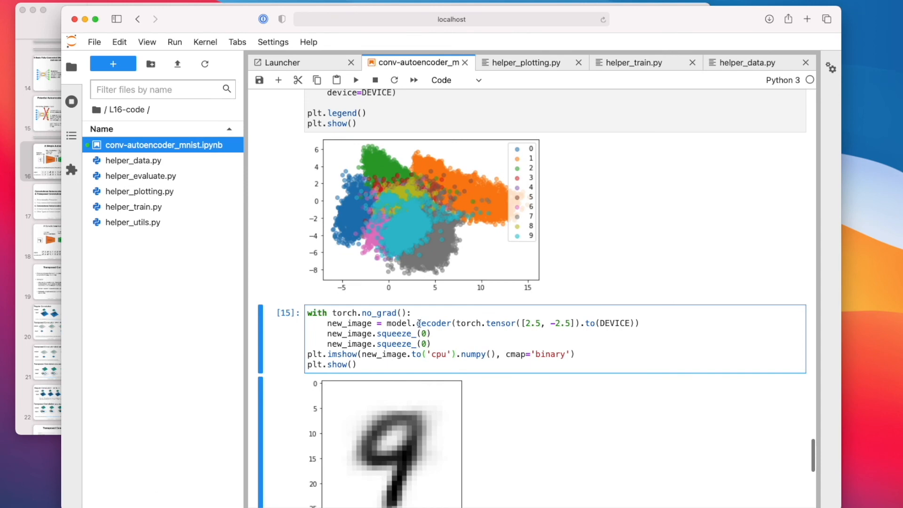
{"action": "double_click", "coordinate": [434, 322]}
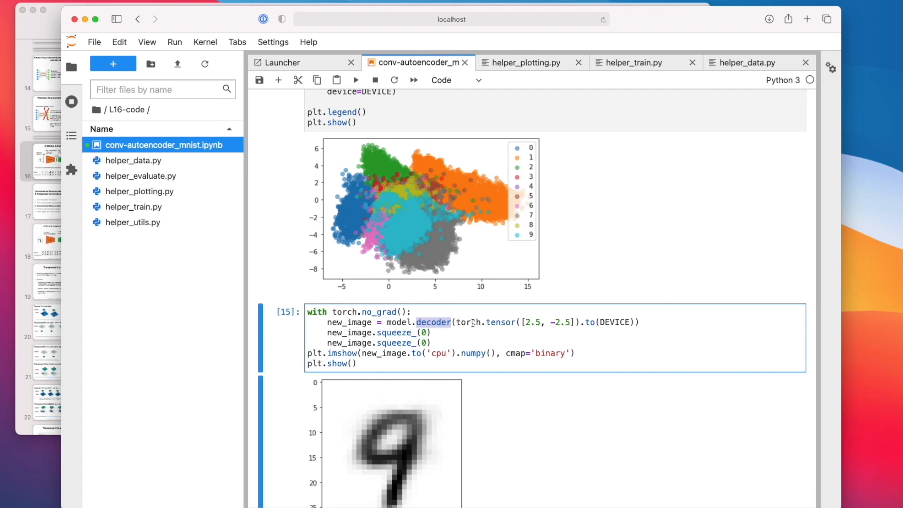
{"action": "mouse_move", "coordinate": [454, 260]}
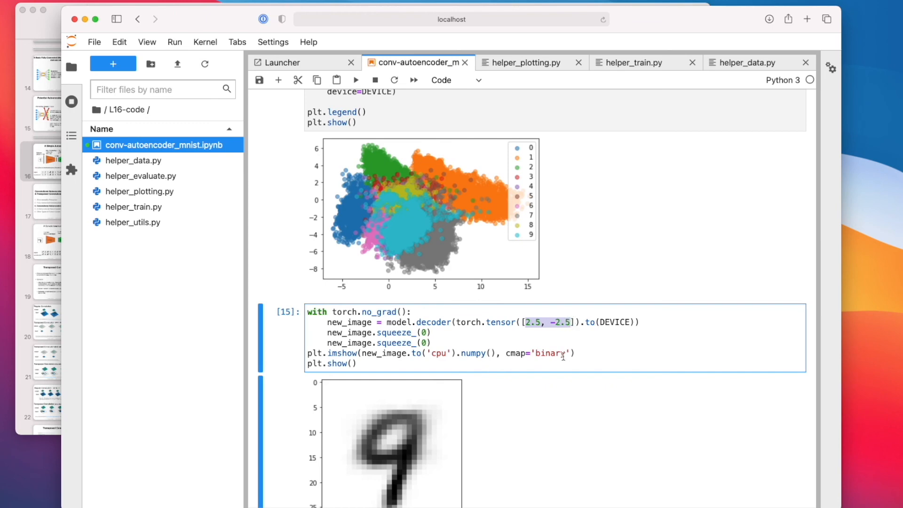
{"action": "mouse_move", "coordinate": [419, 252]}
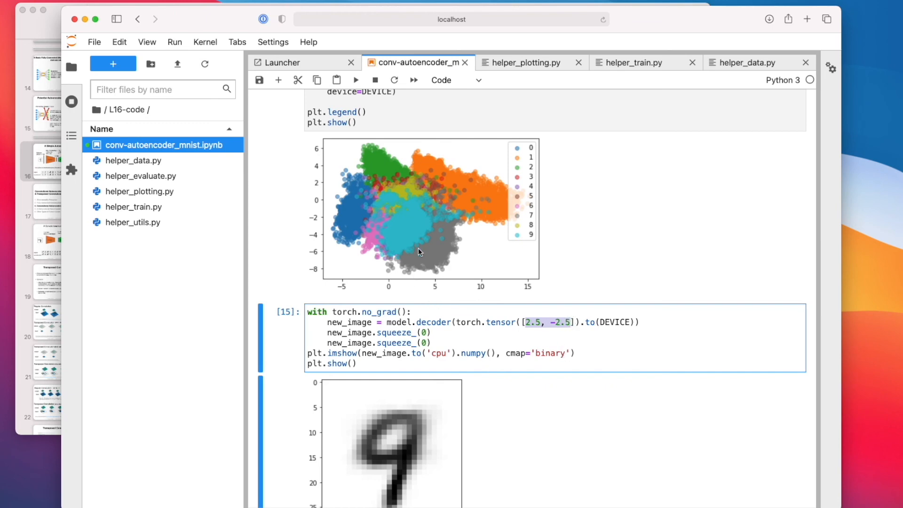
{"action": "mouse_move", "coordinate": [414, 225]}
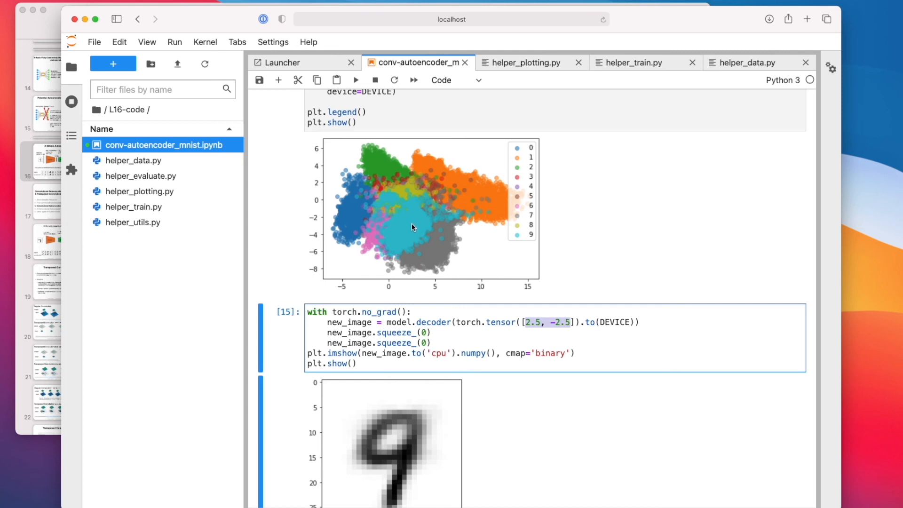
{"action": "mouse_move", "coordinate": [441, 392]}
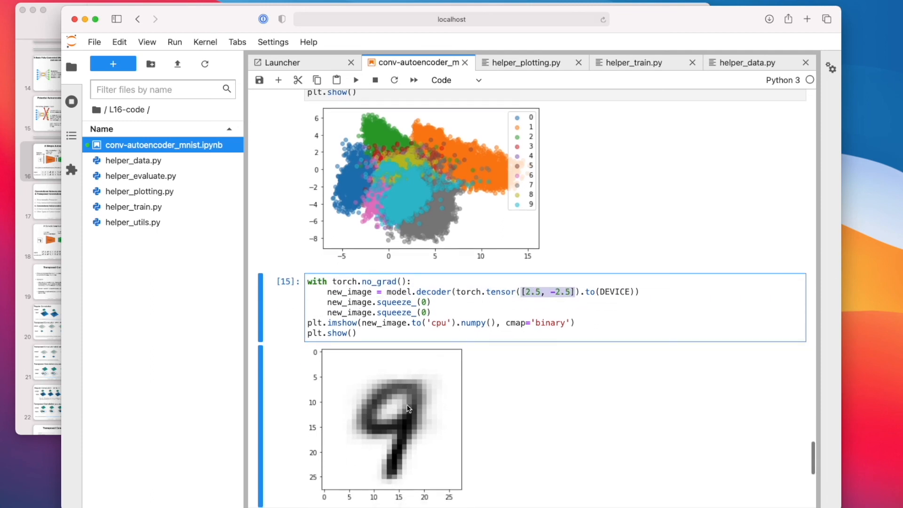
{"action": "mouse_move", "coordinate": [412, 195]}
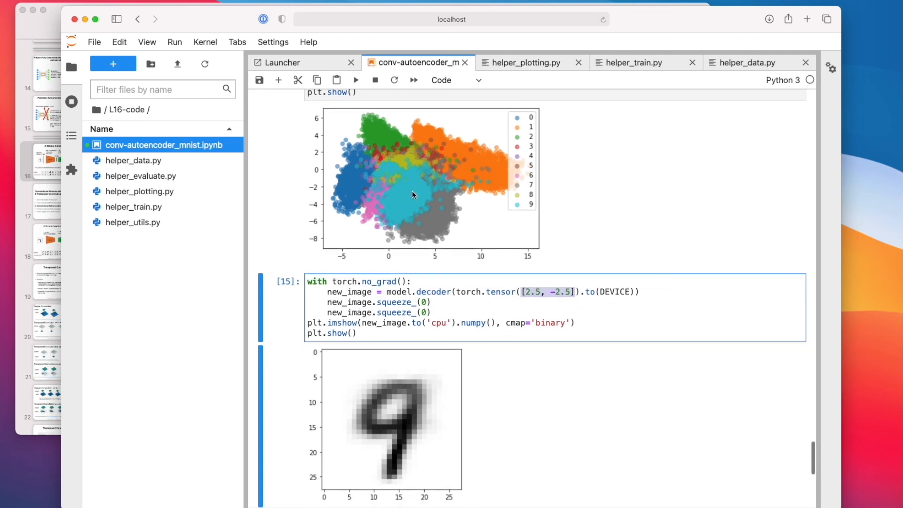
{"action": "mouse_move", "coordinate": [400, 199]}
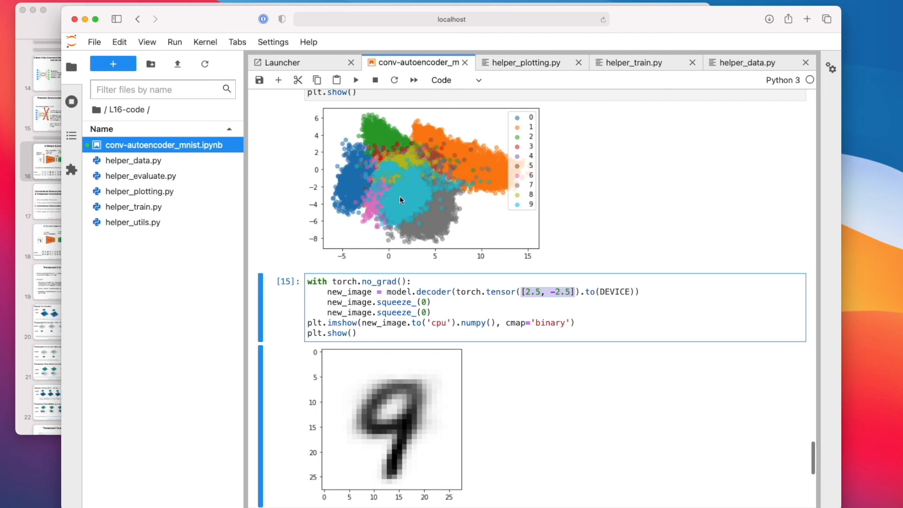
{"action": "mouse_move", "coordinate": [400, 202]}
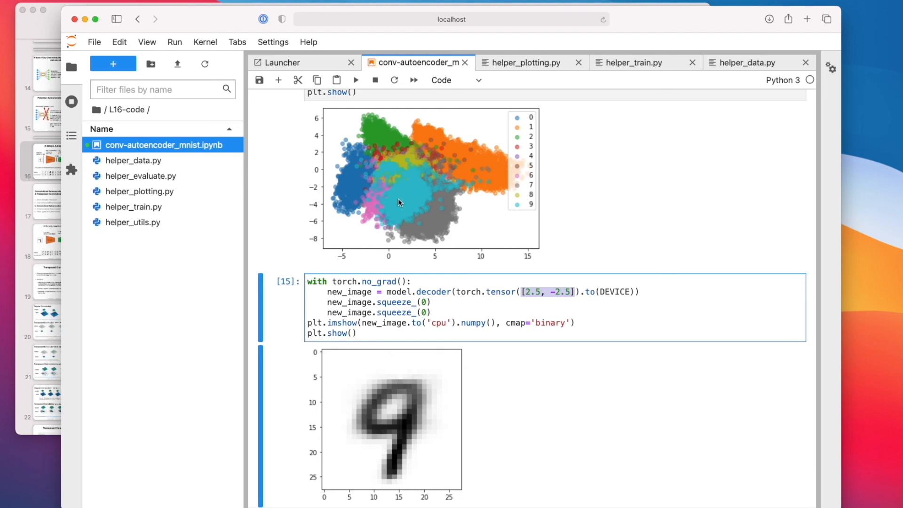
{"action": "mouse_move", "coordinate": [449, 295]}
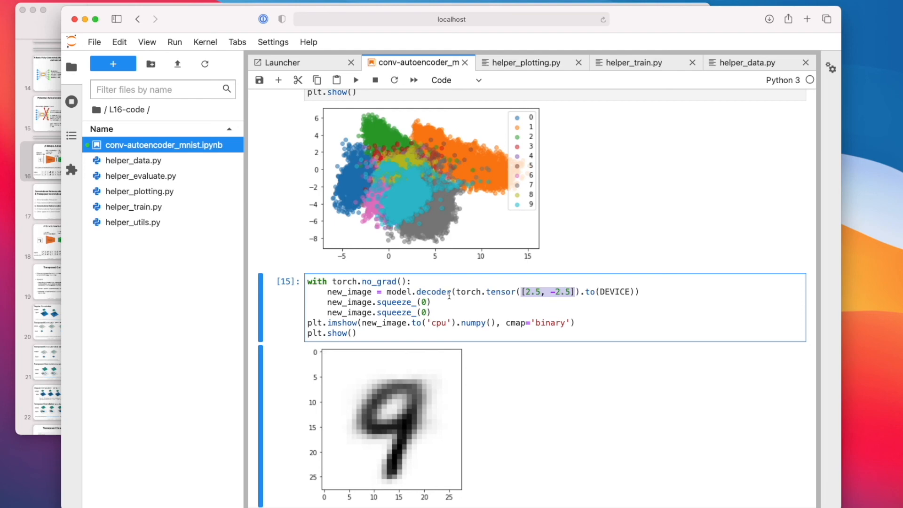
{"action": "mouse_move", "coordinate": [423, 286]}
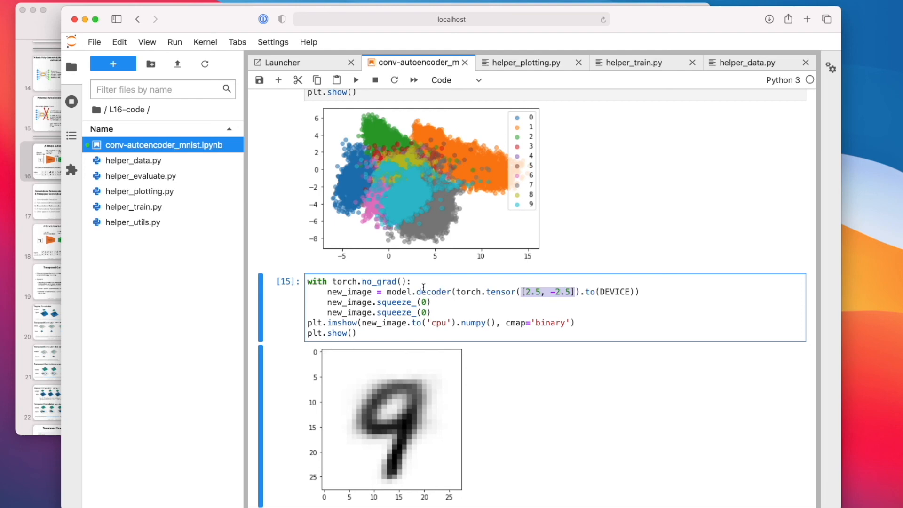
{"action": "mouse_move", "coordinate": [350, 119]}
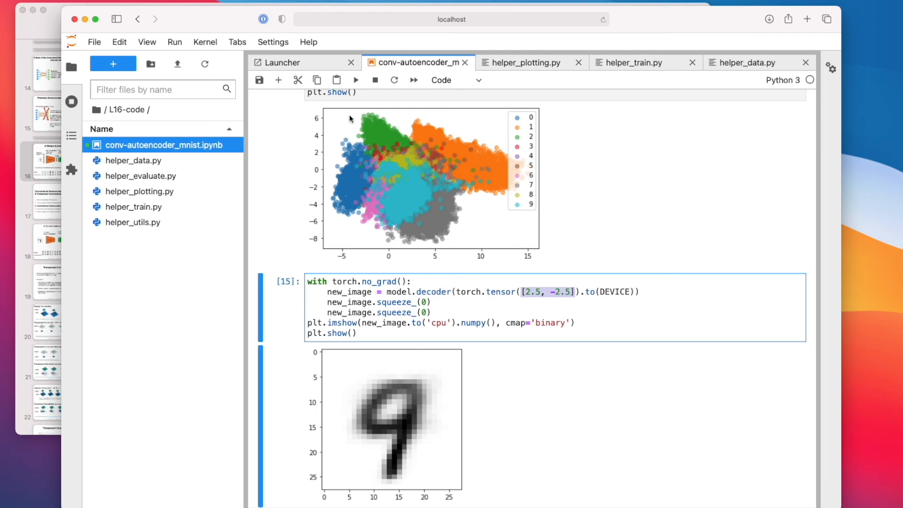
{"action": "mouse_move", "coordinate": [549, 292]}
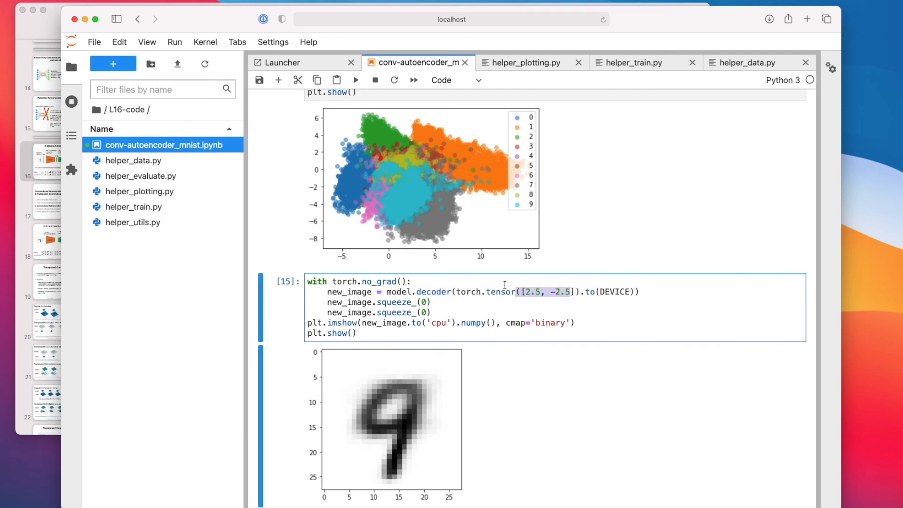
{"action": "mouse_move", "coordinate": [520, 300]}
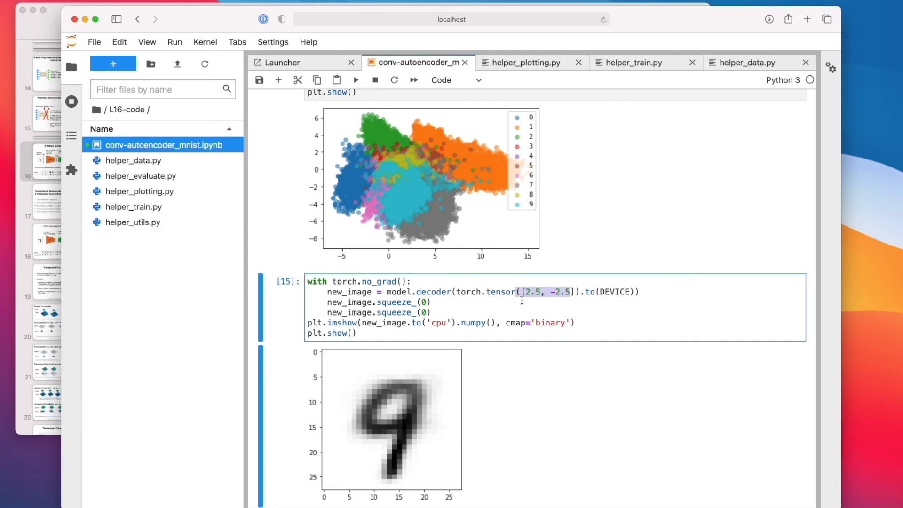
{"action": "mouse_move", "coordinate": [431, 381]}
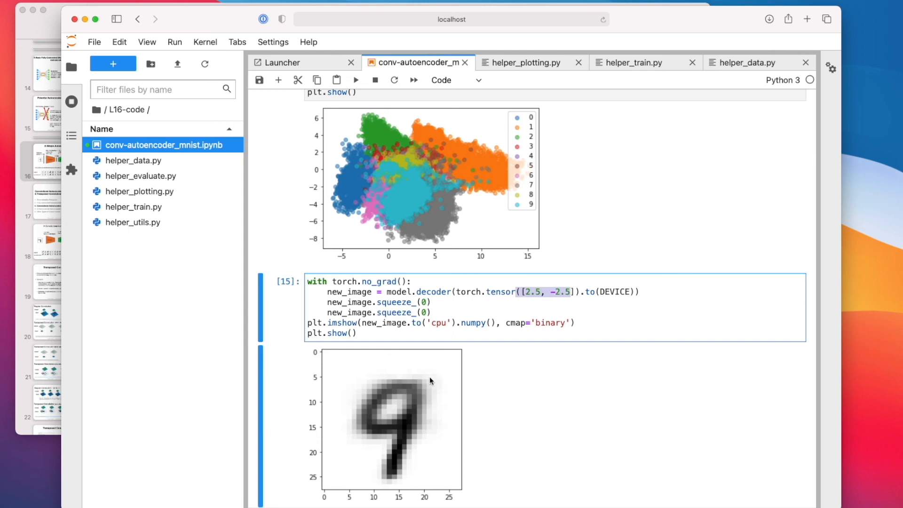
{"action": "mouse_move", "coordinate": [462, 211]}
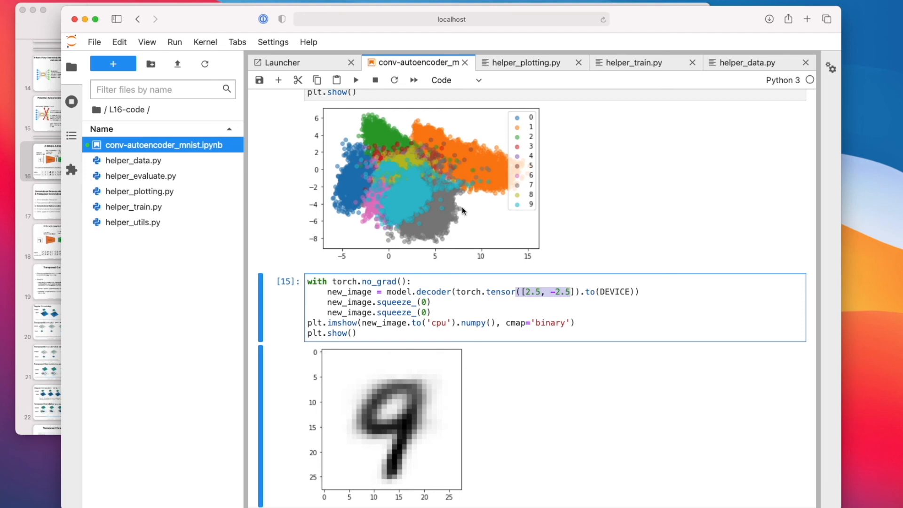
{"action": "mouse_move", "coordinate": [464, 205]}
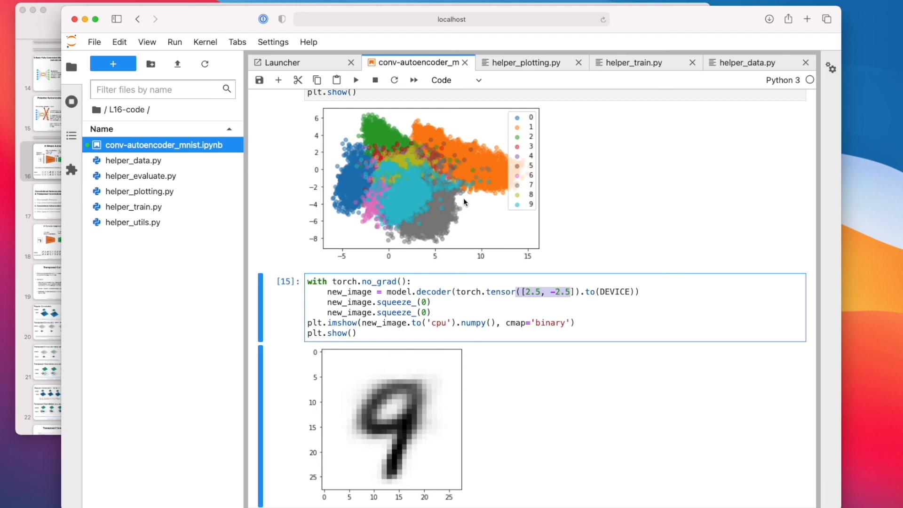
{"action": "mouse_move", "coordinate": [453, 265]}
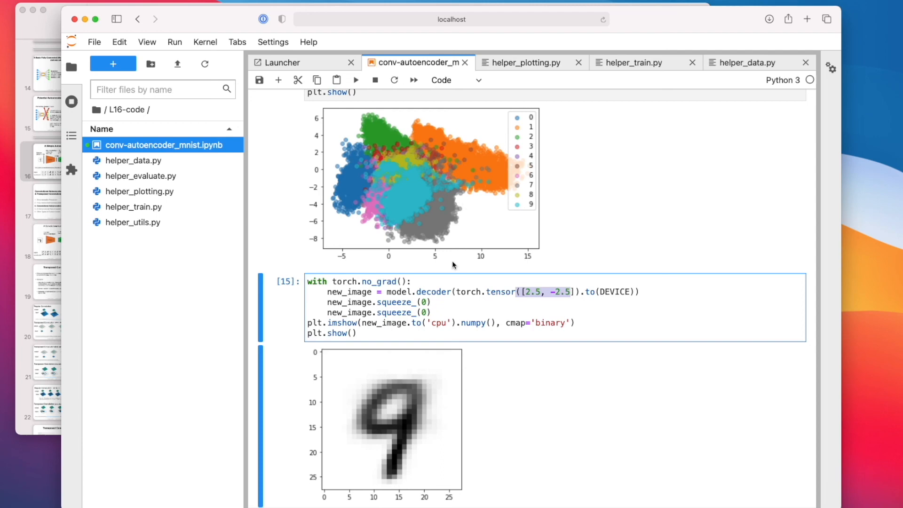
{"action": "scroll", "scroll_direction": "up", "scroll_amount": 3}
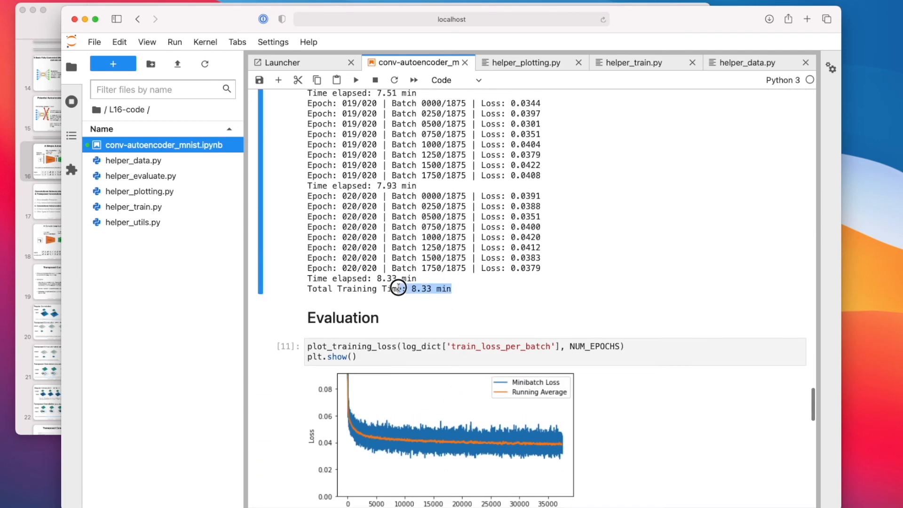
{"action": "scroll", "scroll_direction": "down", "scroll_amount": 3}
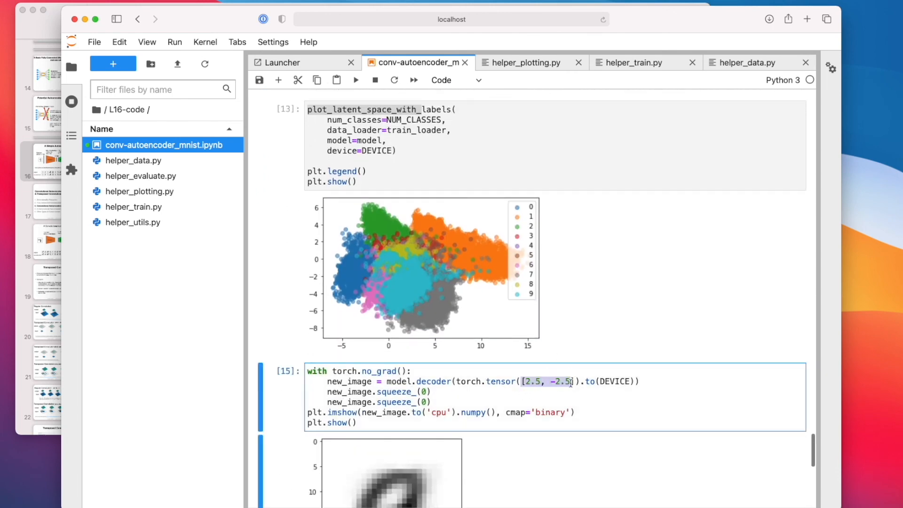
{"action": "scroll", "scroll_direction": "down", "scroll_amount": 3}
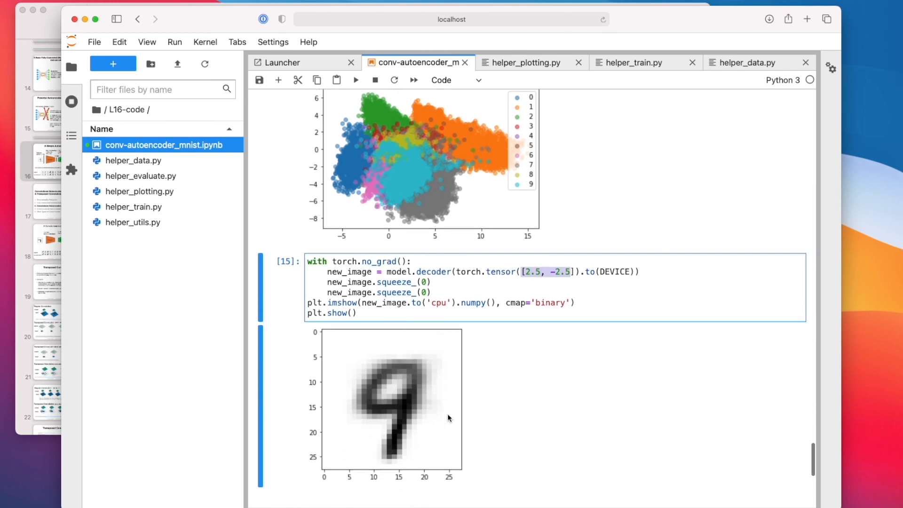
{"action": "mouse_move", "coordinate": [469, 200]}
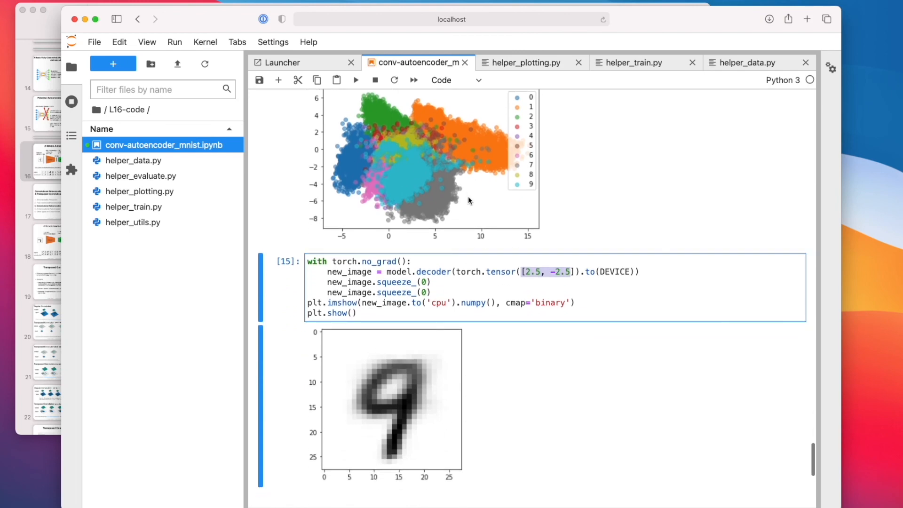
{"action": "mouse_move", "coordinate": [441, 388]}
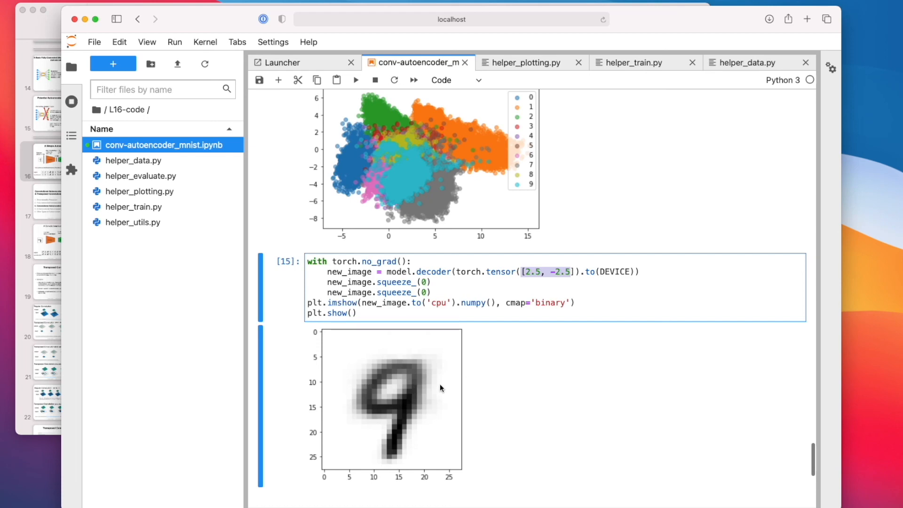
{"action": "mouse_move", "coordinate": [445, 362]}
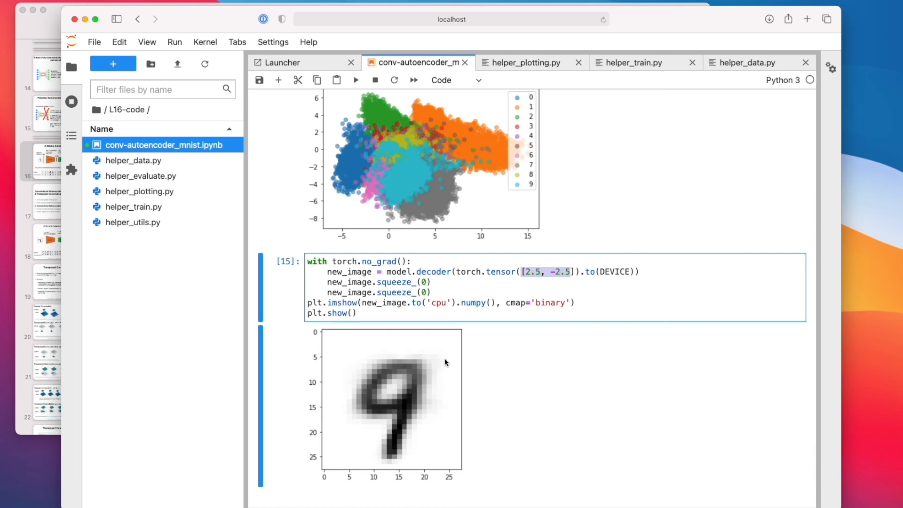
{"action": "mouse_move", "coordinate": [435, 203]}
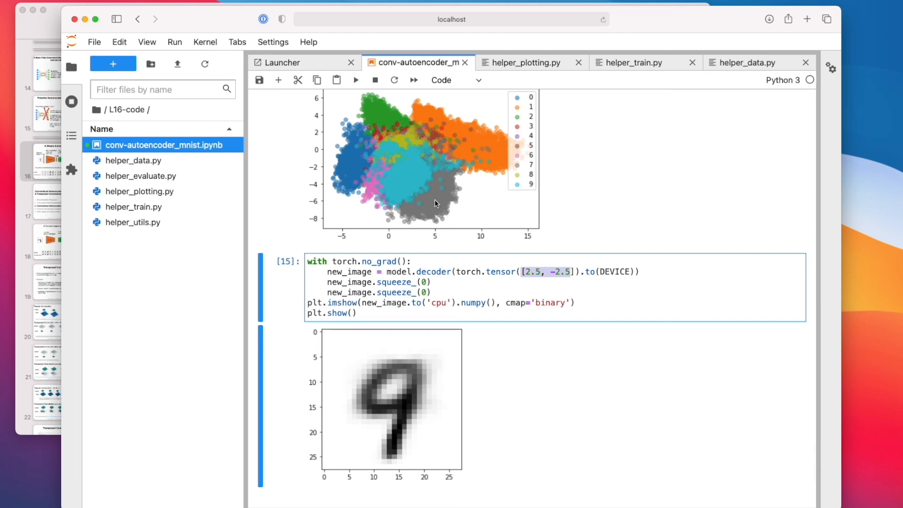
{"action": "mouse_move", "coordinate": [479, 263]}
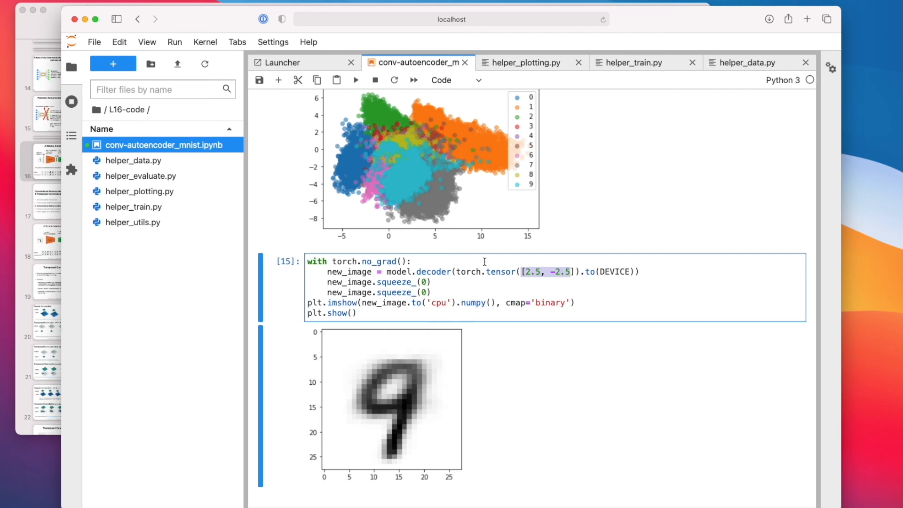
{"action": "mouse_move", "coordinate": [477, 230]}
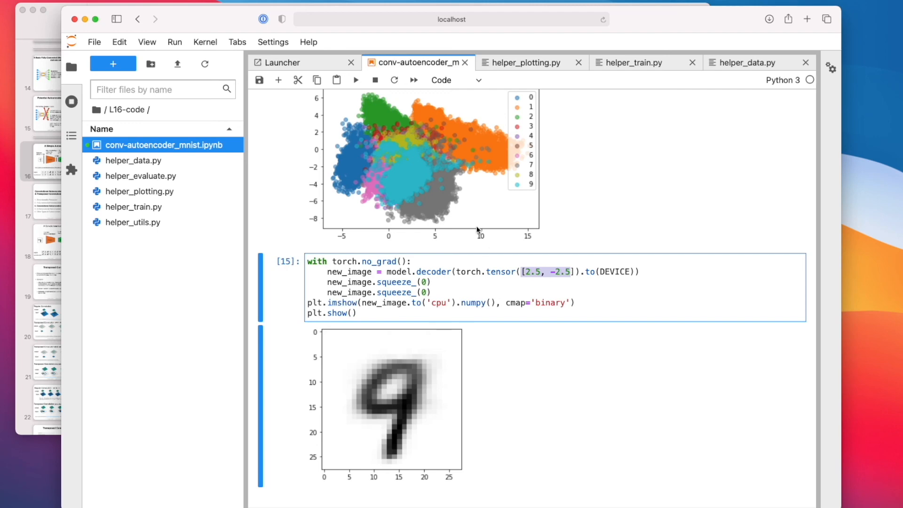
{"action": "mouse_move", "coordinate": [516, 173]}
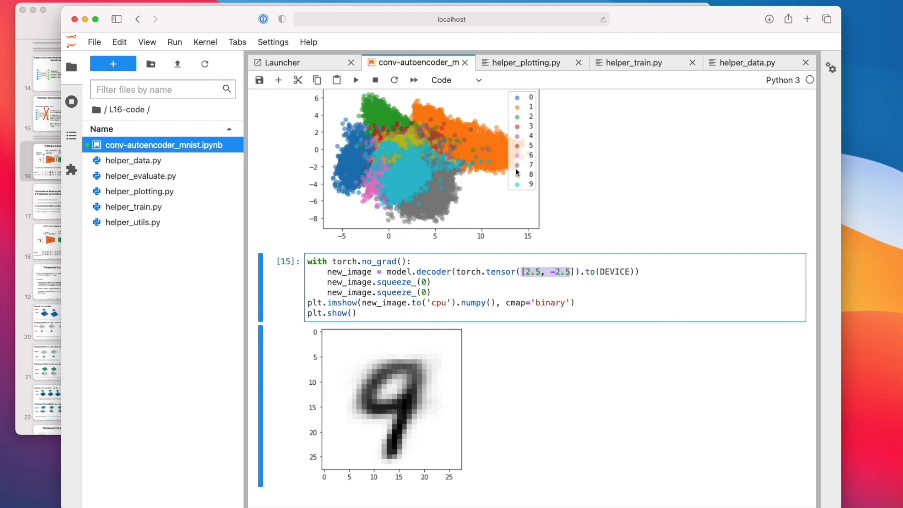
{"action": "mouse_move", "coordinate": [511, 174]}
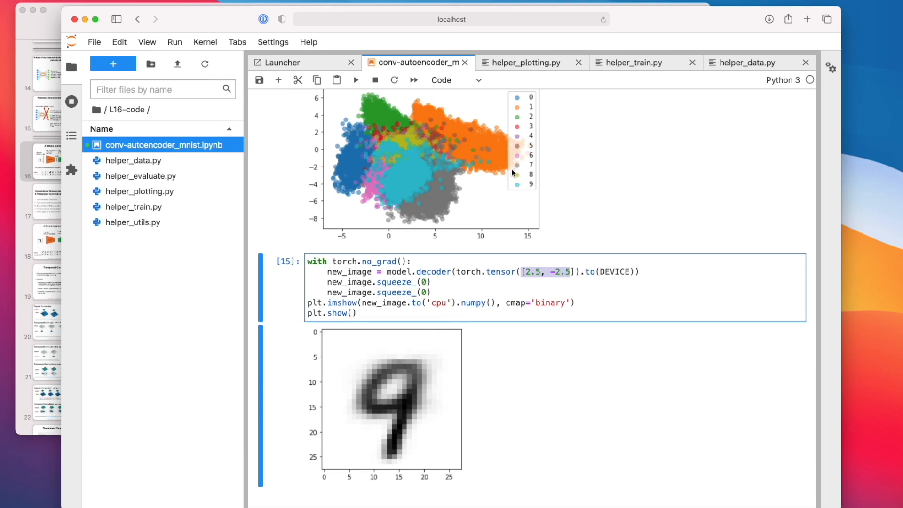
{"action": "mouse_move", "coordinate": [465, 177]}
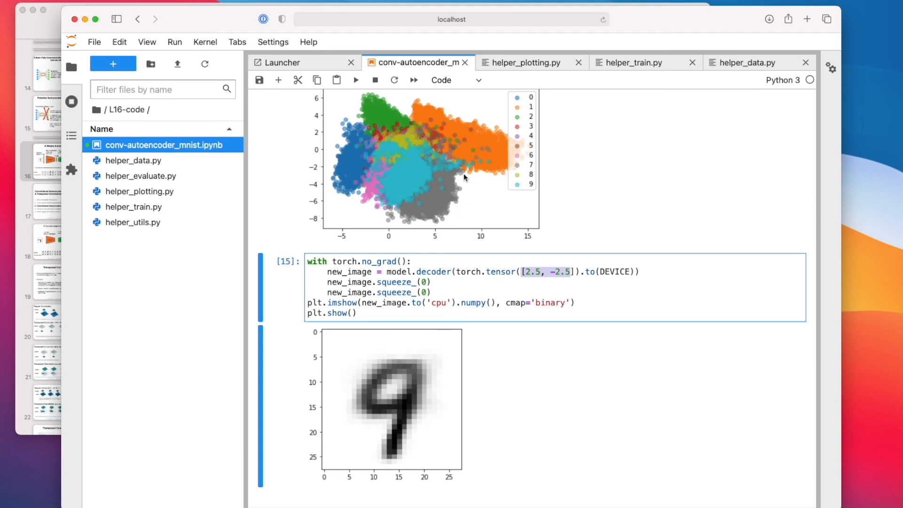